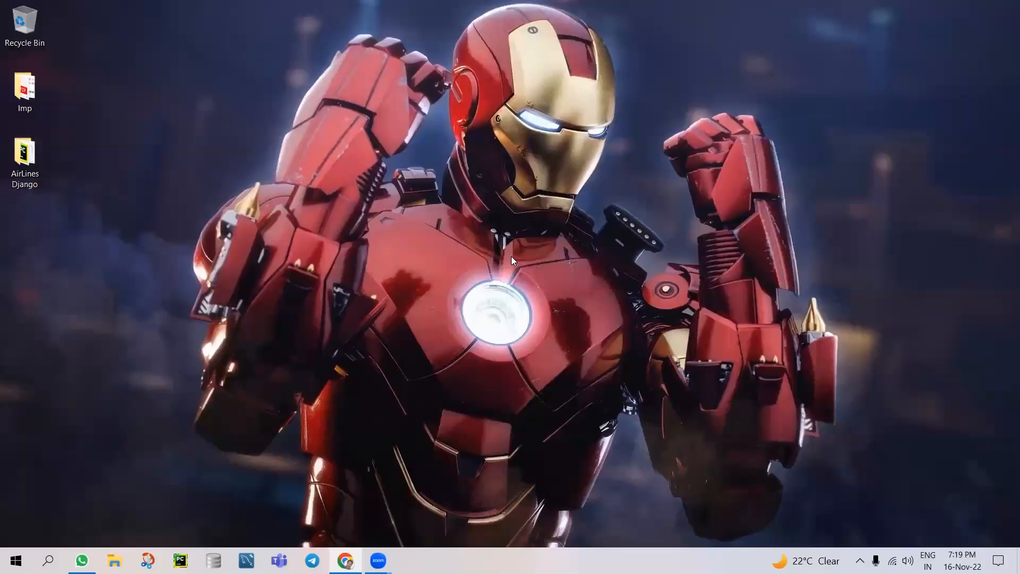
pyautogui.moveTo(518, 254)
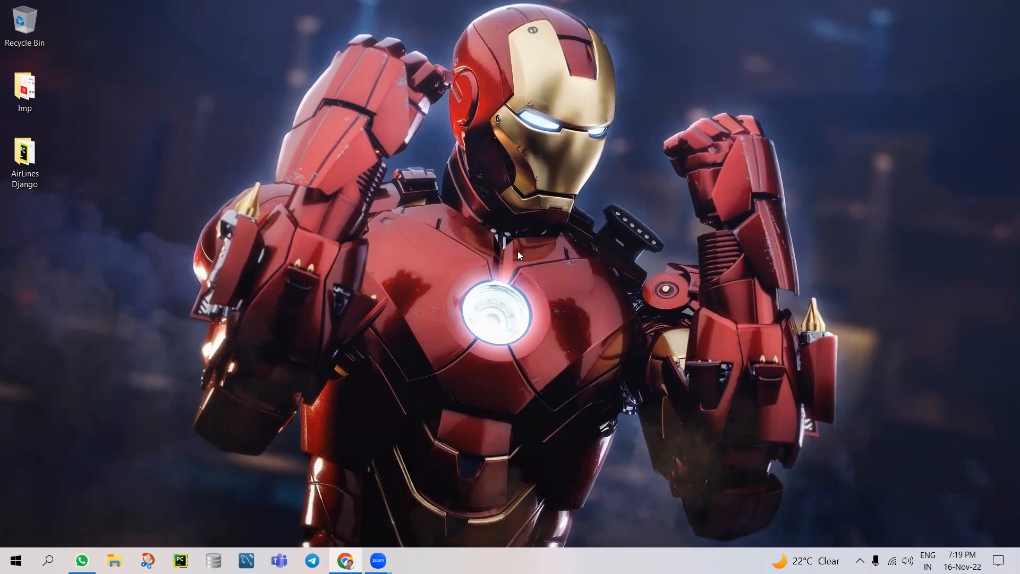
pyautogui.moveTo(79, 231)
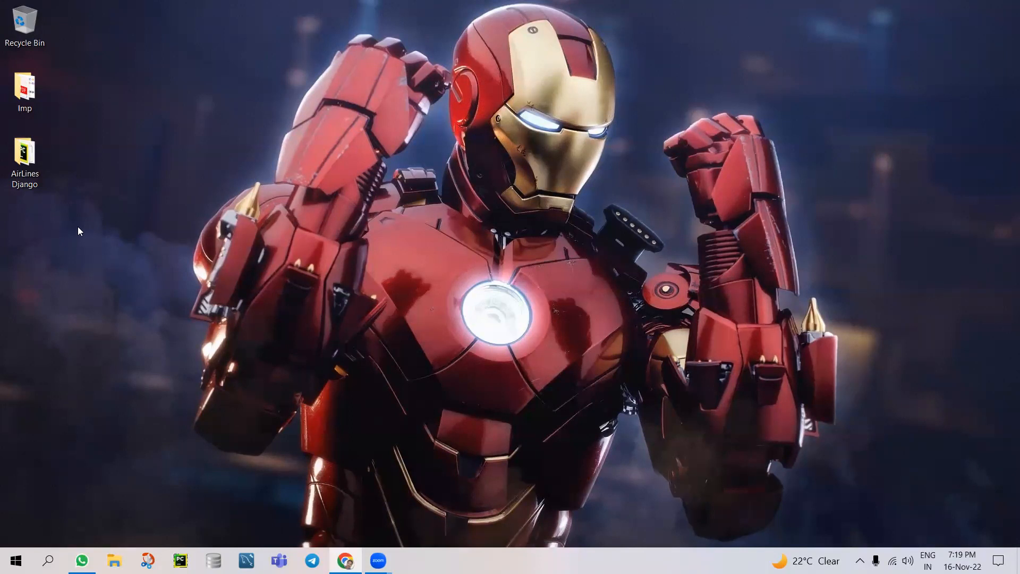
pyautogui.moveTo(242, 174)
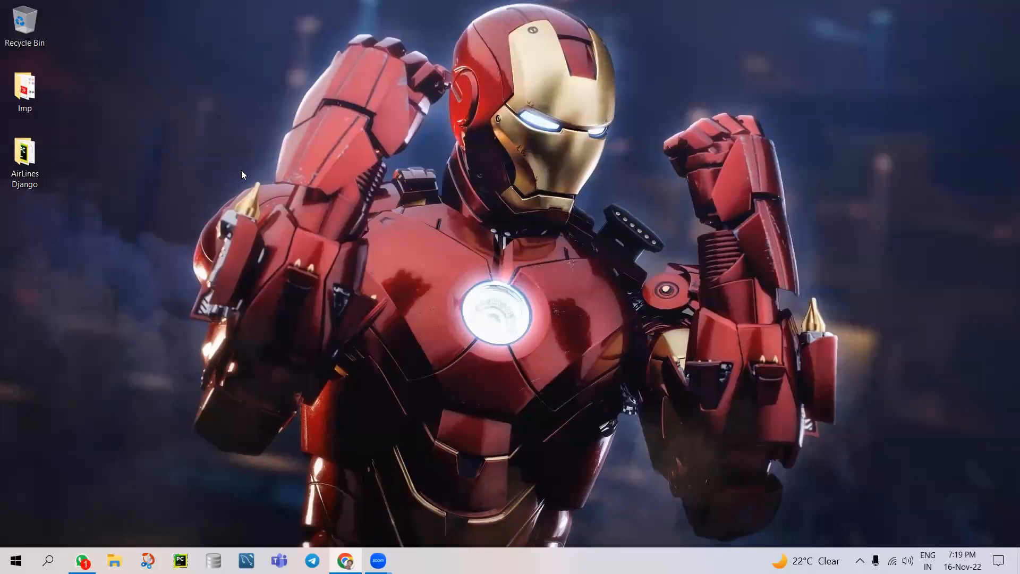
# Select and open the AirLines Django folder on the desktop
pyautogui.click(24, 156)
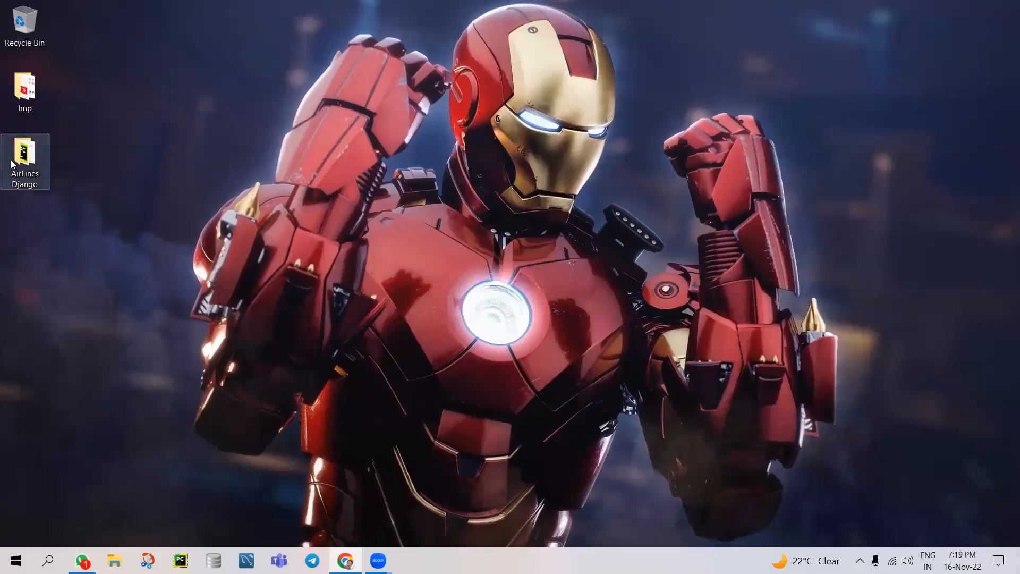
pyautogui.click(24, 150)
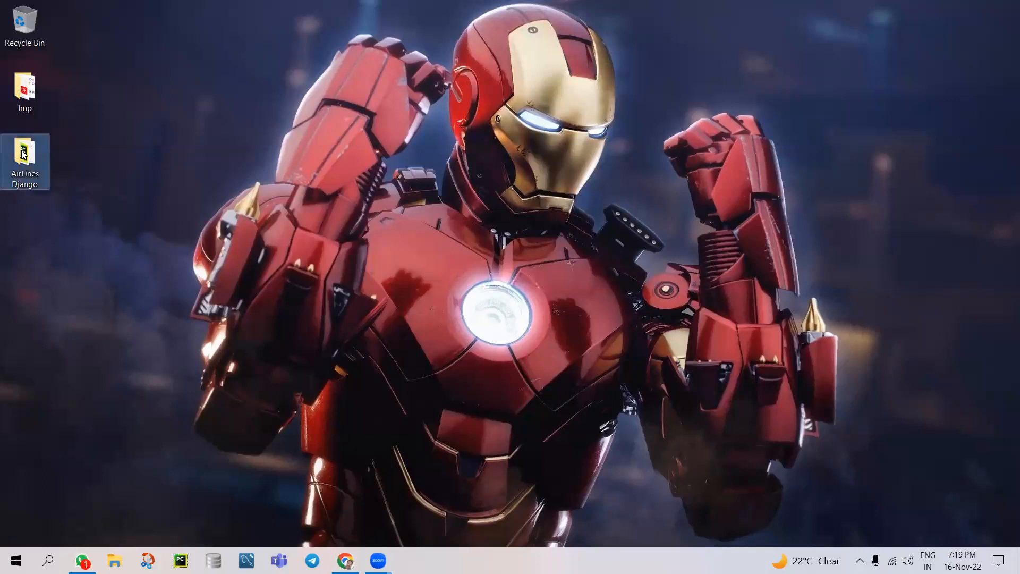
pyautogui.doubleClick(24, 159)
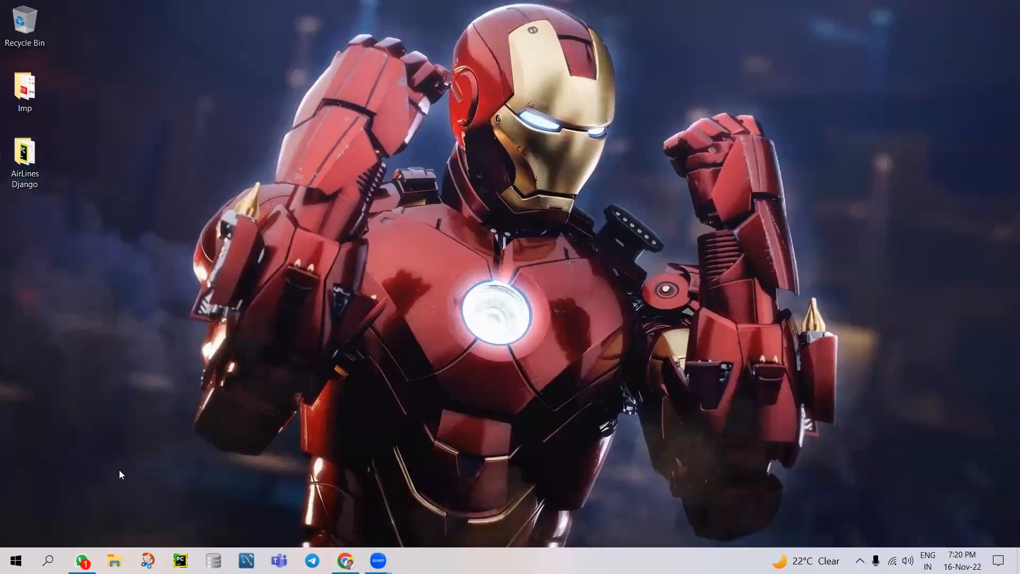
pyautogui.moveTo(125, 183)
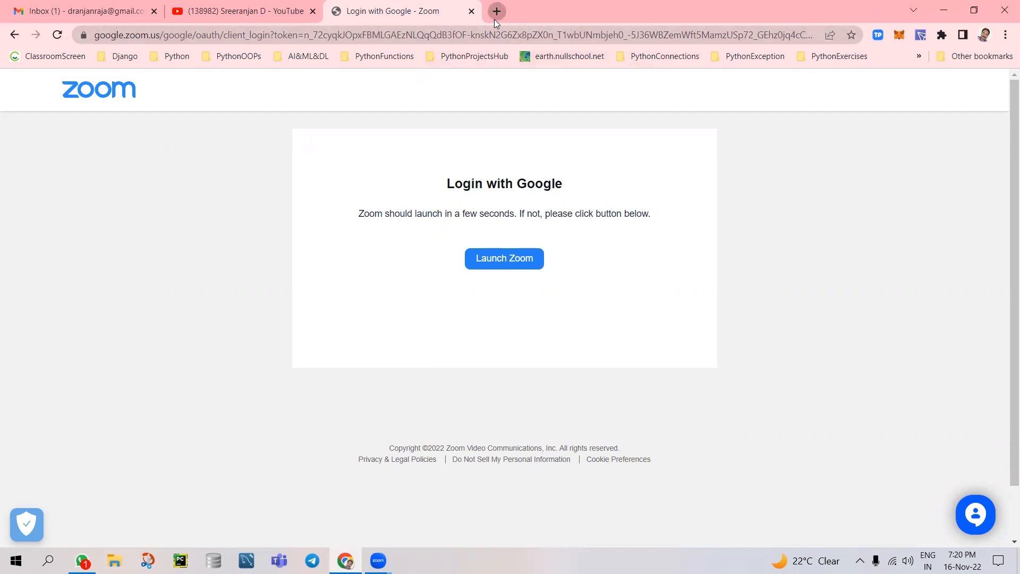
# Open python.org's Python 3.7.4 release page in a new tab, then search 'pycharm'
pyautogui.click(497, 11)
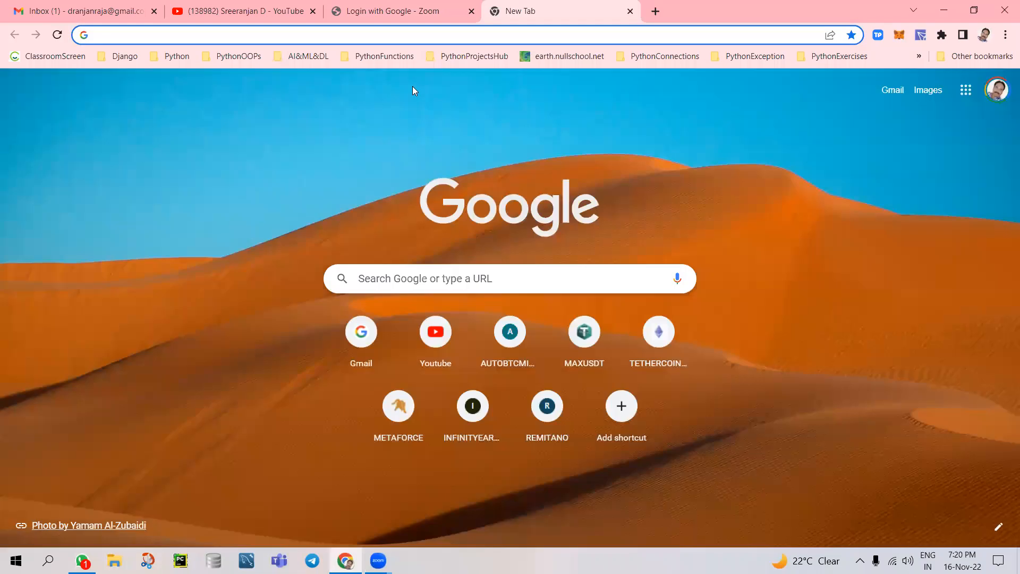
pyautogui.write('python.org')
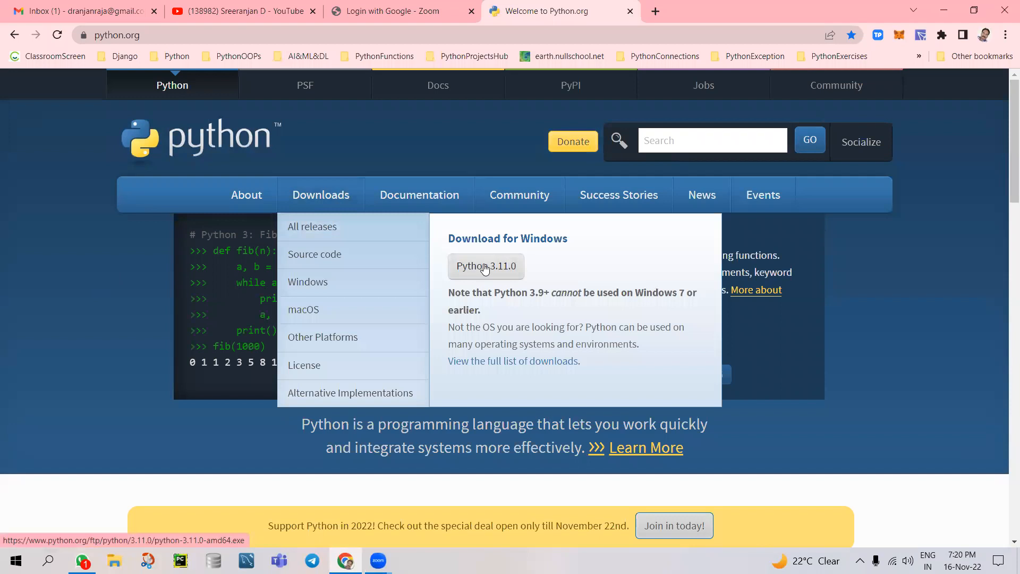
pyautogui.click(485, 266)
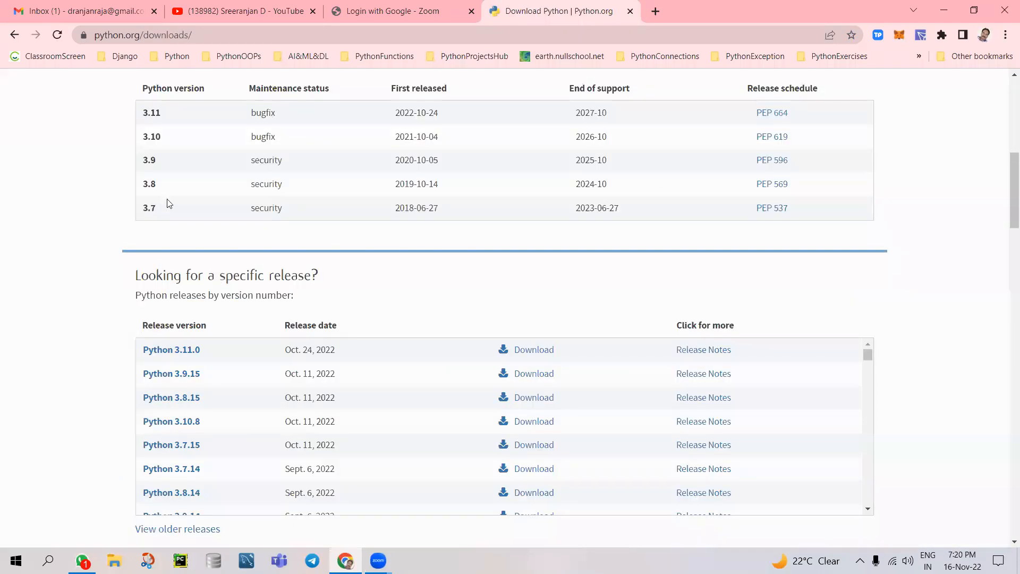
pyautogui.scroll(-3)
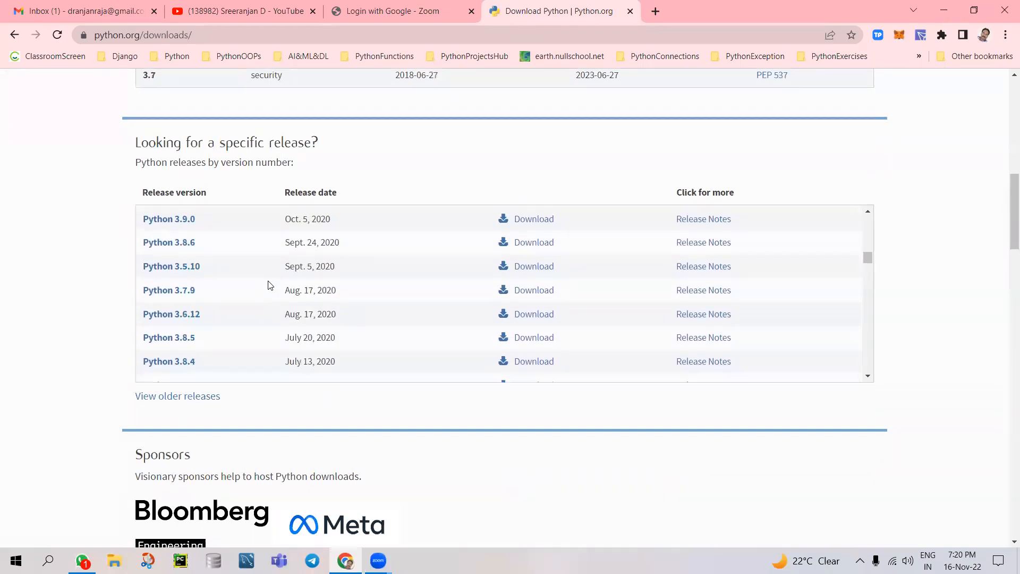
pyautogui.scroll(-3)
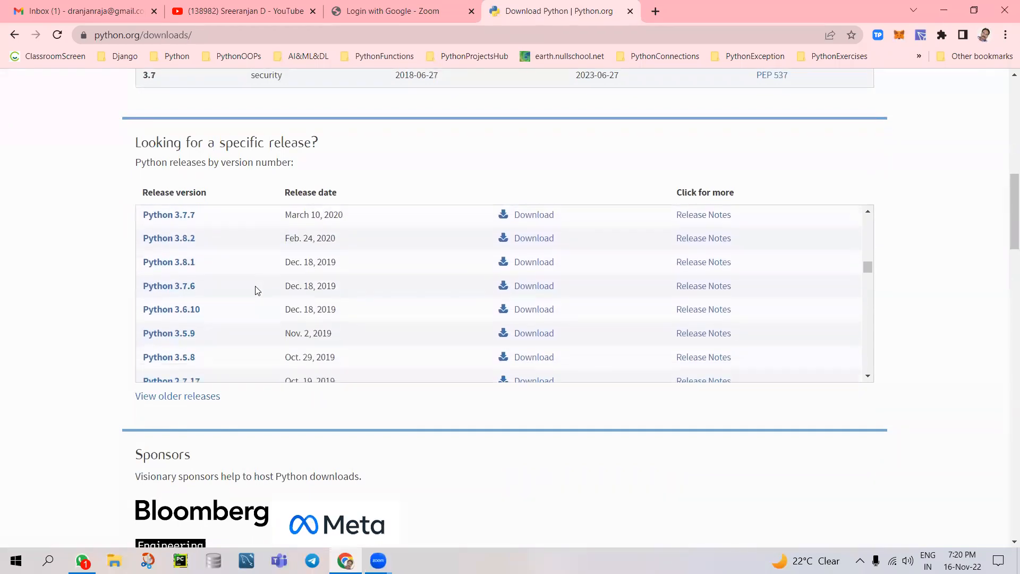
pyautogui.scroll(-3)
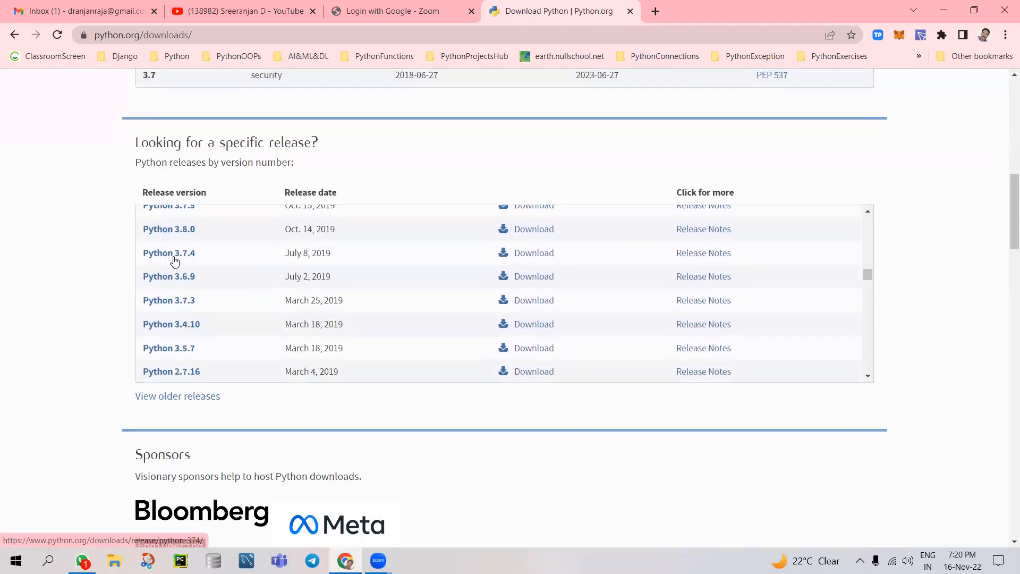
pyautogui.click(169, 253)
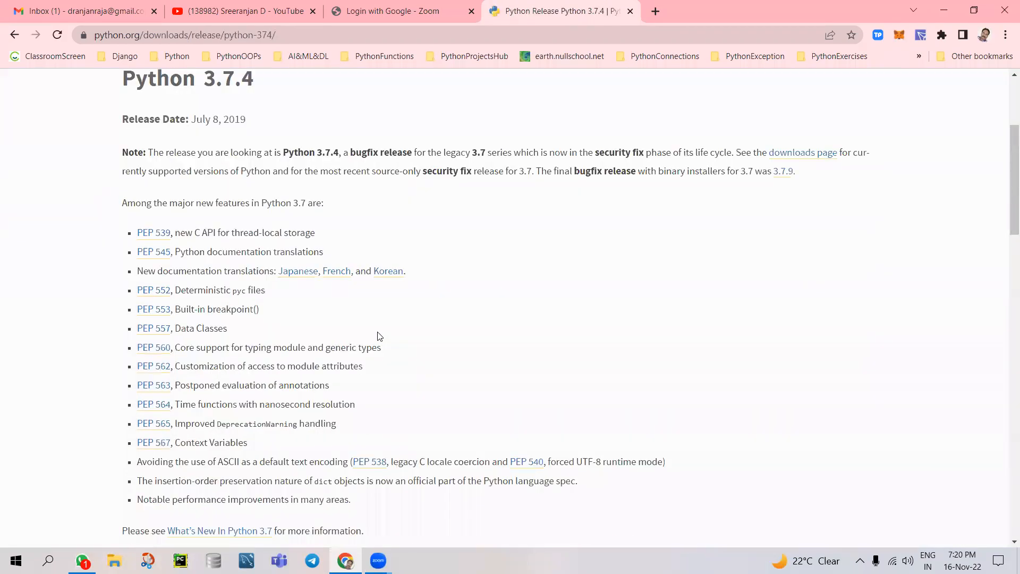
pyautogui.scroll(-3)
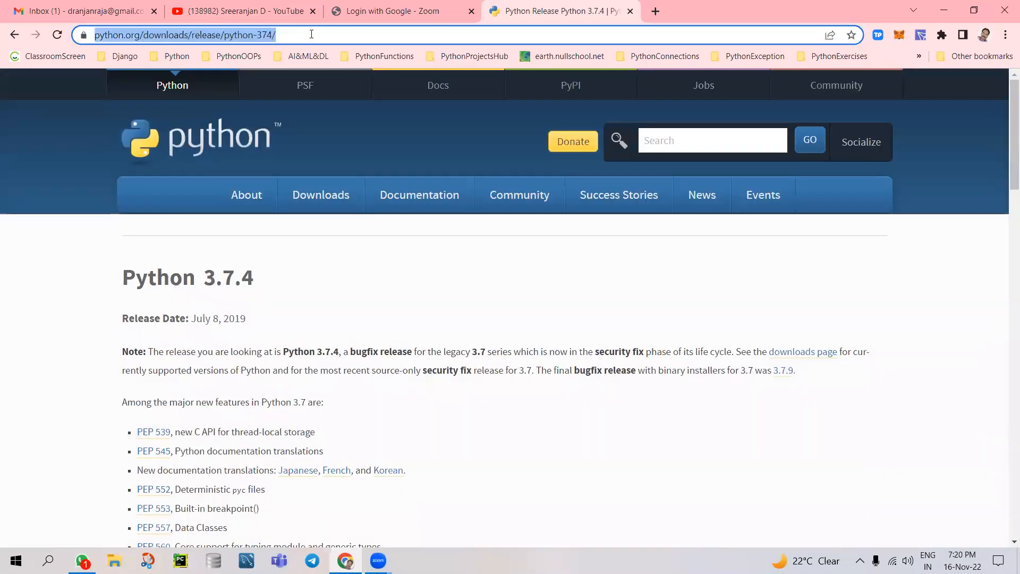
pyautogui.write('pycharm')
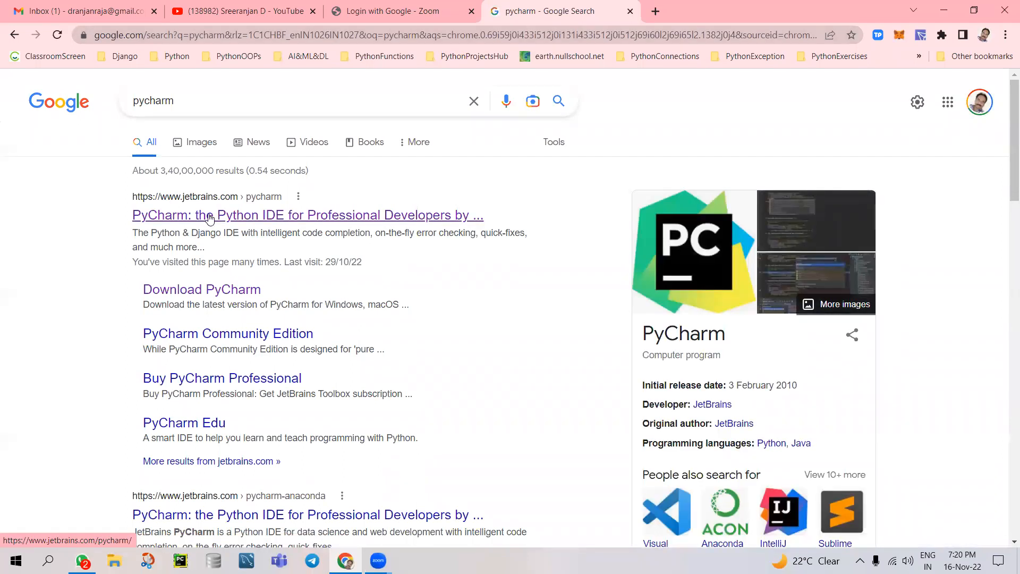
# Open the JetBrains PyCharm result and choose the Windows Community edition download
pyautogui.click(307, 215)
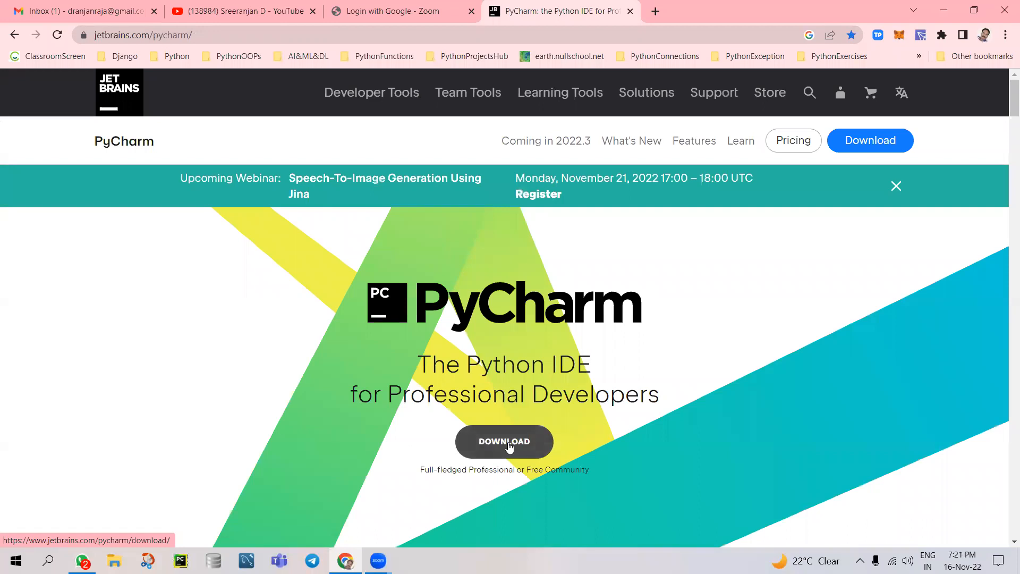
pyautogui.click(503, 441)
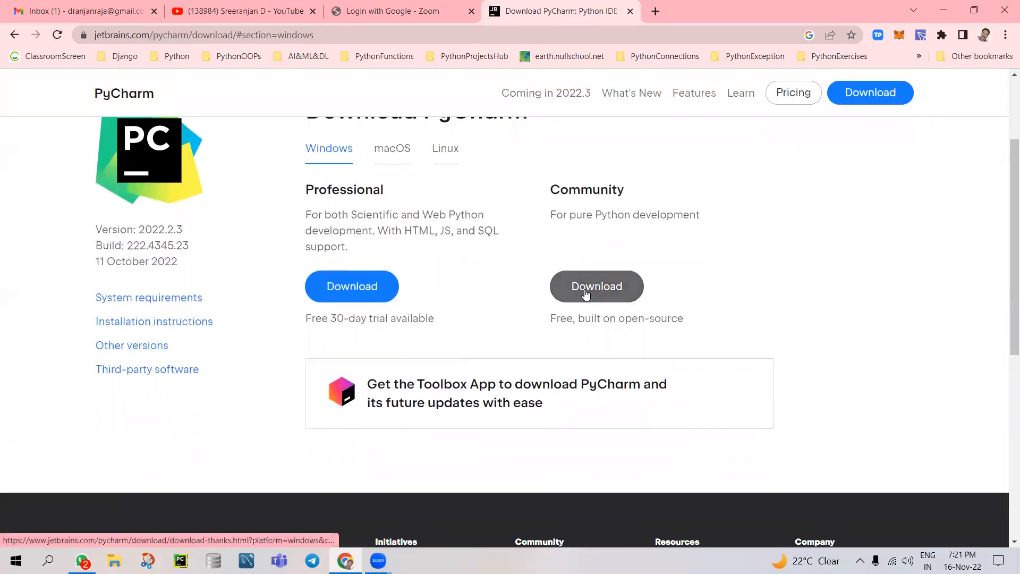
pyautogui.click(596, 286)
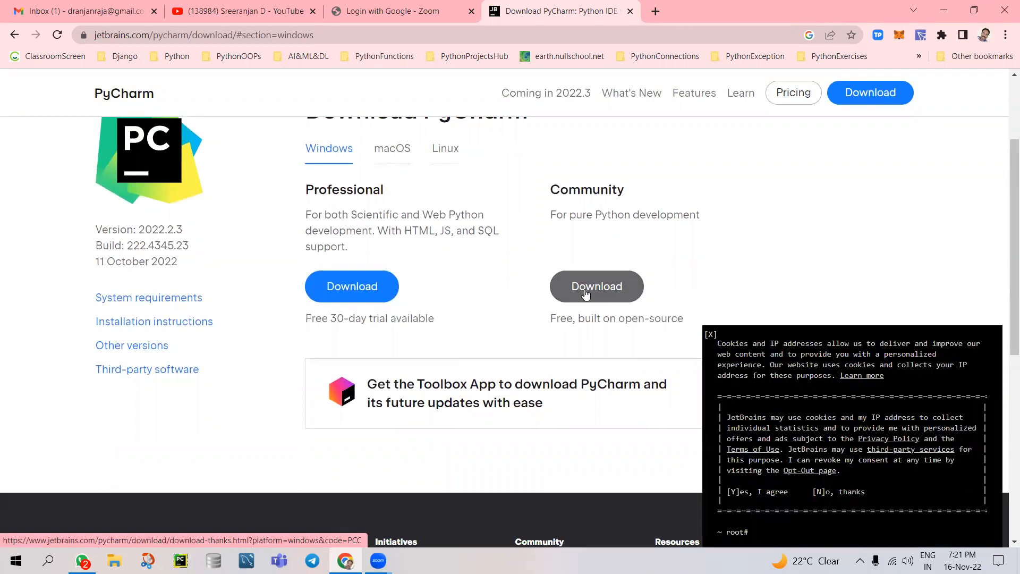
pyautogui.moveTo(585, 294)
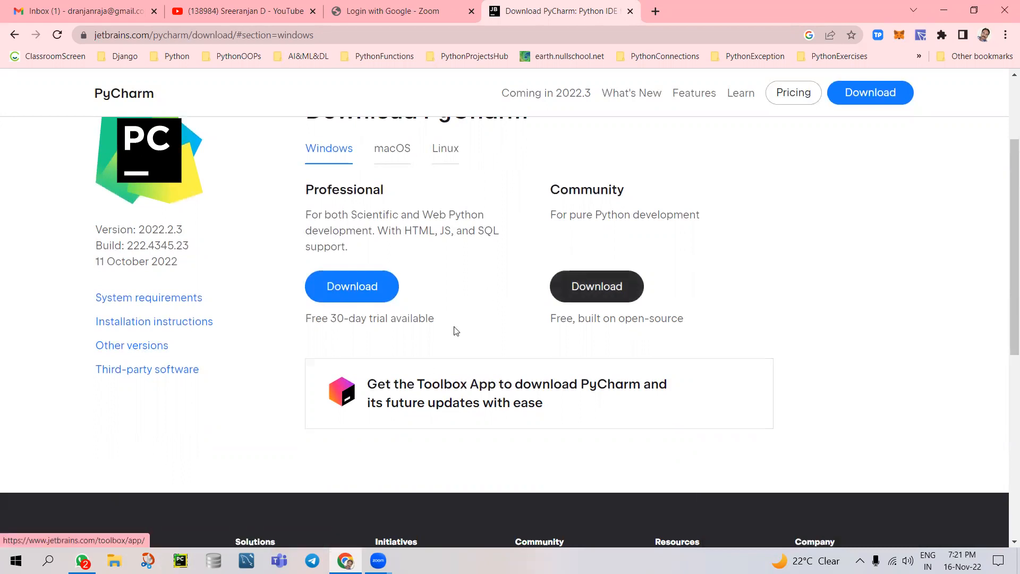
pyautogui.scroll(3)
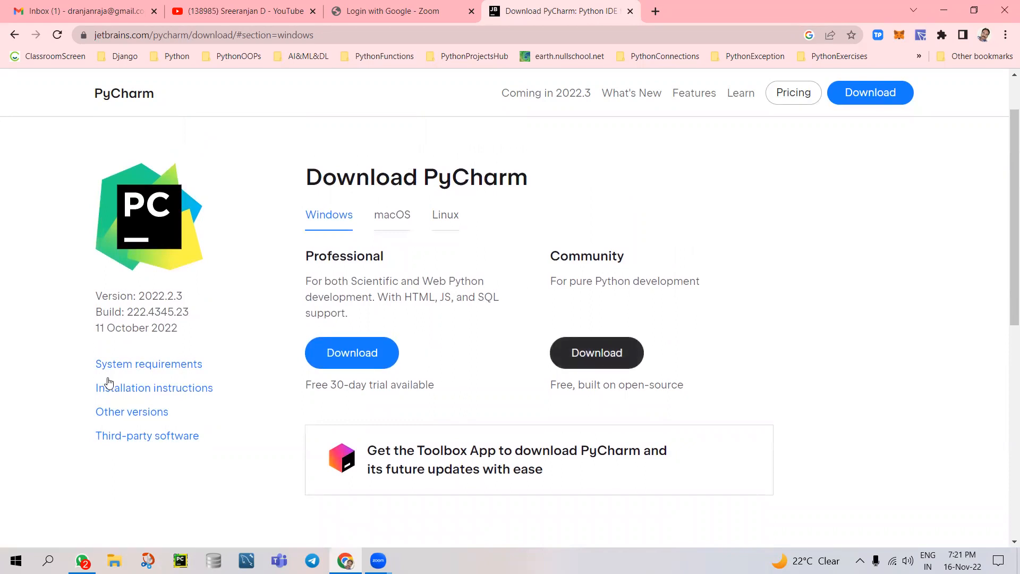
# View PyCharm's system requirements, zoom the page in and back out, then minimize Chrome
pyautogui.click(149, 363)
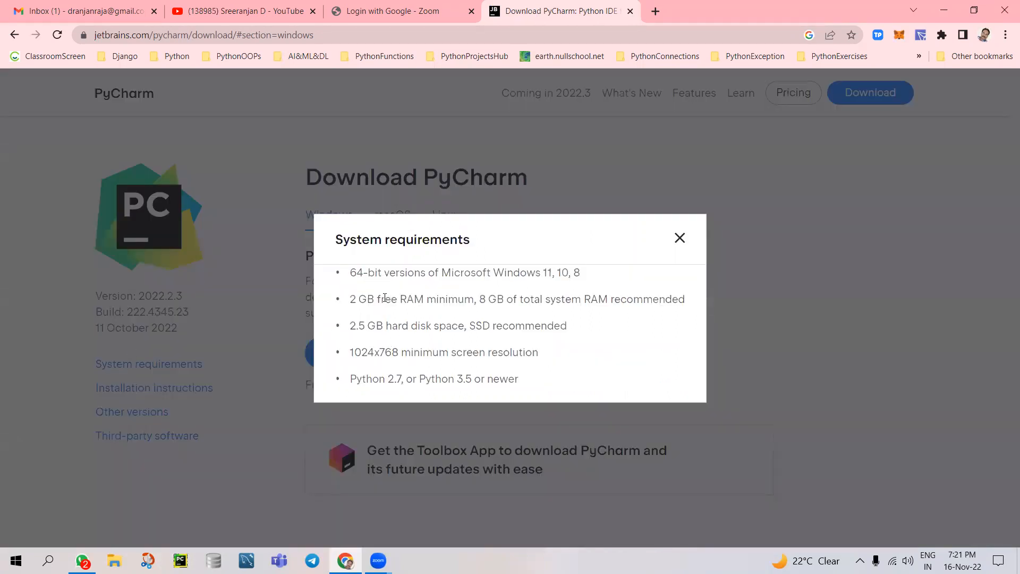
pyautogui.moveTo(583, 289)
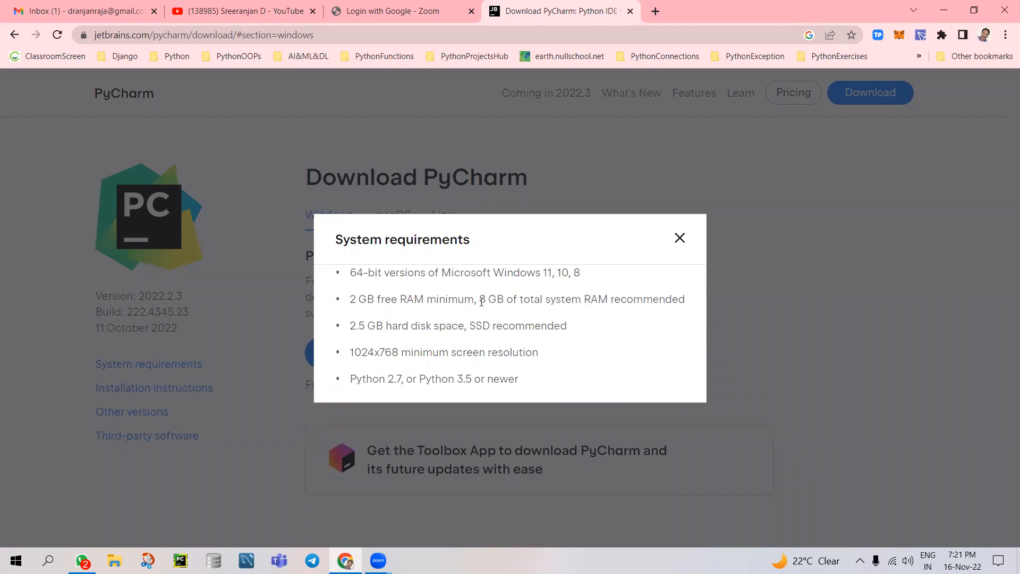
pyautogui.moveTo(489, 313)
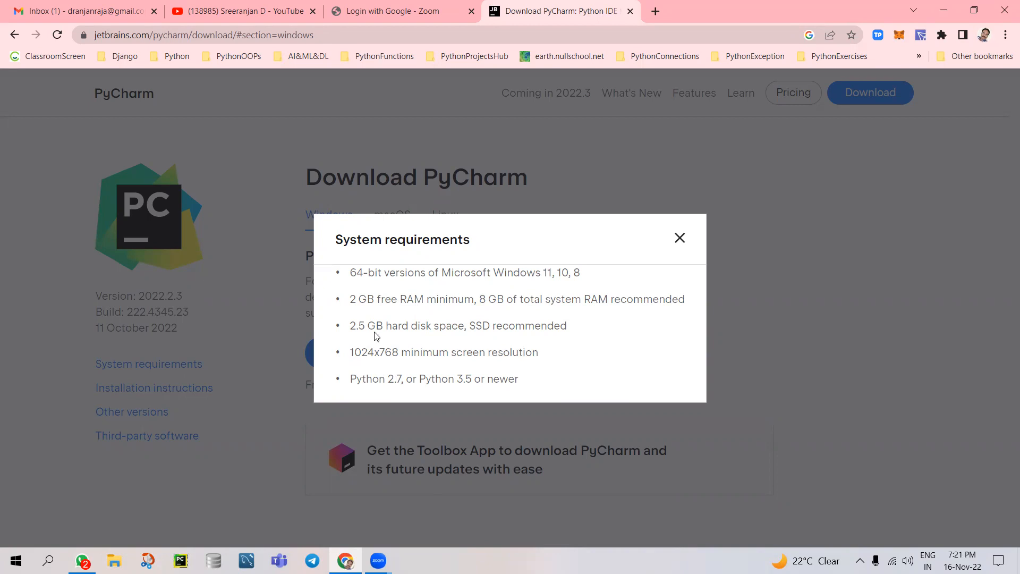
pyautogui.moveTo(369, 374)
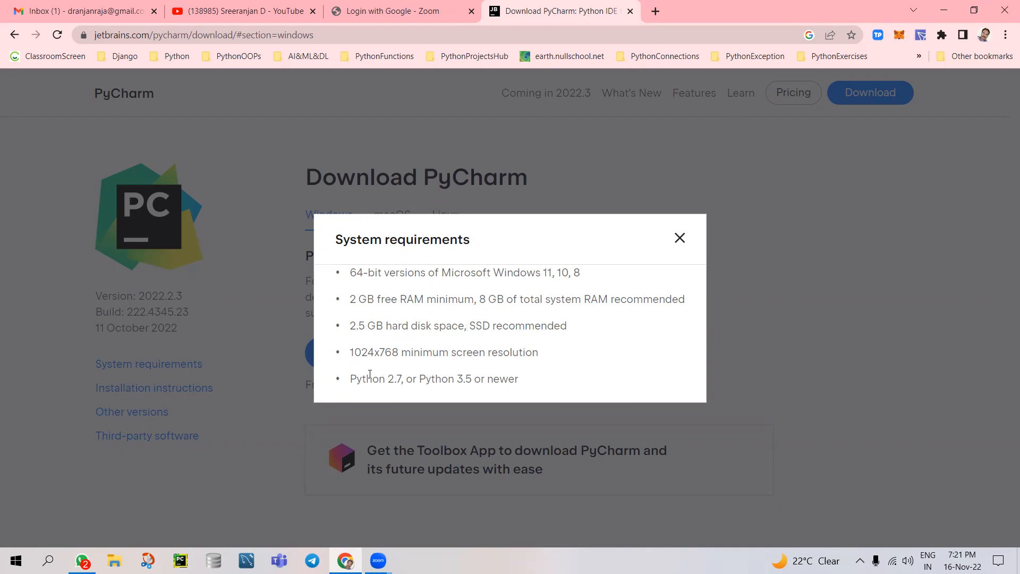
pyautogui.moveTo(428, 371)
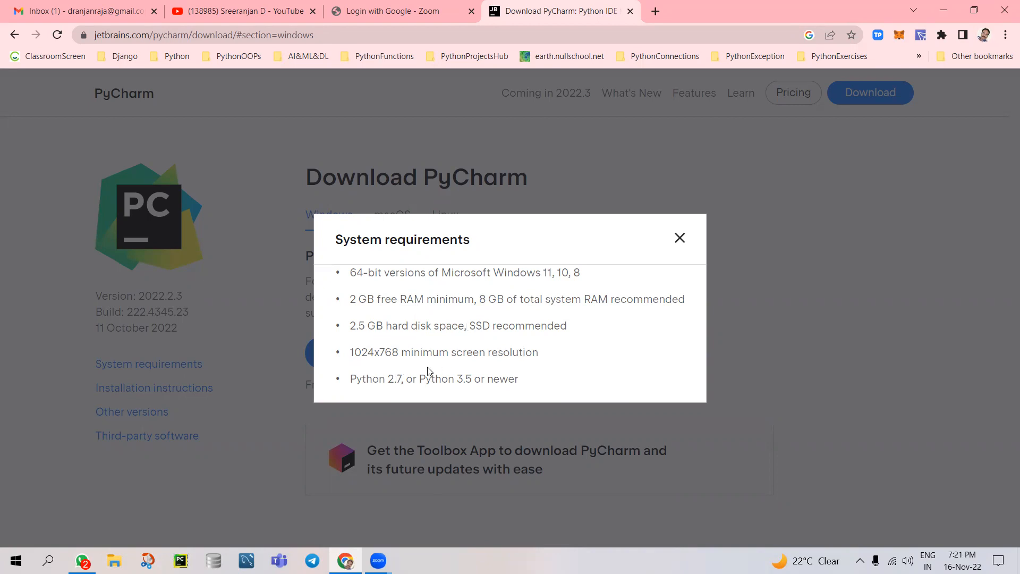
pyautogui.moveTo(464, 391)
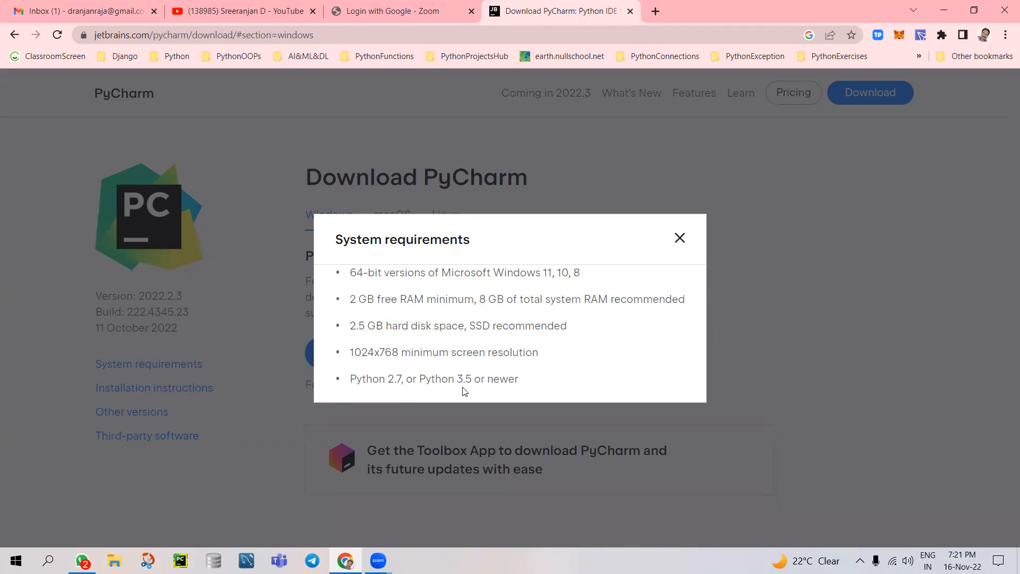
pyautogui.moveTo(530, 389)
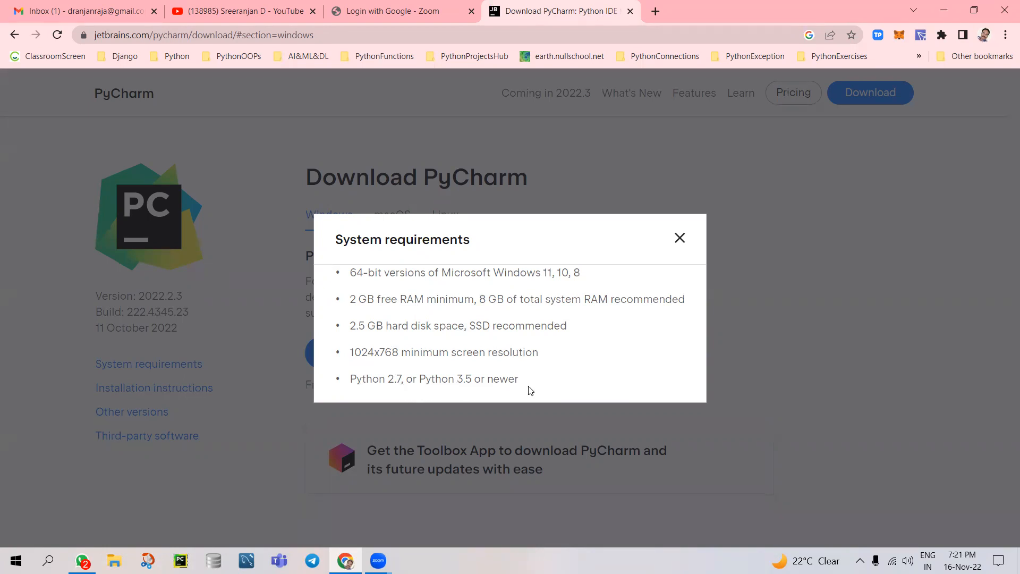
pyautogui.moveTo(680, 238)
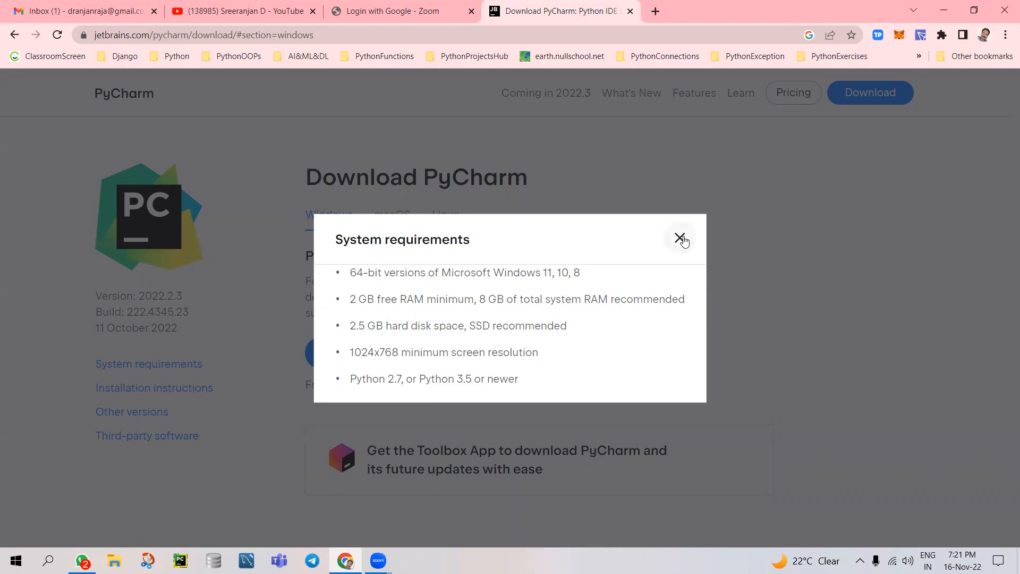
pyautogui.click(1005, 34)
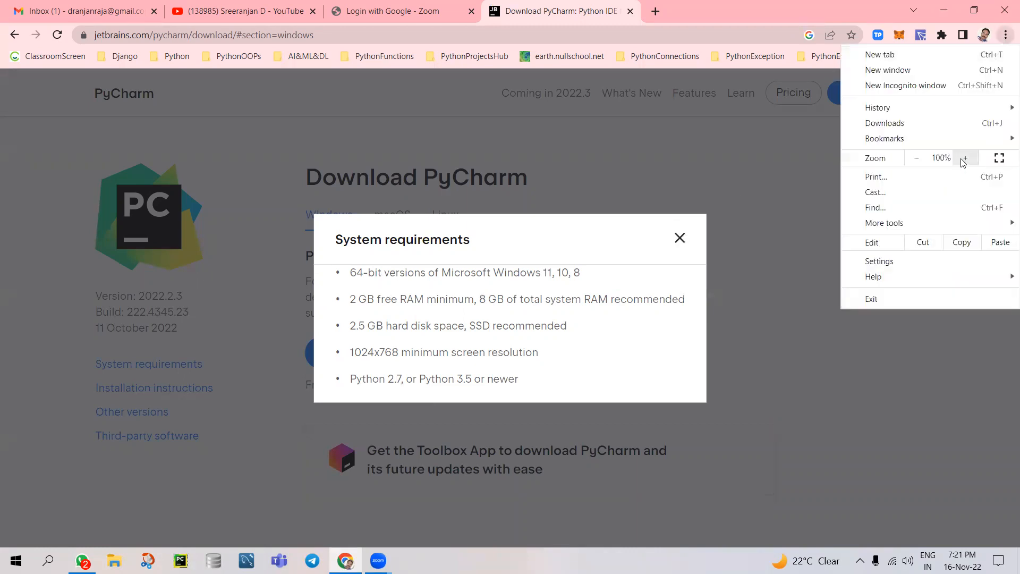
pyautogui.click(964, 157)
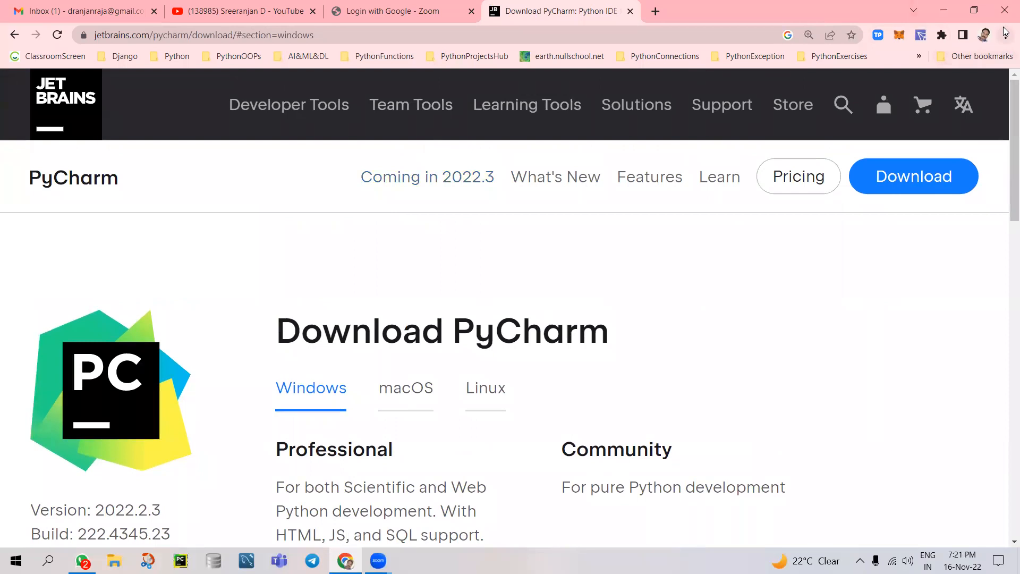
pyautogui.click(1006, 35)
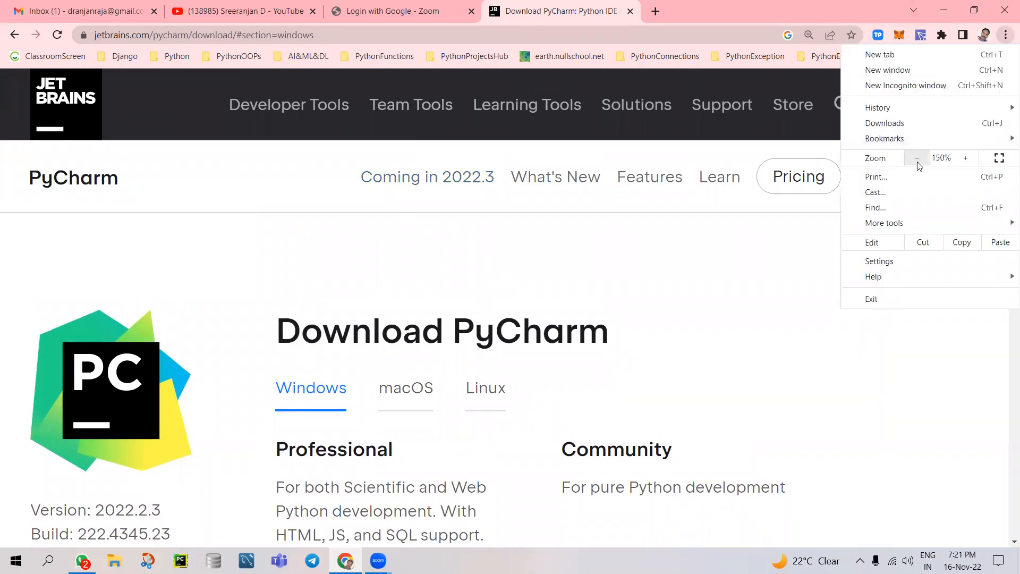
pyautogui.click(916, 158)
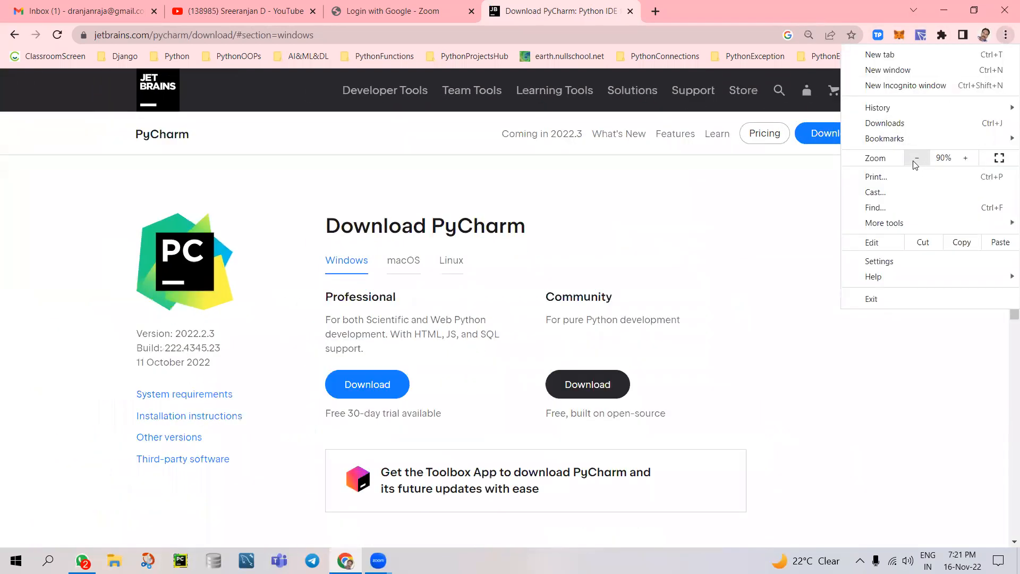
pyautogui.click(984, 158)
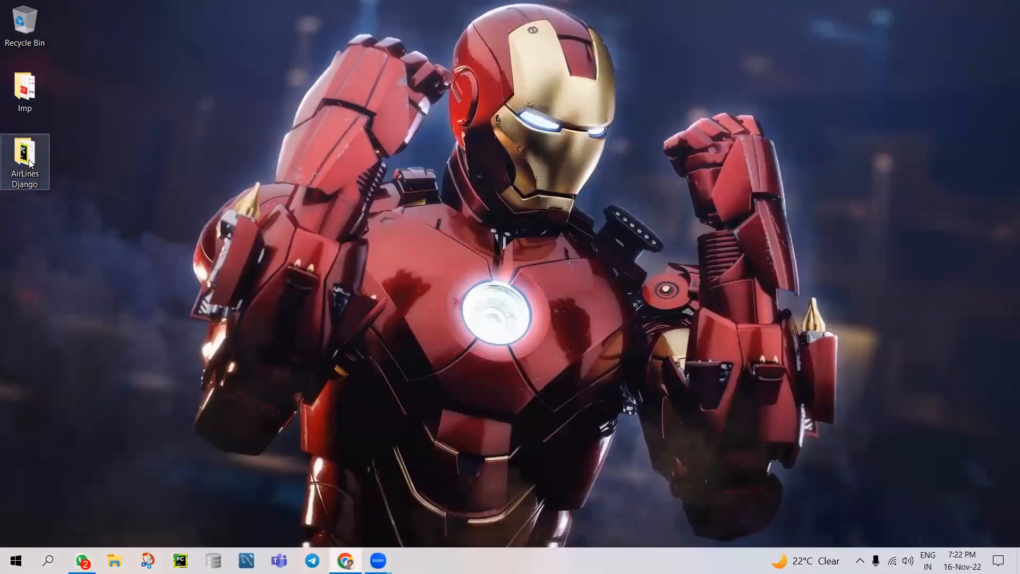
# Open the AirLines Django folder as a PyCharm Community Edition project
pyautogui.rightClick(25, 161)
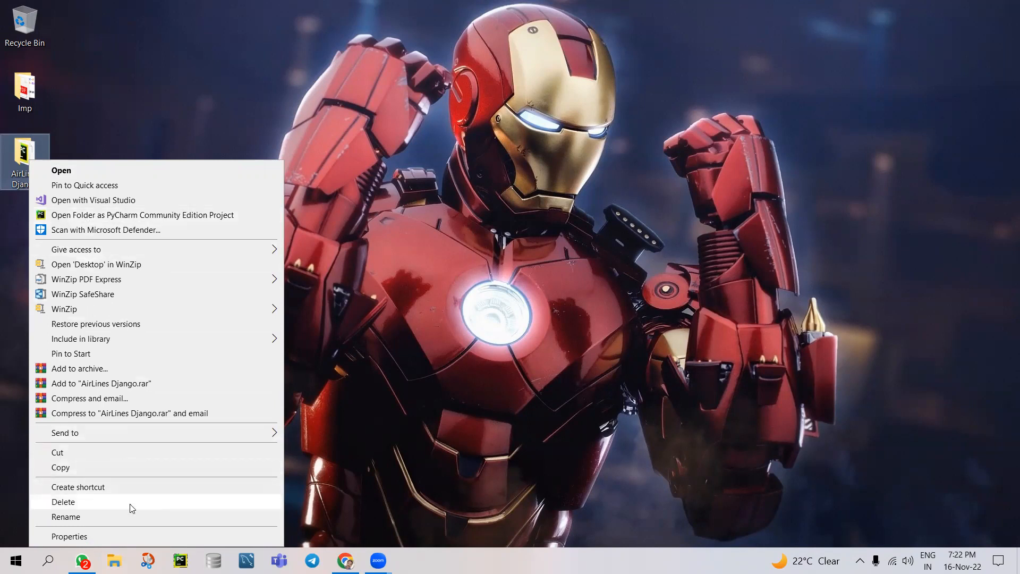
pyautogui.moveTo(70, 221)
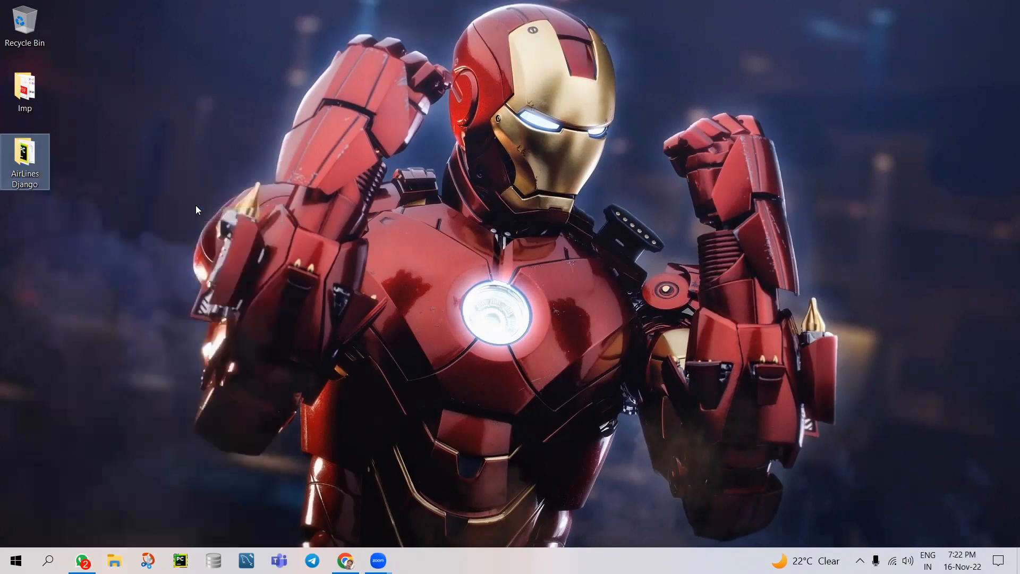
pyautogui.click(180, 559)
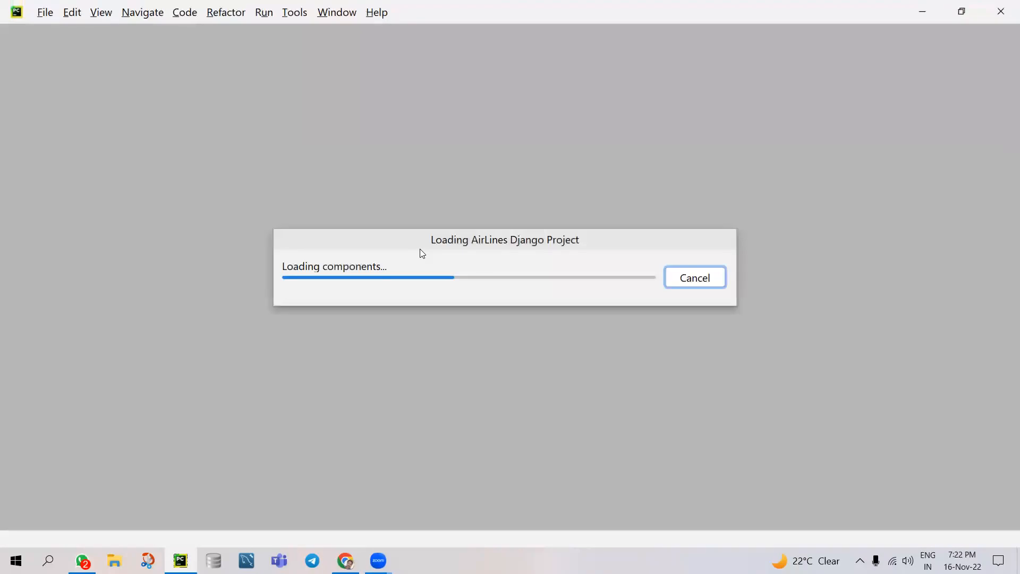
pyautogui.moveTo(414, 186)
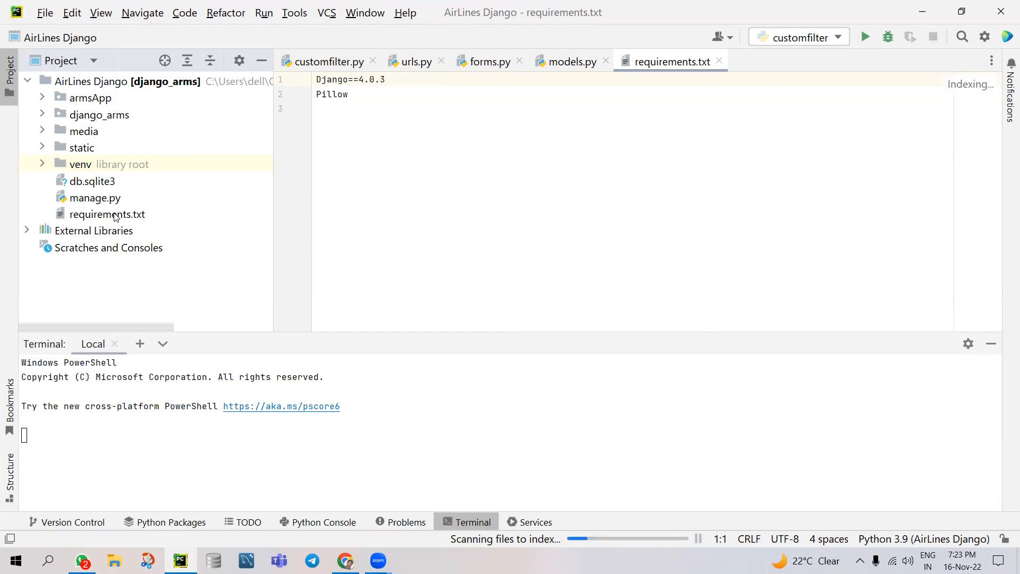
# Select requirements.txt in the project tree and collapse the Terminal panel
pyautogui.click(107, 214)
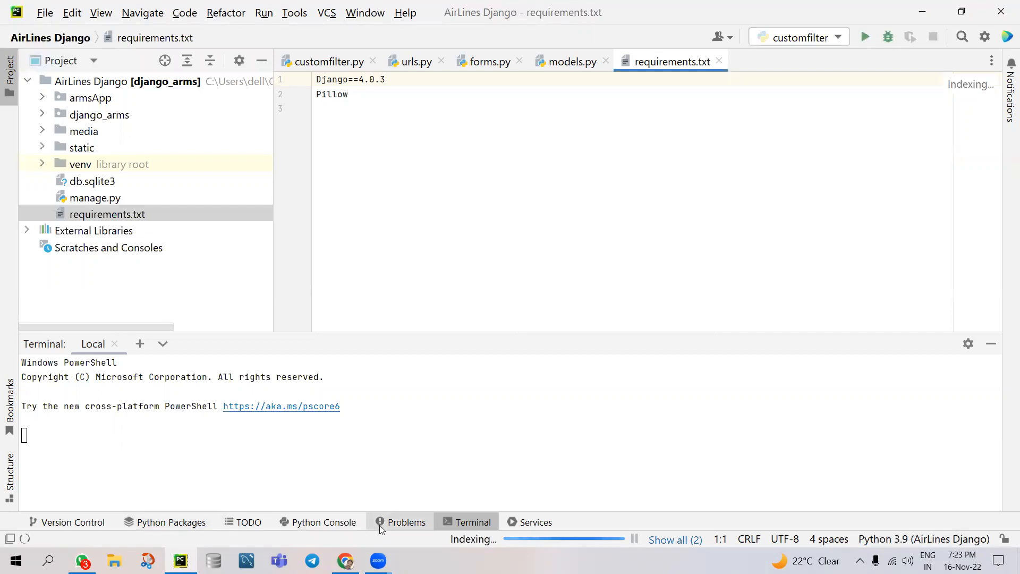
pyautogui.click(472, 522)
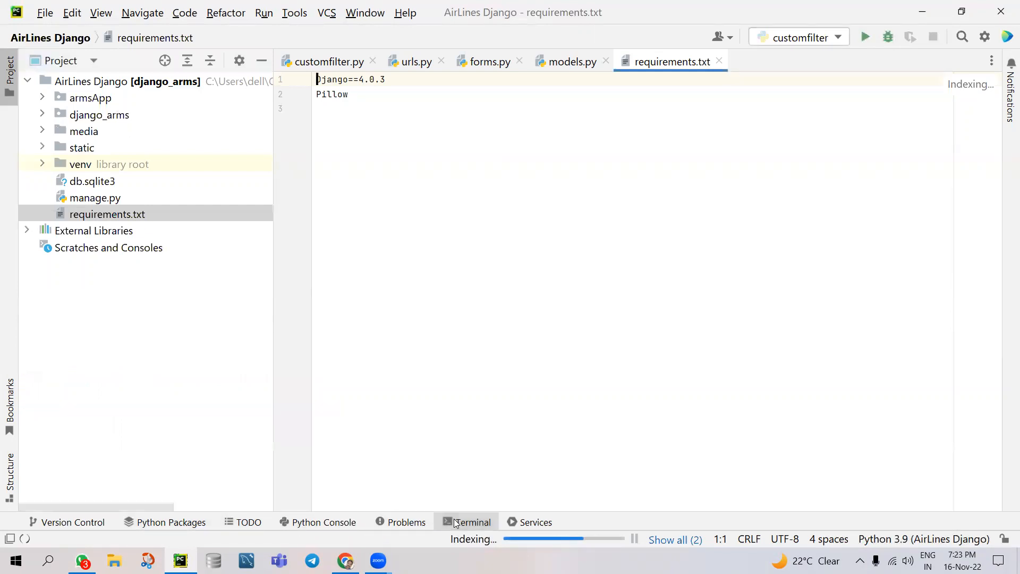
pyautogui.moveTo(473, 522)
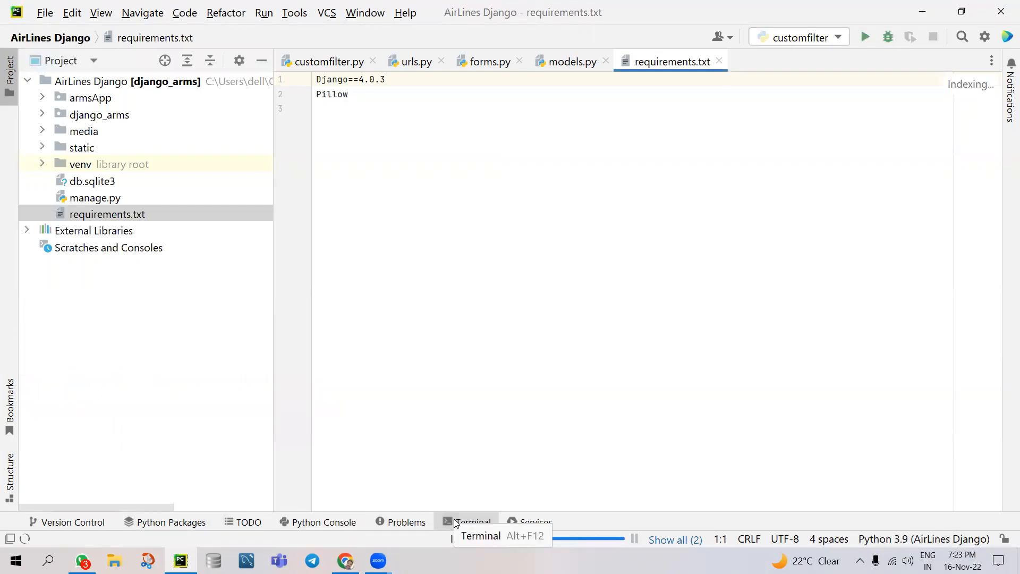
# Reopen the terminal, draft pip installs for Django 4.0.3 and Pillow, then clear them
pyautogui.click(471, 521)
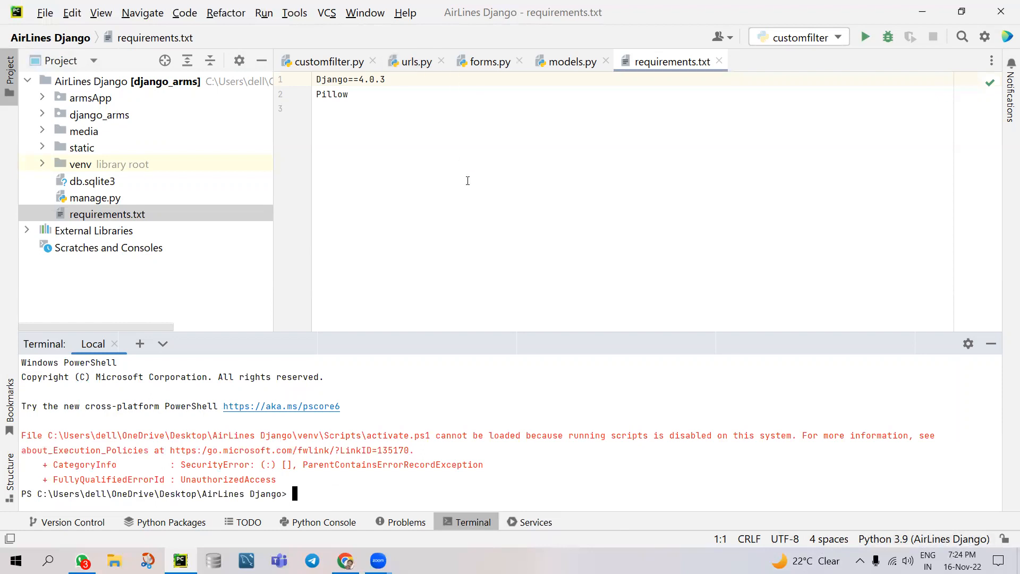
pyautogui.write('pip install')
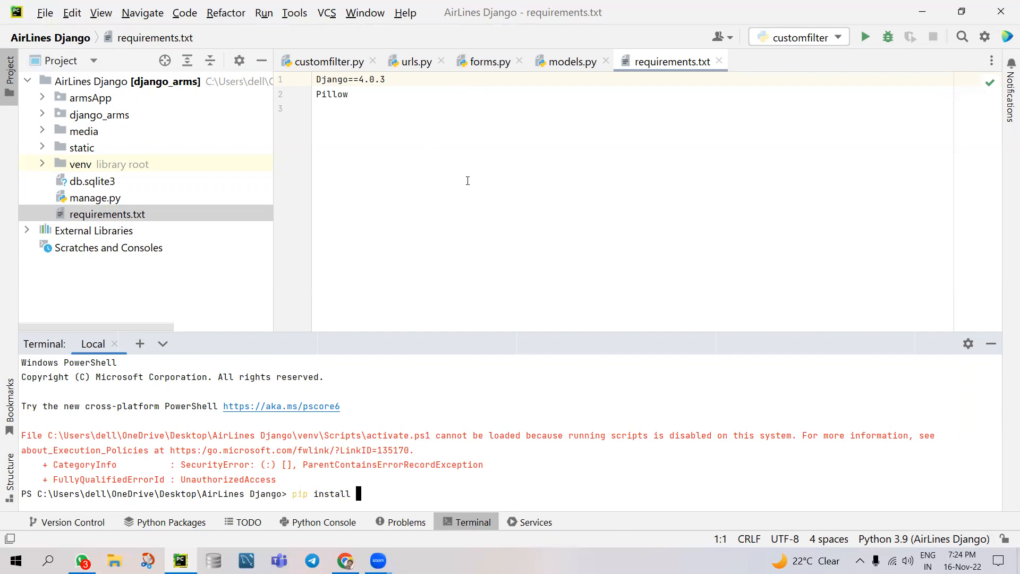
pyautogui.write('Django=')
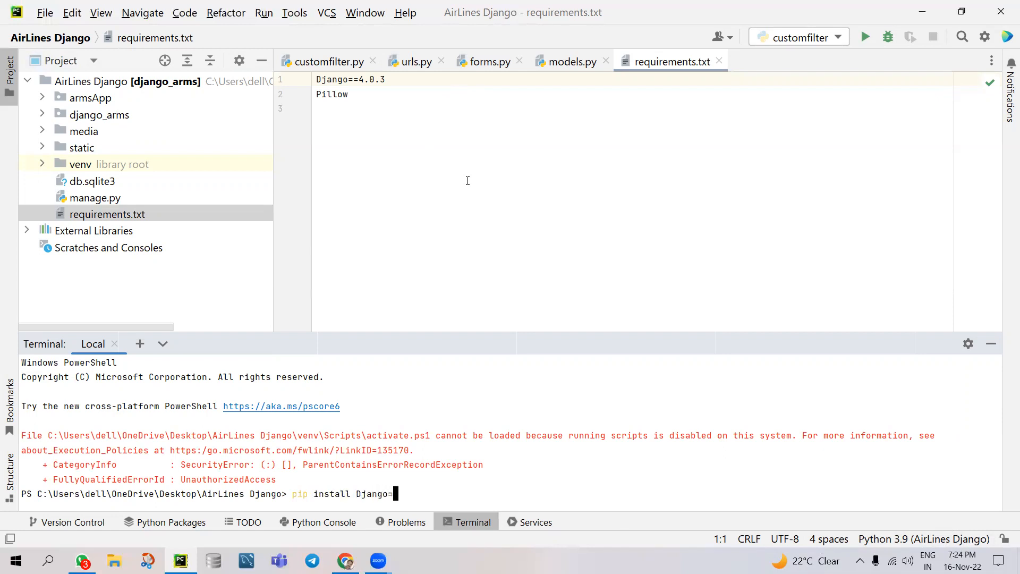
pyautogui.write('4')
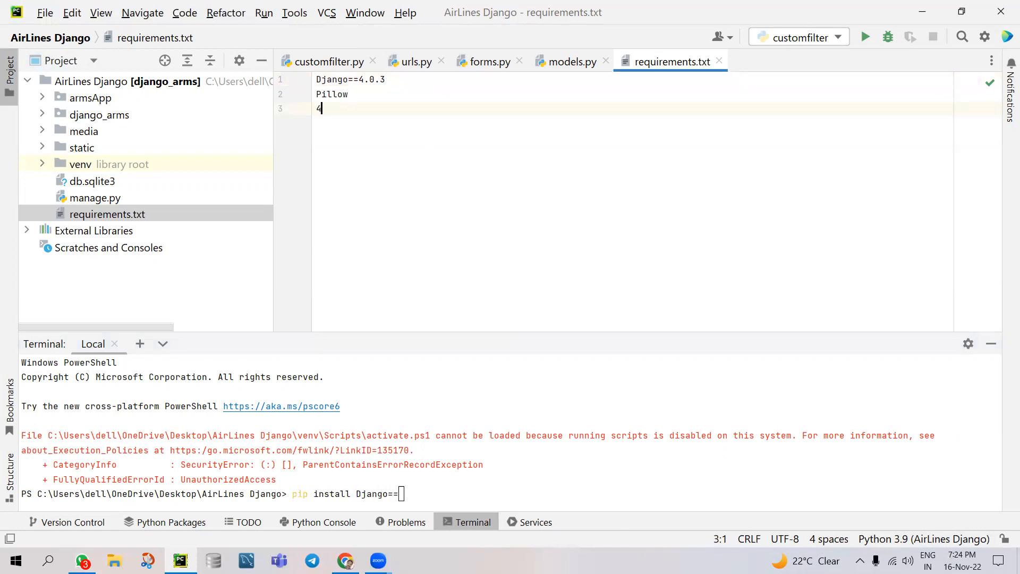
pyautogui.write('.')
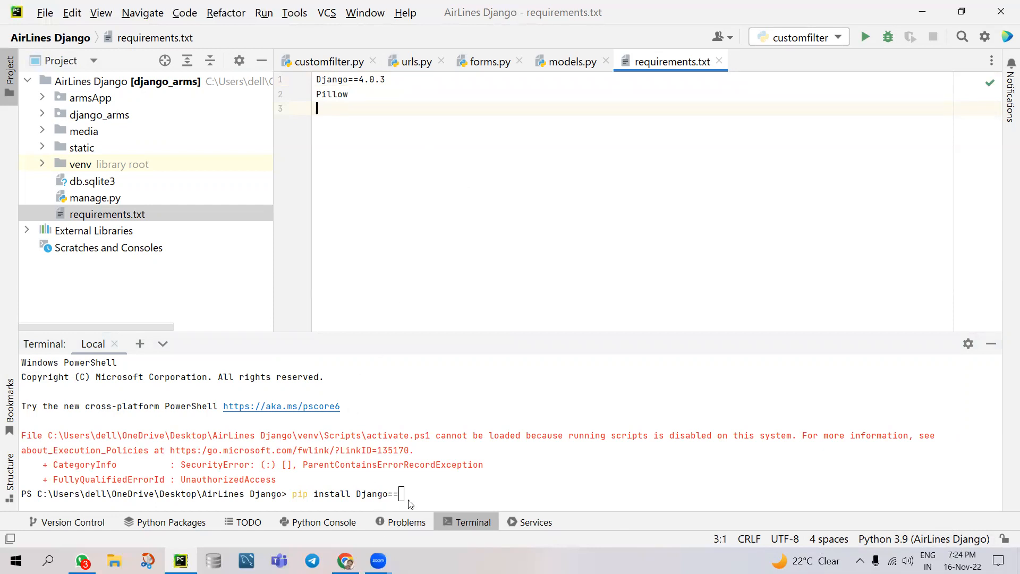
pyautogui.write('4.0')
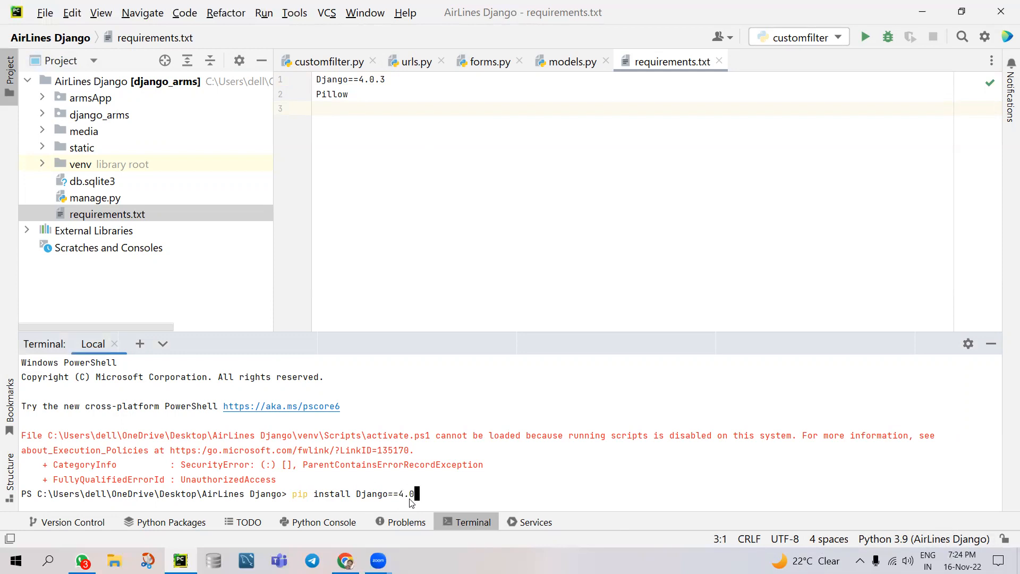
pyautogui.write('3')
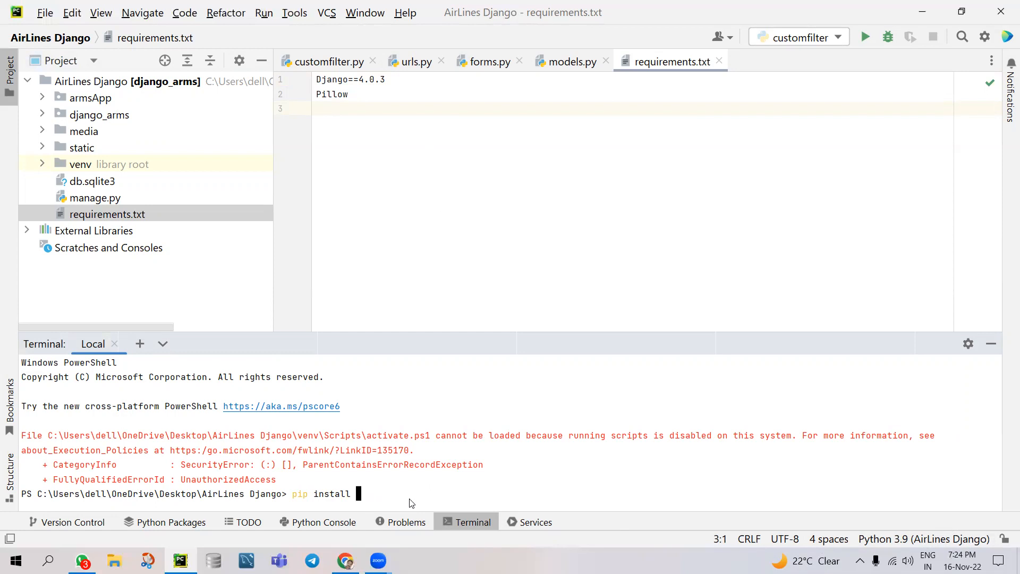
pyautogui.write('Pillow')
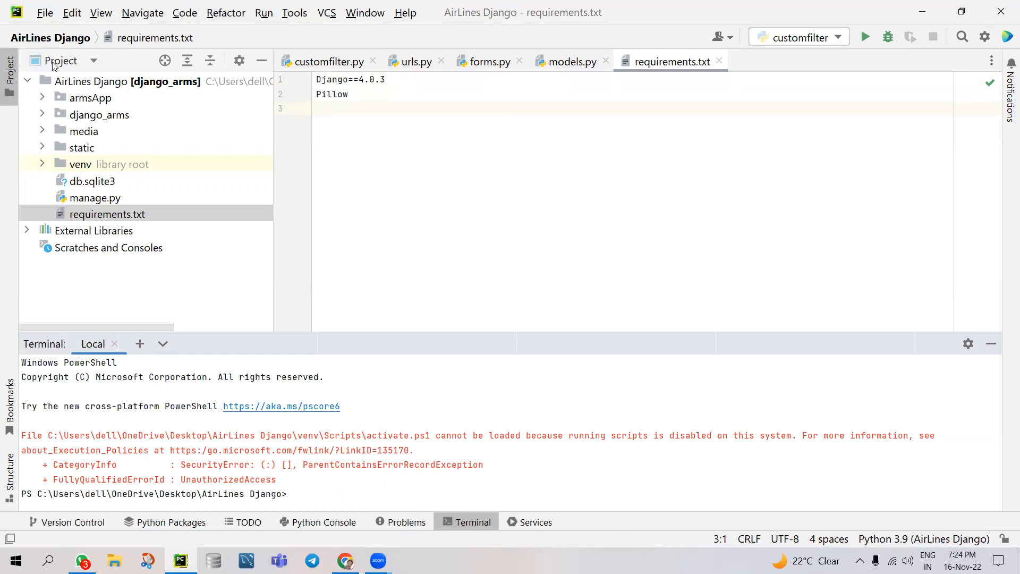
pyautogui.click(44, 13)
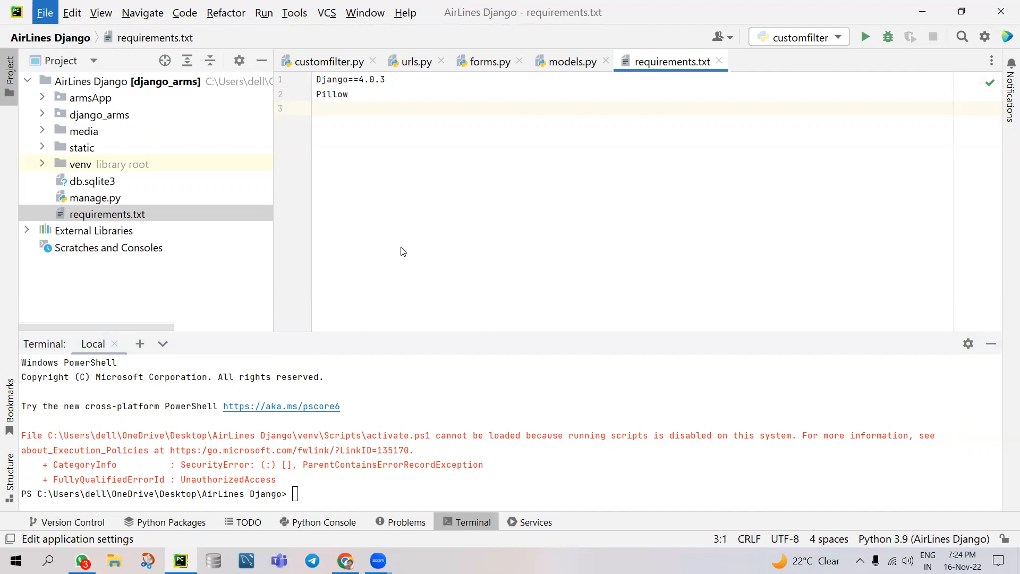
# View Project: AirLines Django's Python Interpreter packages, keeping Python 3.9 (AirLines Django)
pyautogui.click(984, 36)
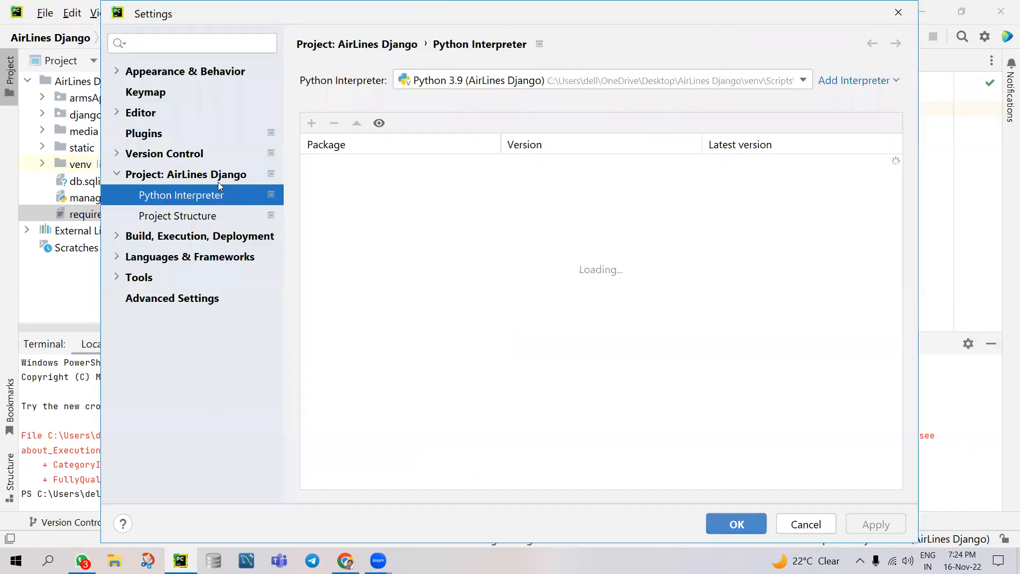
pyautogui.click(186, 173)
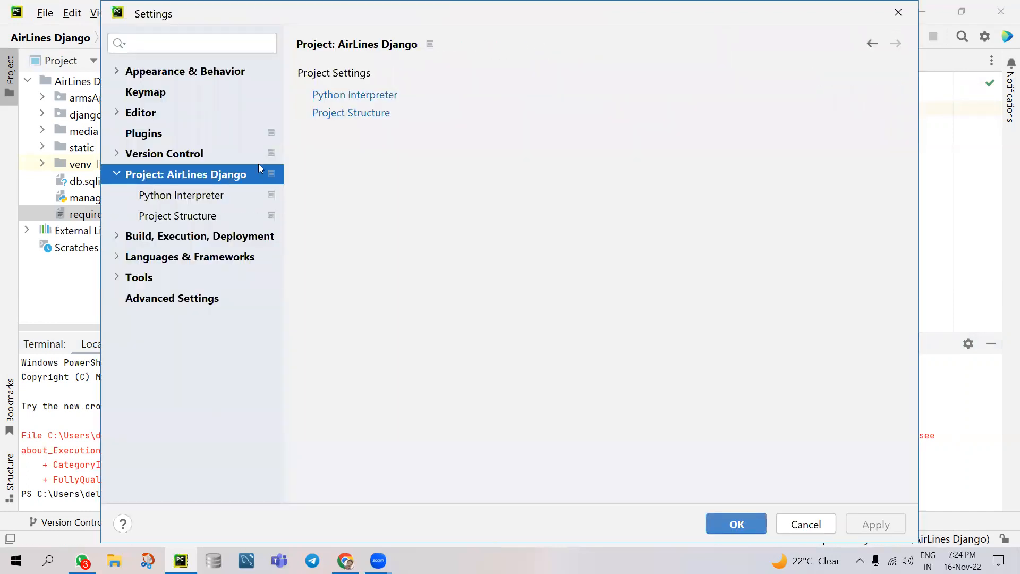
pyautogui.click(180, 195)
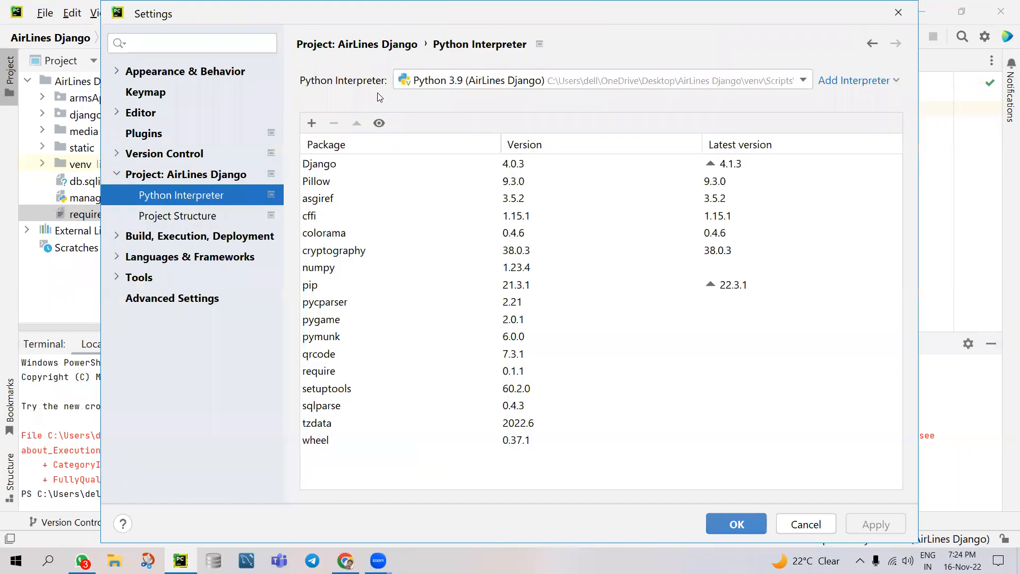
pyautogui.click(802, 80)
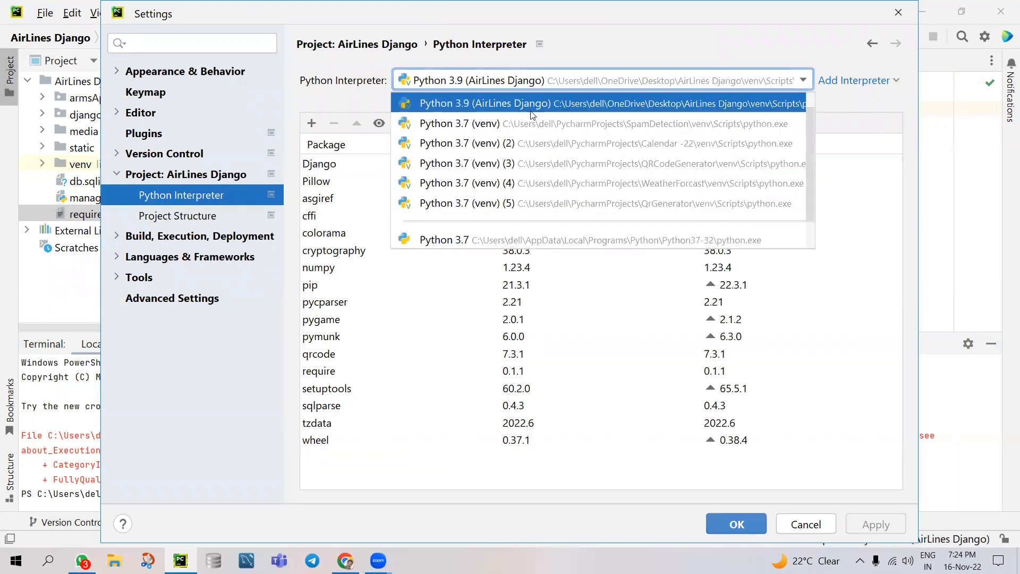
pyautogui.click(484, 103)
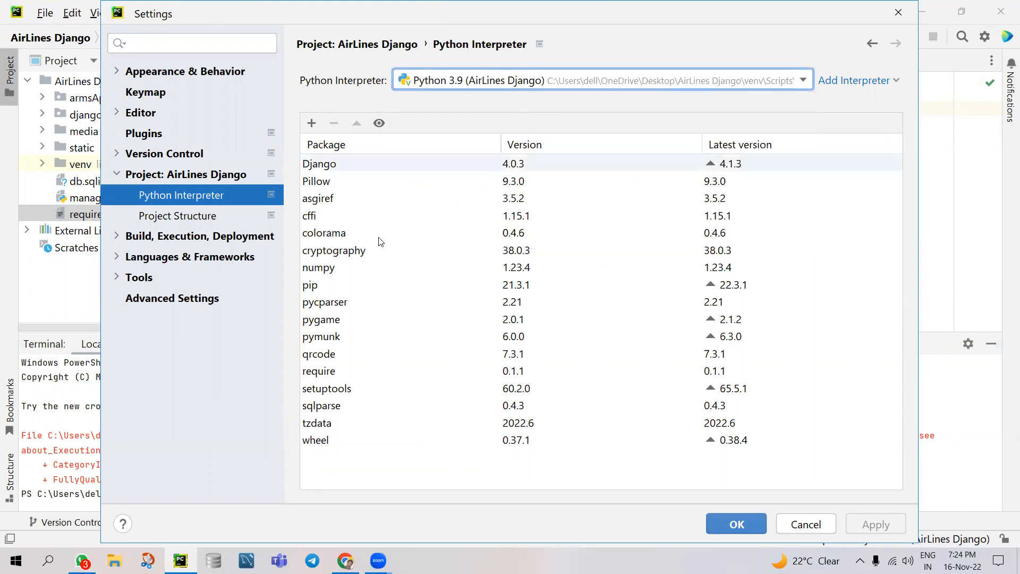
pyautogui.moveTo(336, 184)
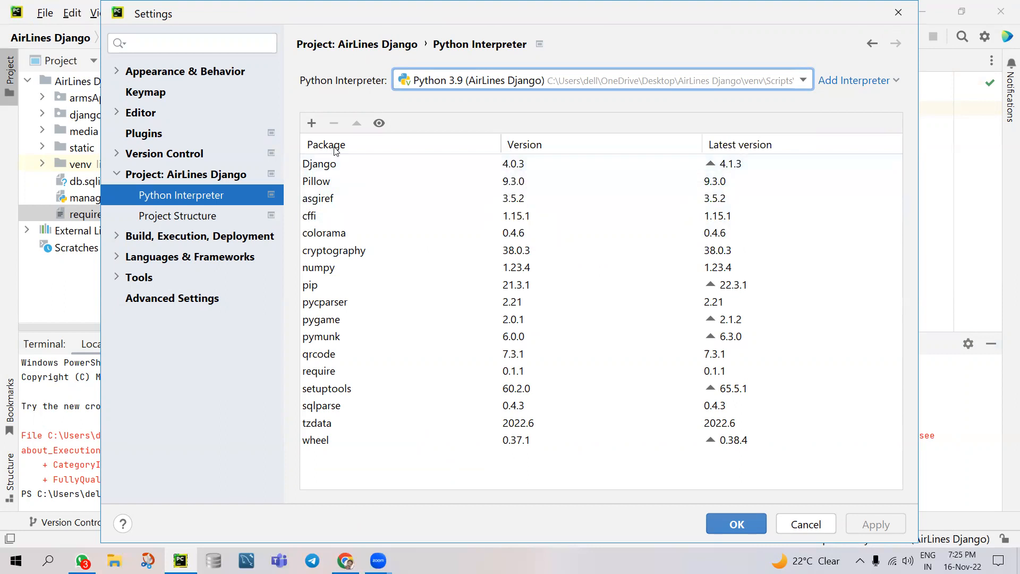
pyautogui.moveTo(312, 123)
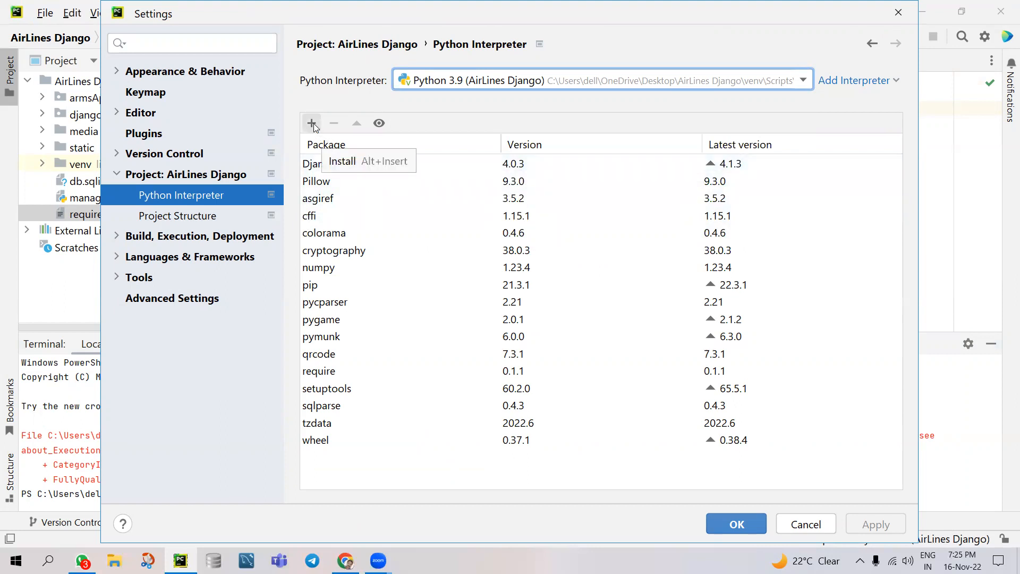
pyautogui.moveTo(312, 123)
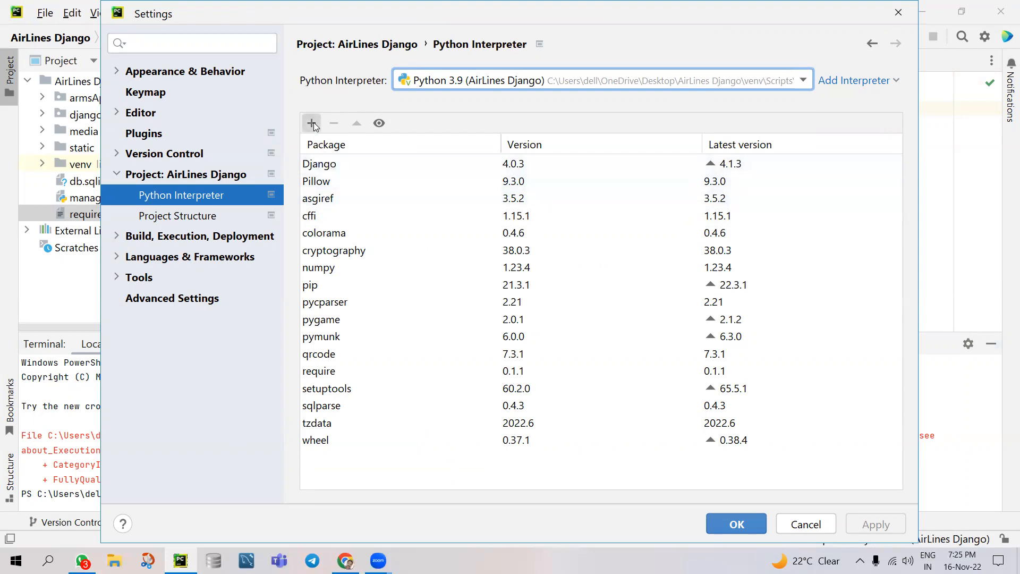
# Search available packages for Django, specify version 4.0.3, and close the package browser
pyautogui.click(312, 123)
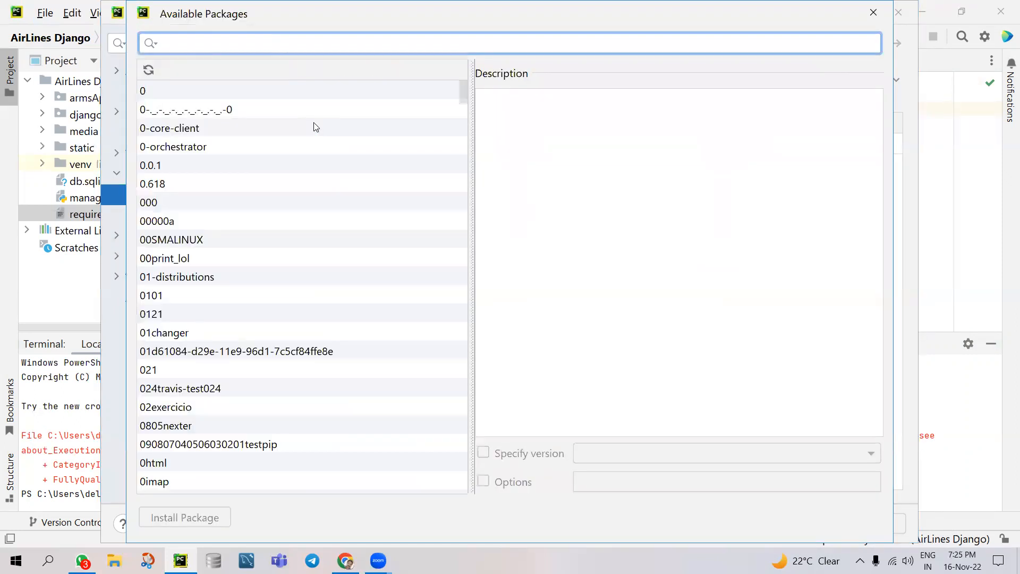
pyautogui.write('django')
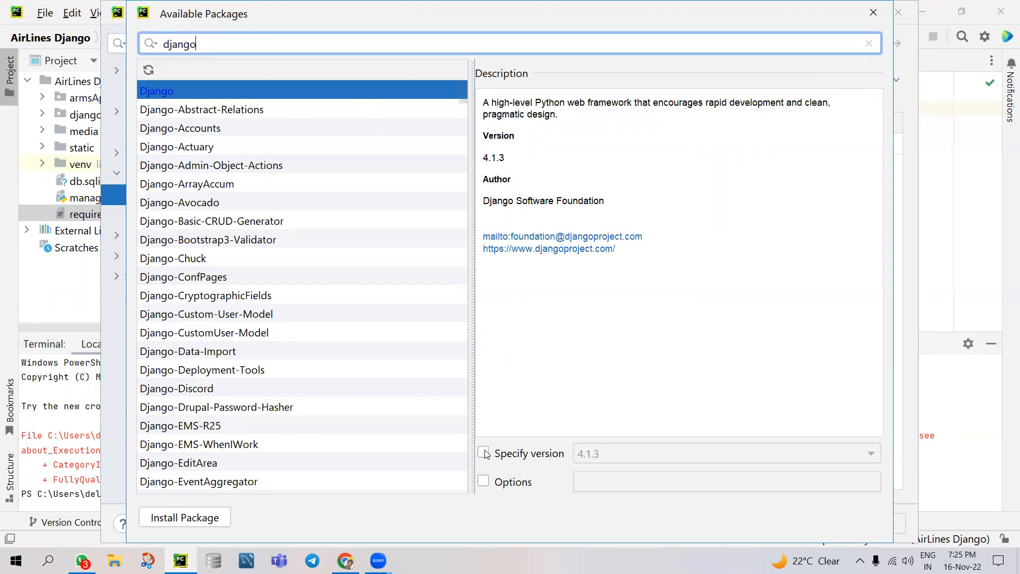
pyautogui.click(484, 453)
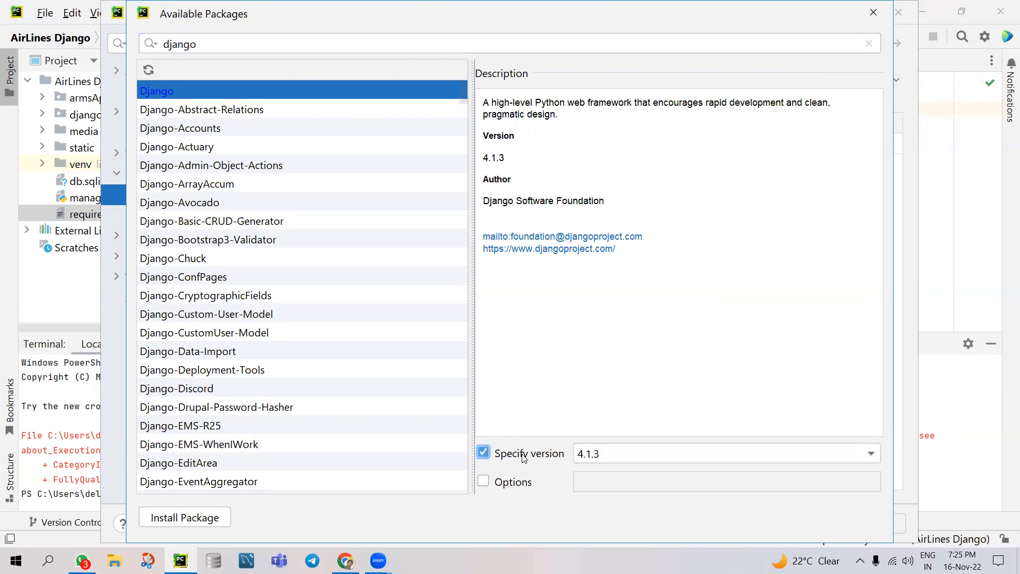
pyautogui.click(869, 453)
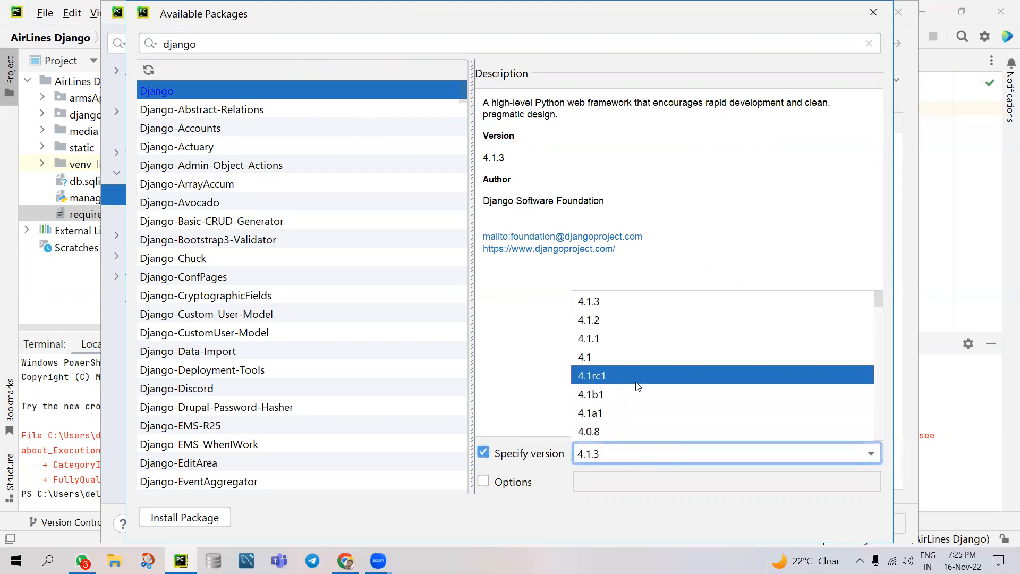
pyautogui.scroll(-3)
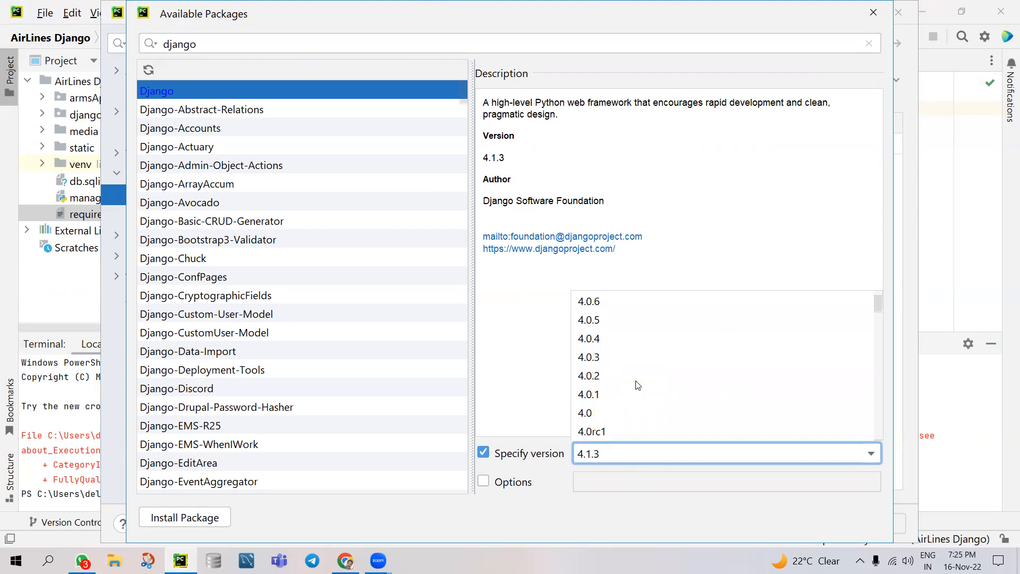
pyautogui.click(588, 356)
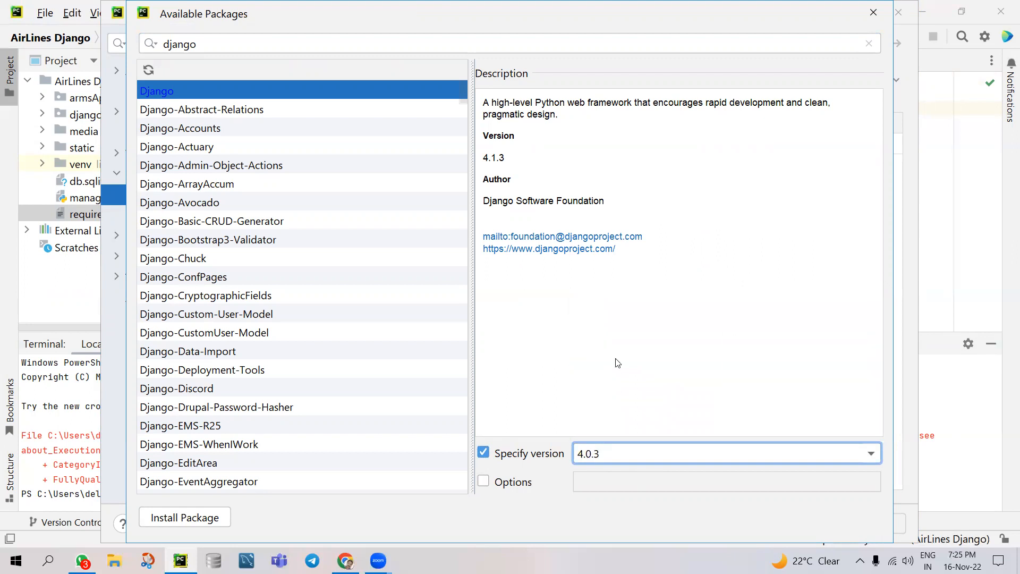
pyautogui.moveTo(612, 372)
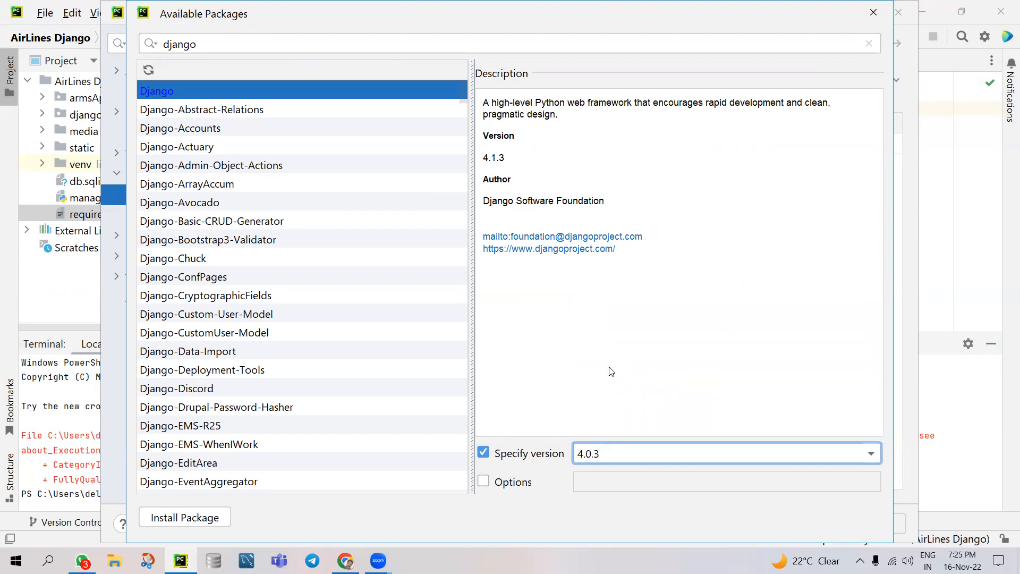
pyautogui.moveTo(208, 523)
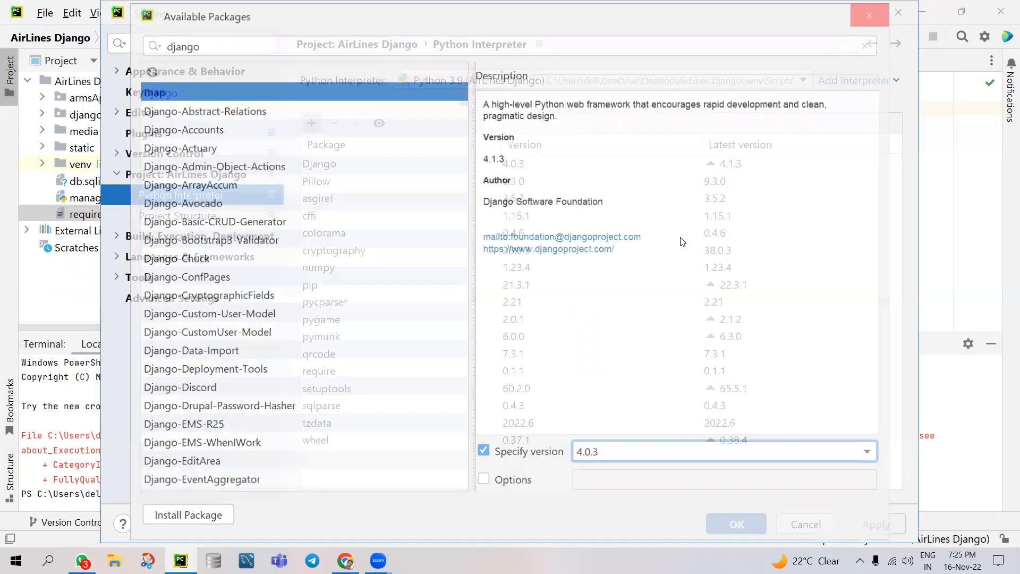
pyautogui.click(869, 15)
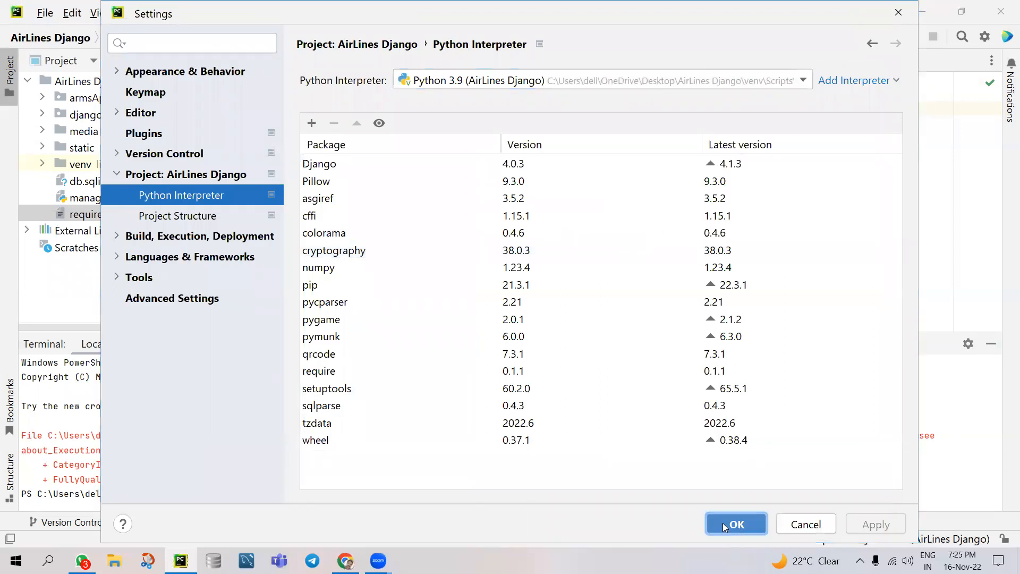
# Confirm Settings with OK, reopen the terminal and type 'pip install django='
pyautogui.click(736, 523)
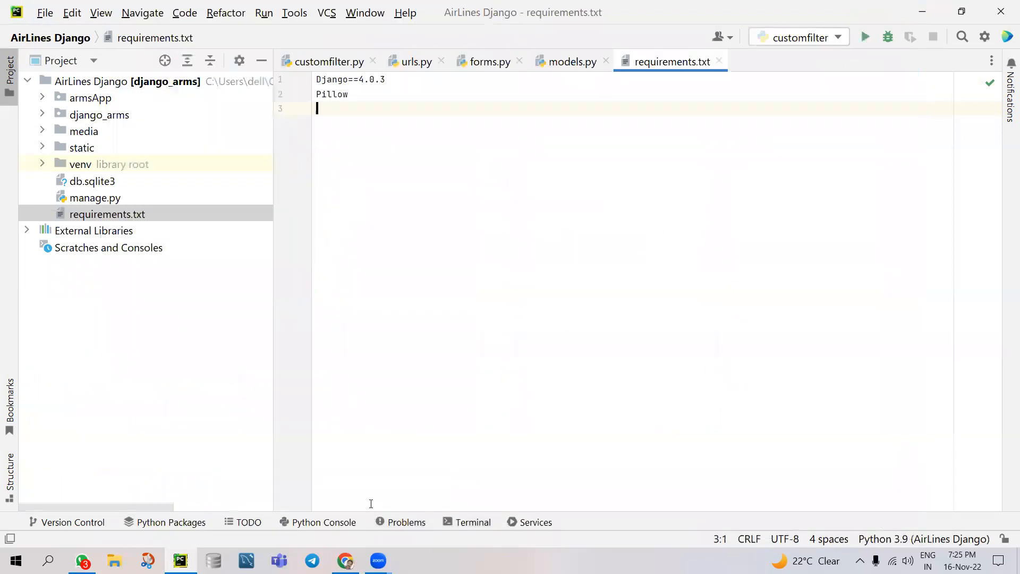
pyautogui.click(473, 522)
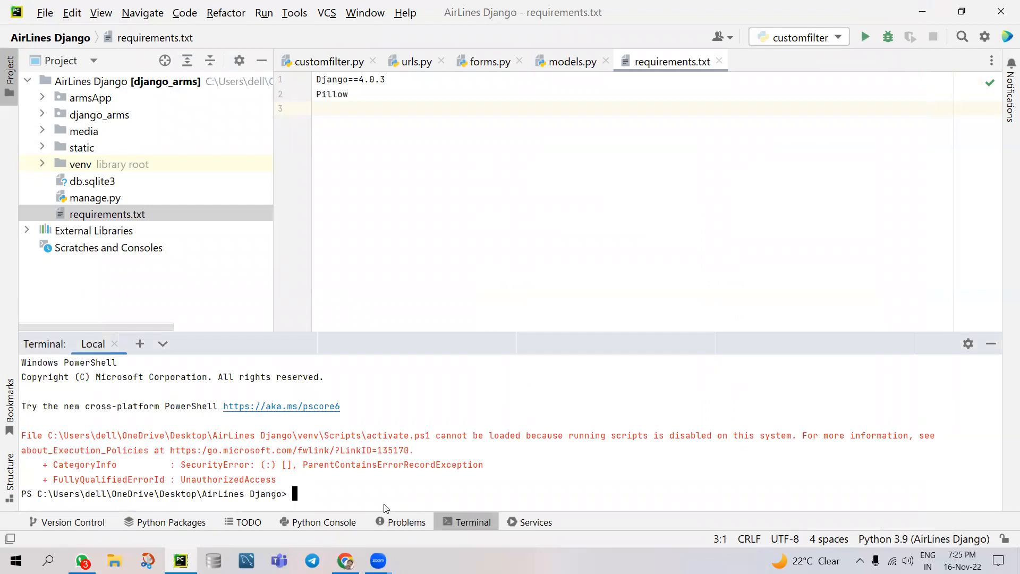
pyautogui.write('pip install')
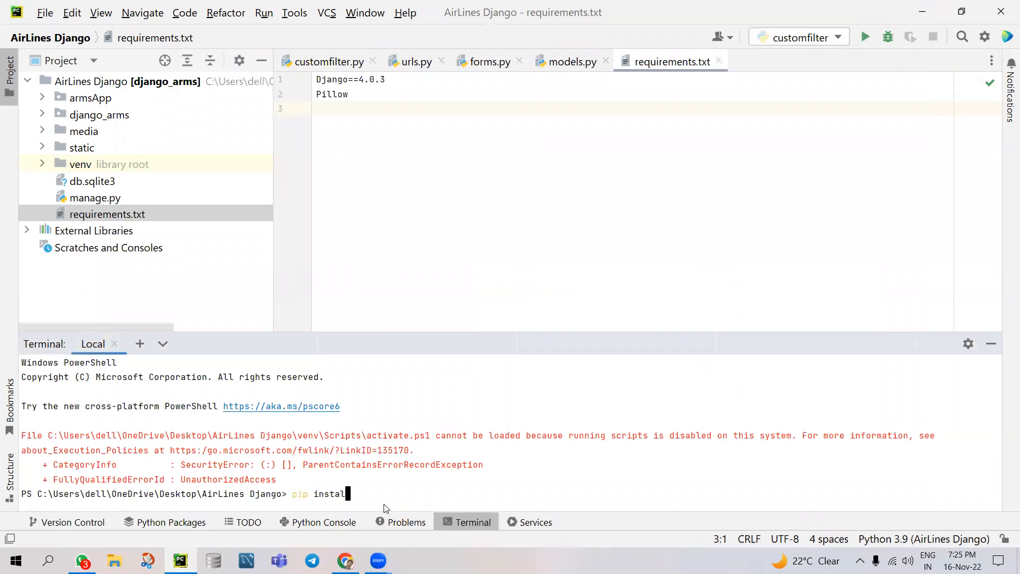
pyautogui.write('django')
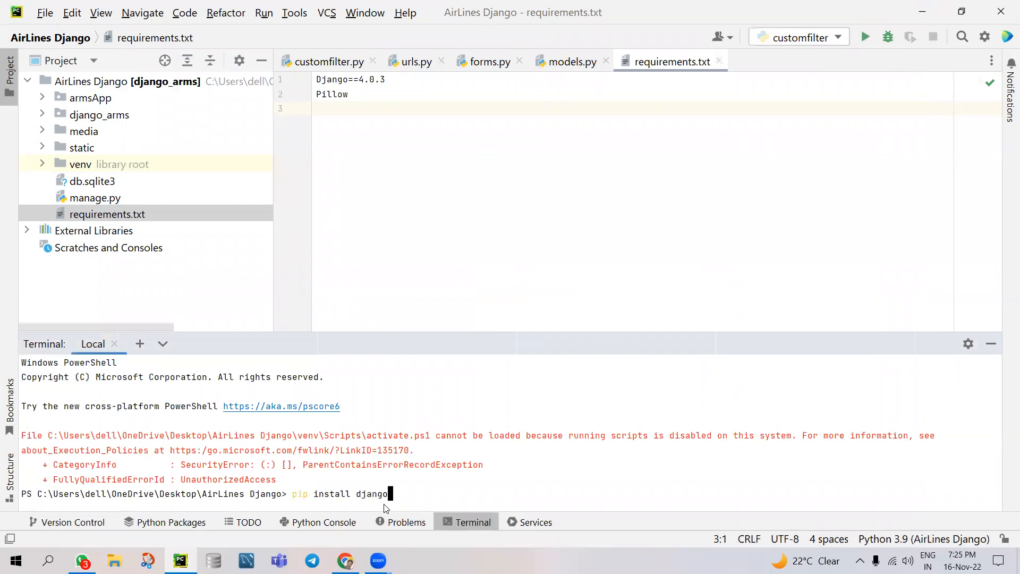
pyautogui.write('=')
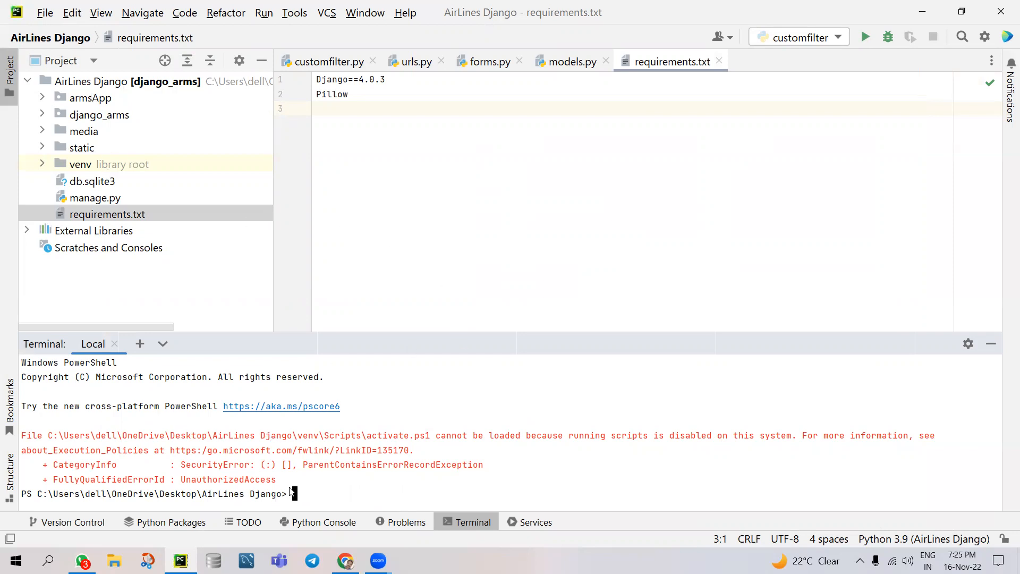
pyautogui.write('pyt')
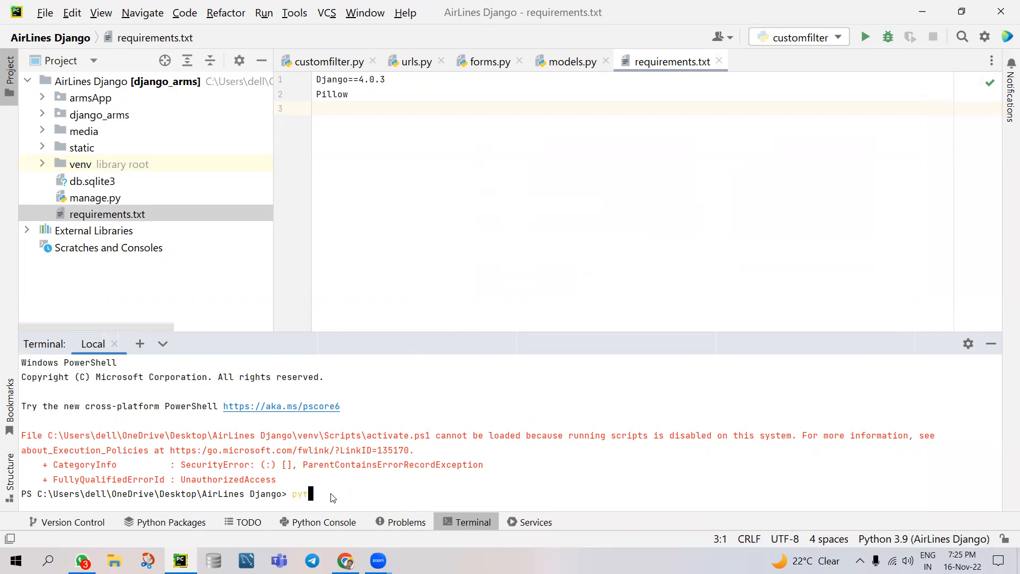
pyautogui.write('hon')
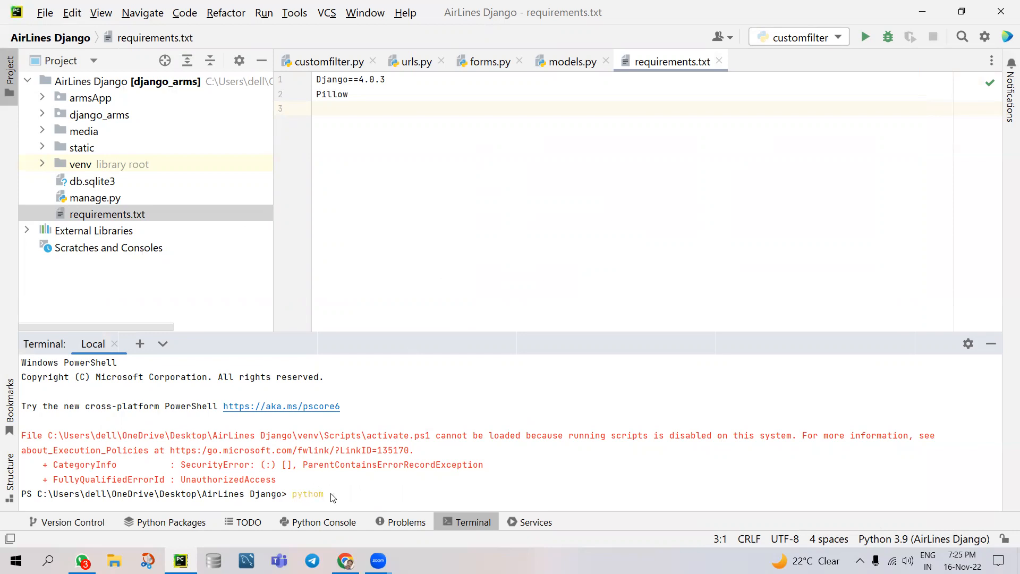
pyautogui.write('manage.py')
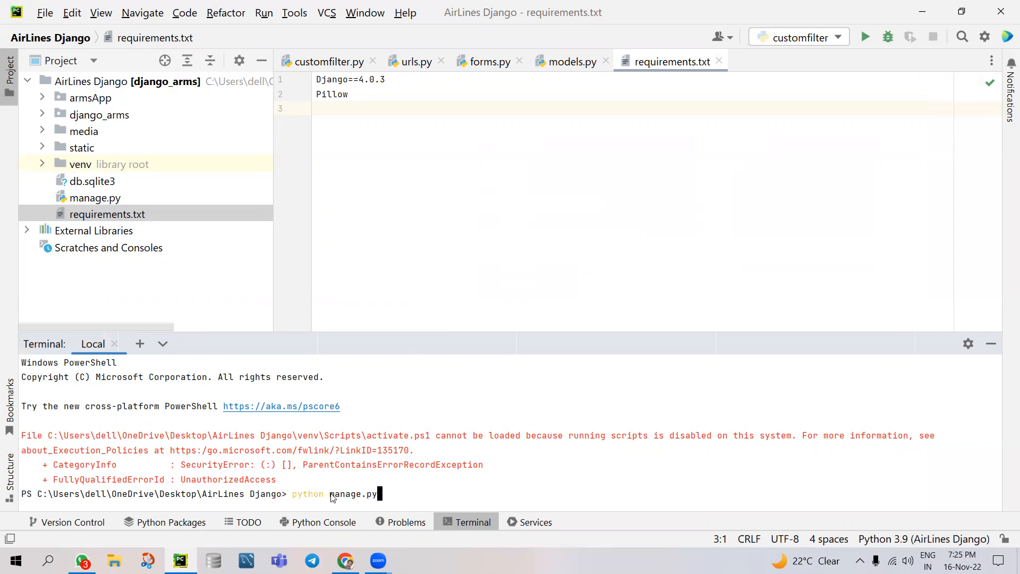
pyautogui.write('runse')
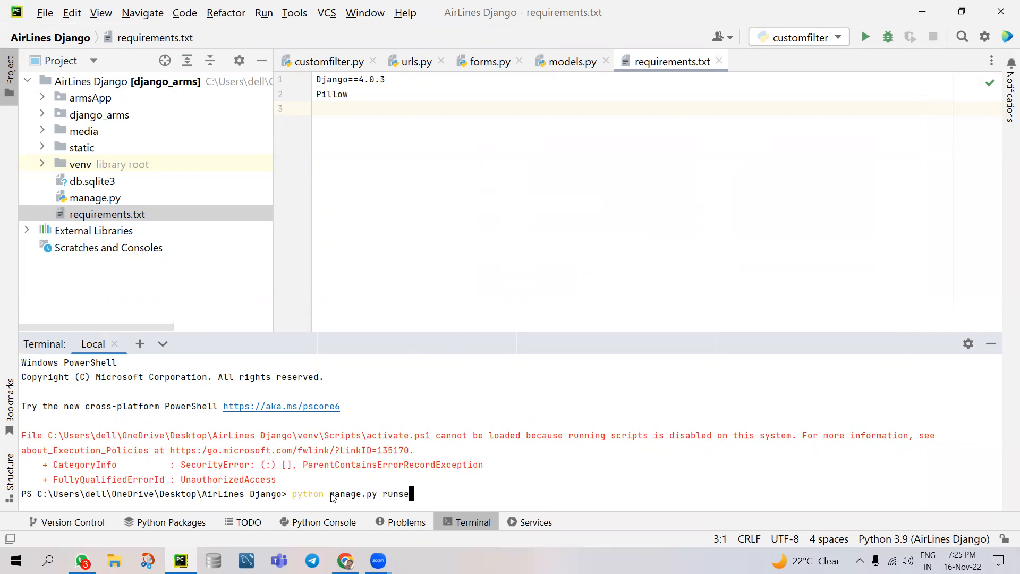
pyautogui.write('rver')
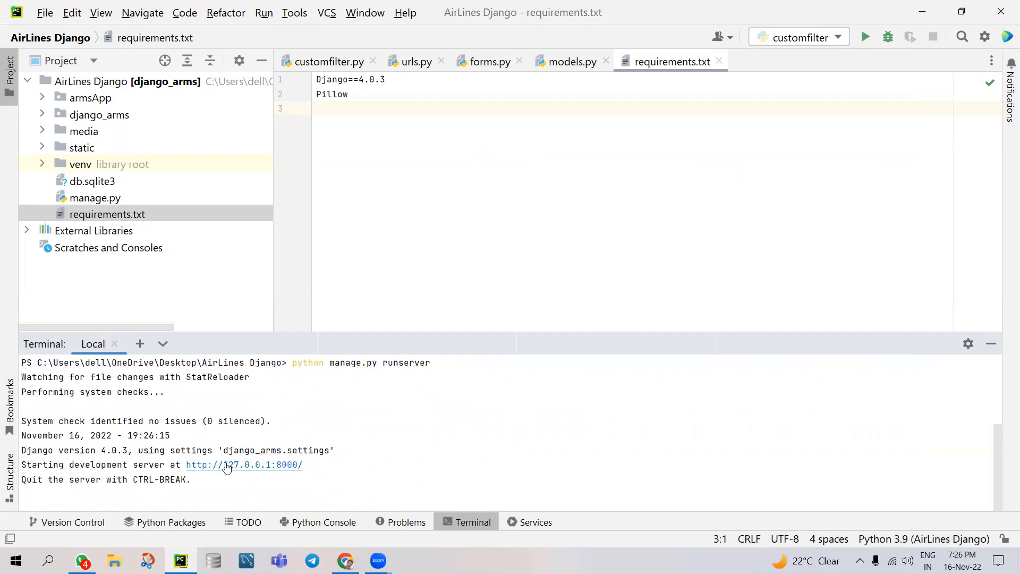
pyautogui.moveTo(232, 469)
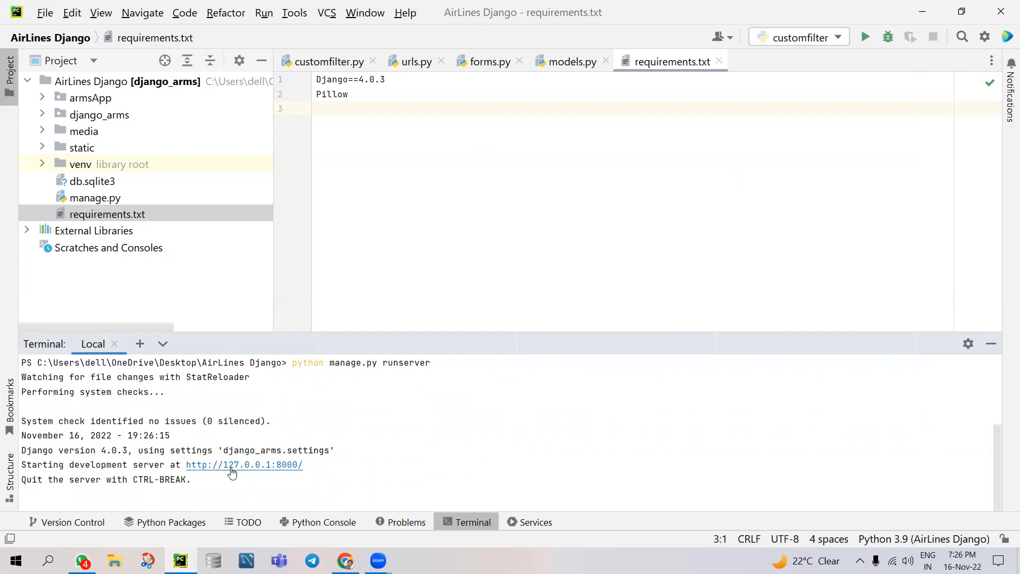
pyautogui.click(244, 464)
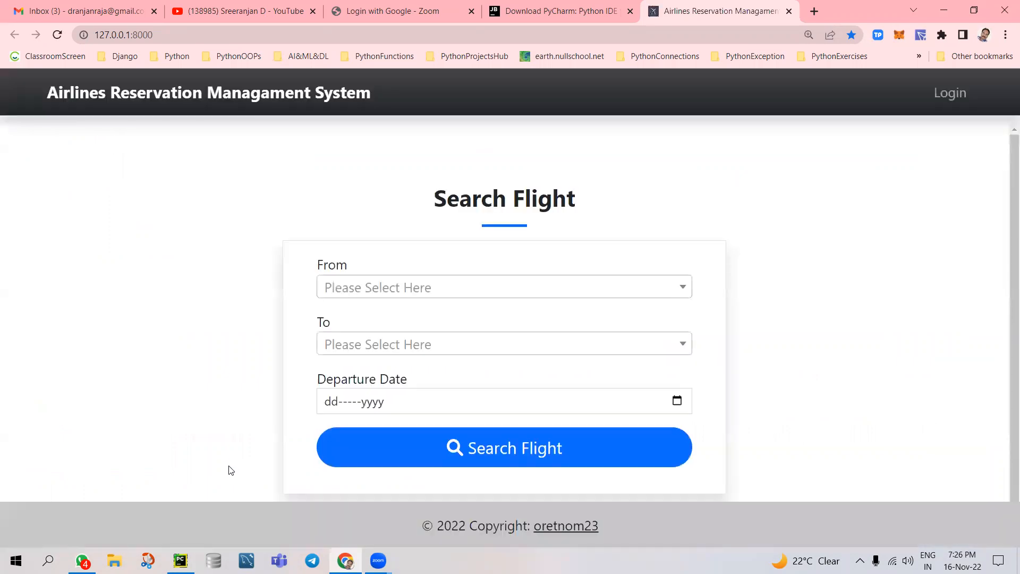
pyautogui.moveTo(313, 113)
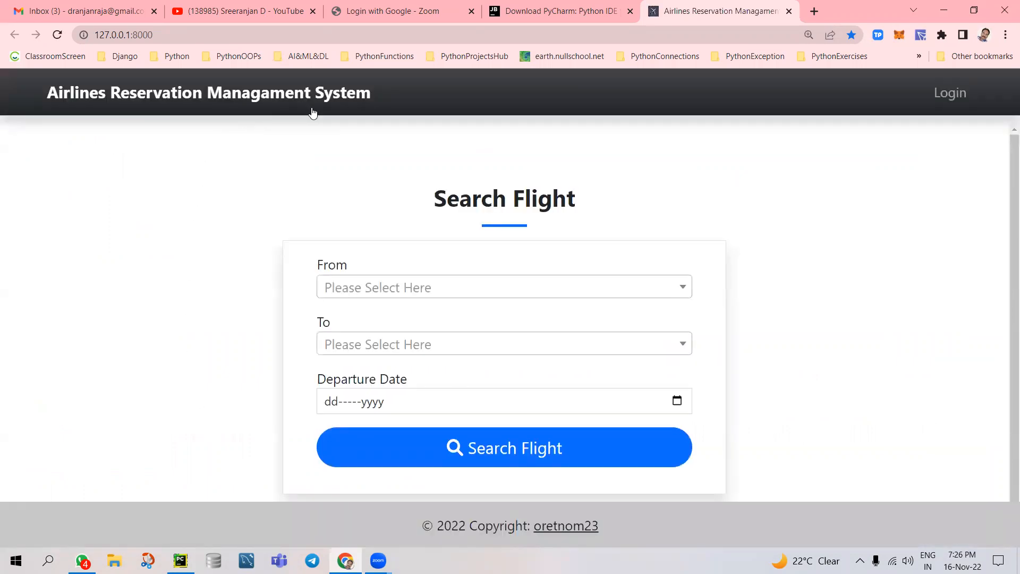
pyautogui.moveTo(381, 316)
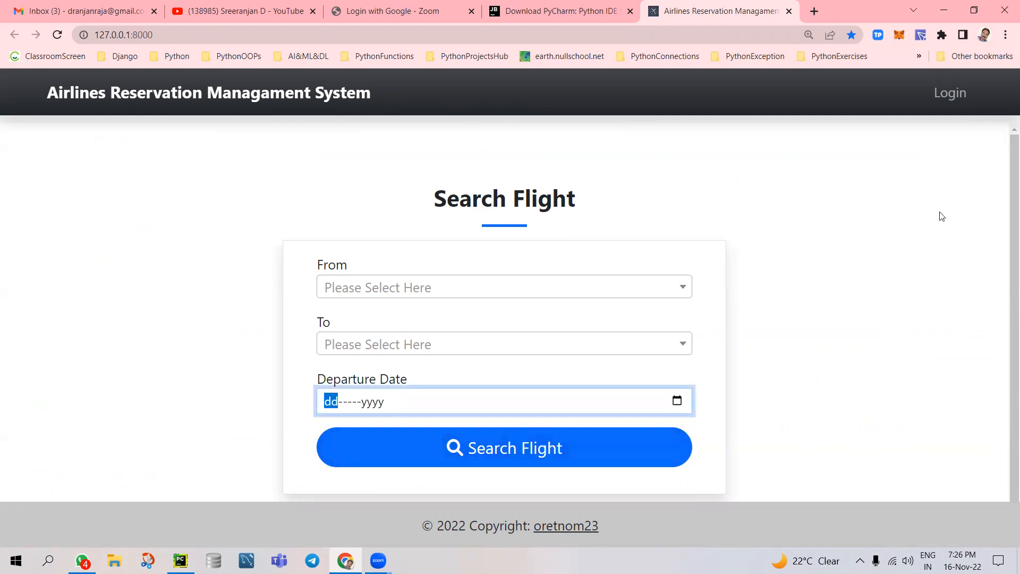
pyautogui.moveTo(949, 93)
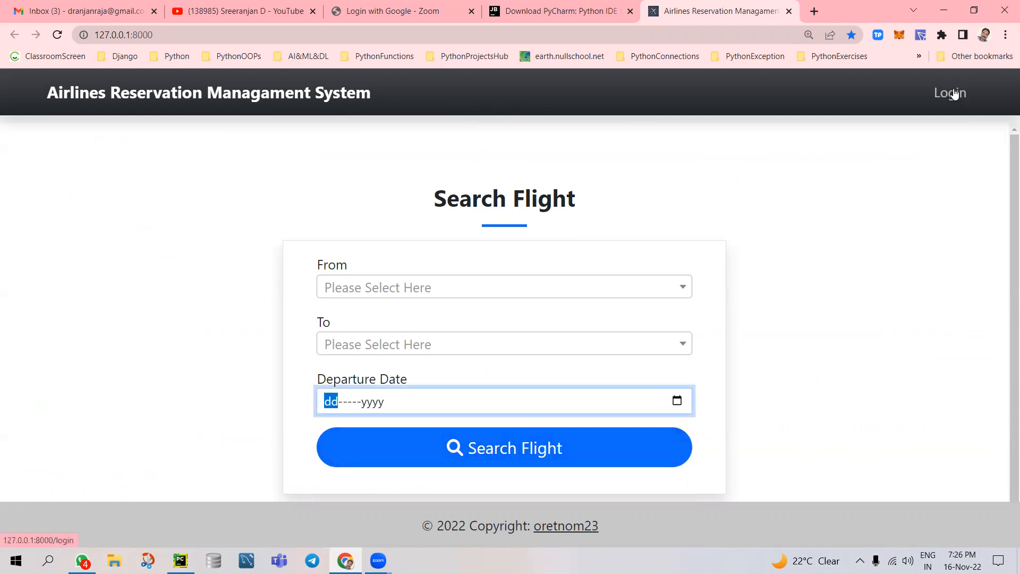
# Log in with the saved admin username and password, dismissing Chrome's password breach warning
pyautogui.click(949, 92)
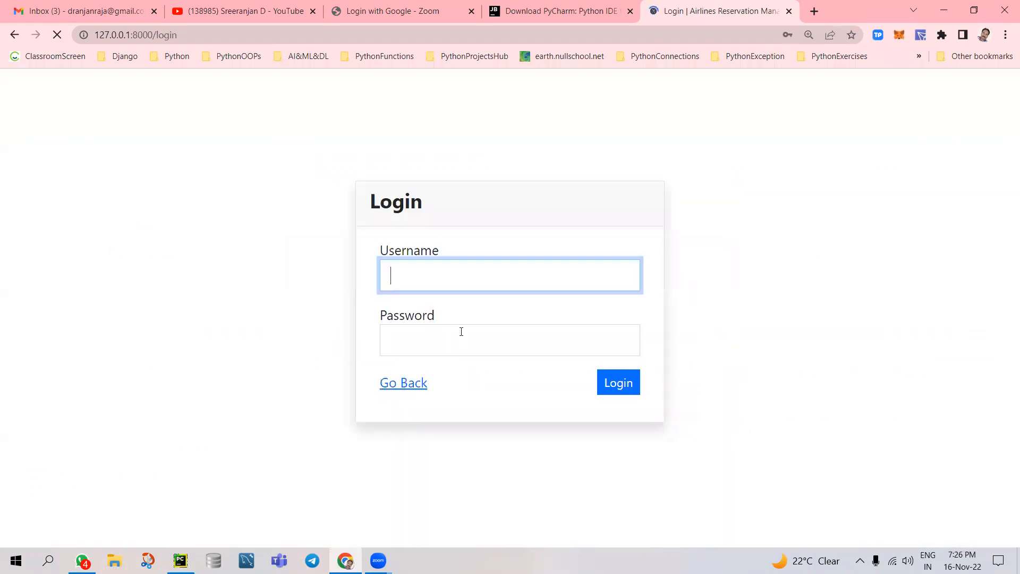
pyautogui.write('dolly')
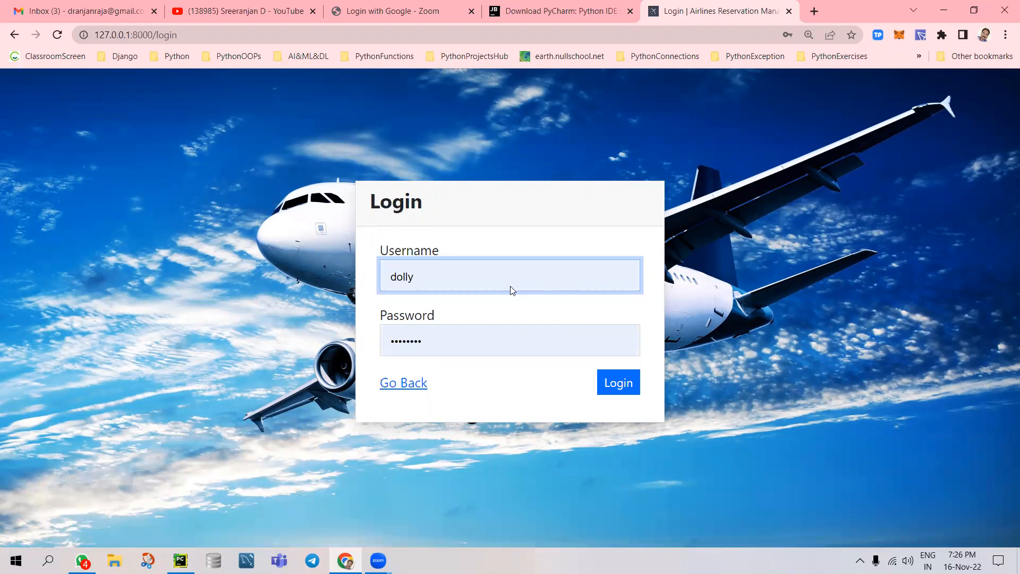
pyautogui.moveTo(443, 282)
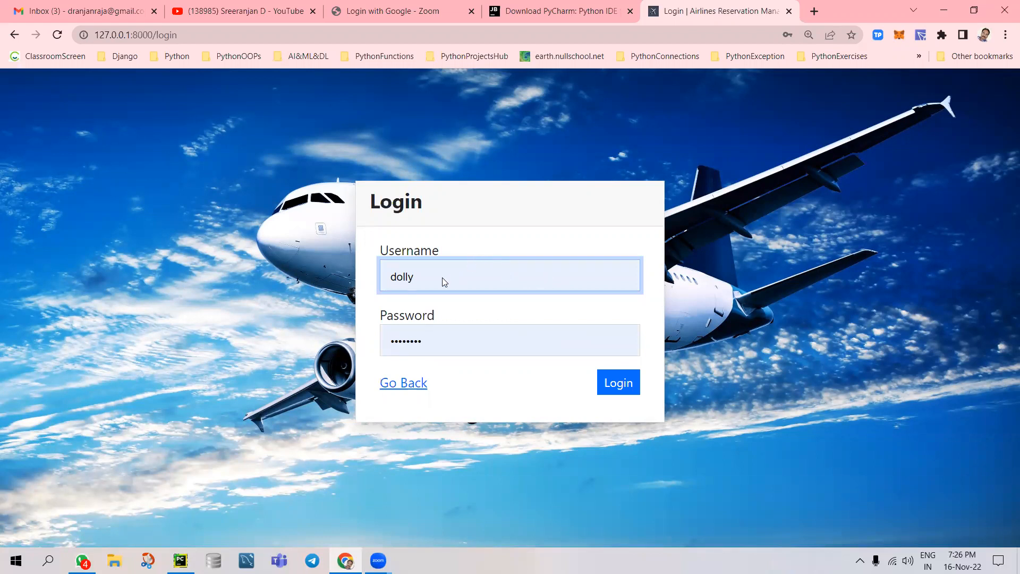
pyautogui.click(509, 275)
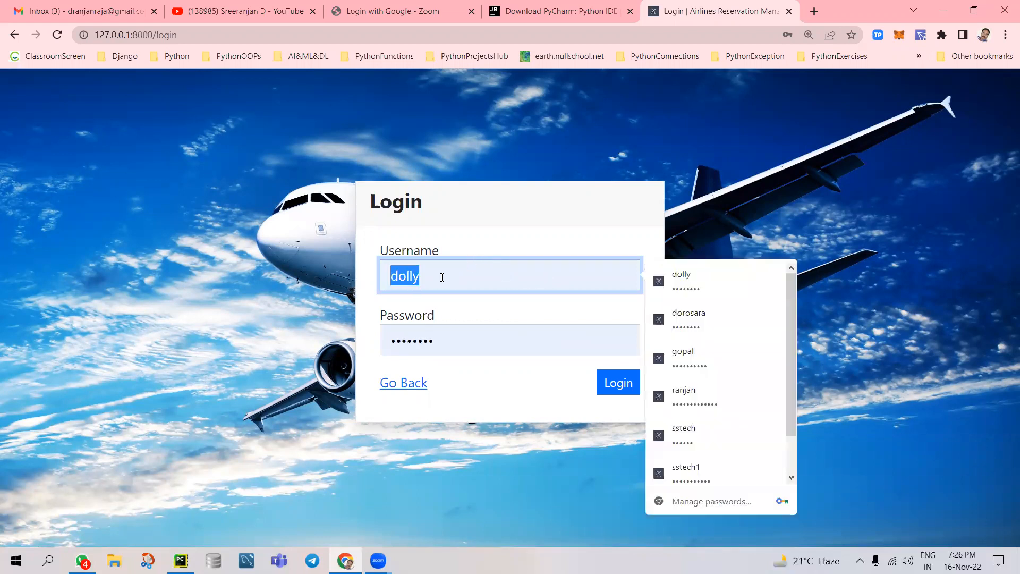
pyautogui.write('ad')
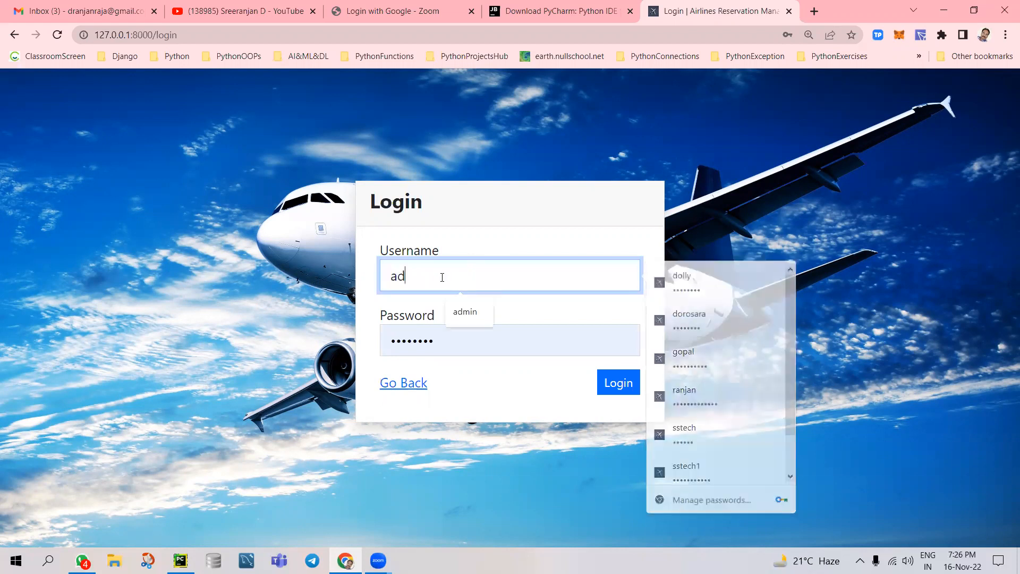
pyautogui.click(464, 312)
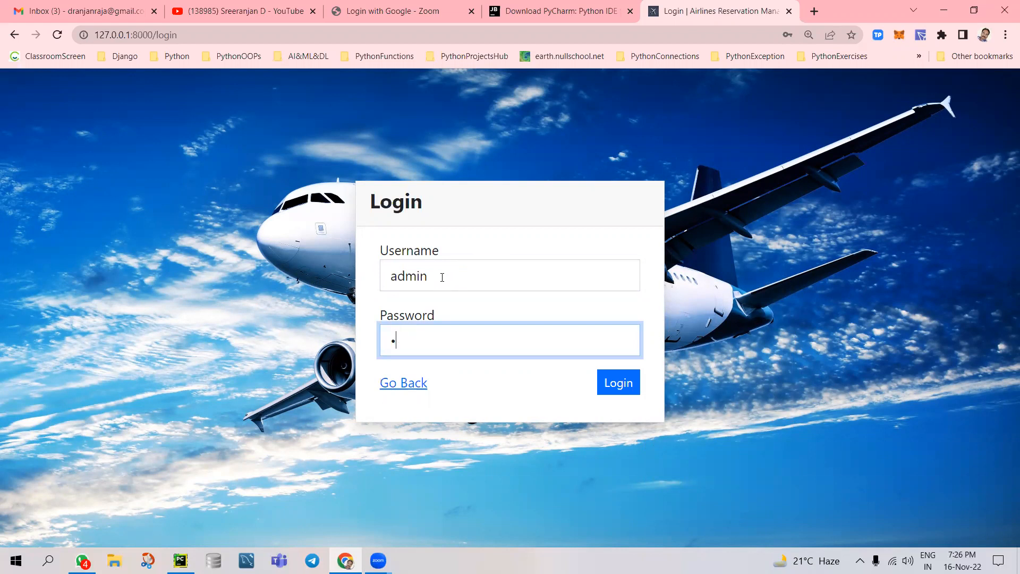
pyautogui.write('••')
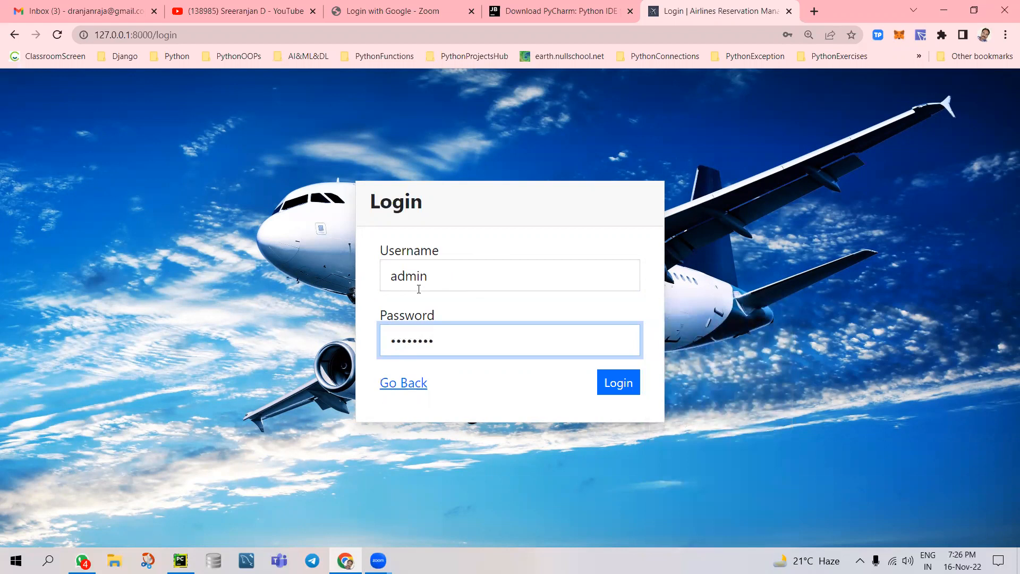
pyautogui.click(618, 382)
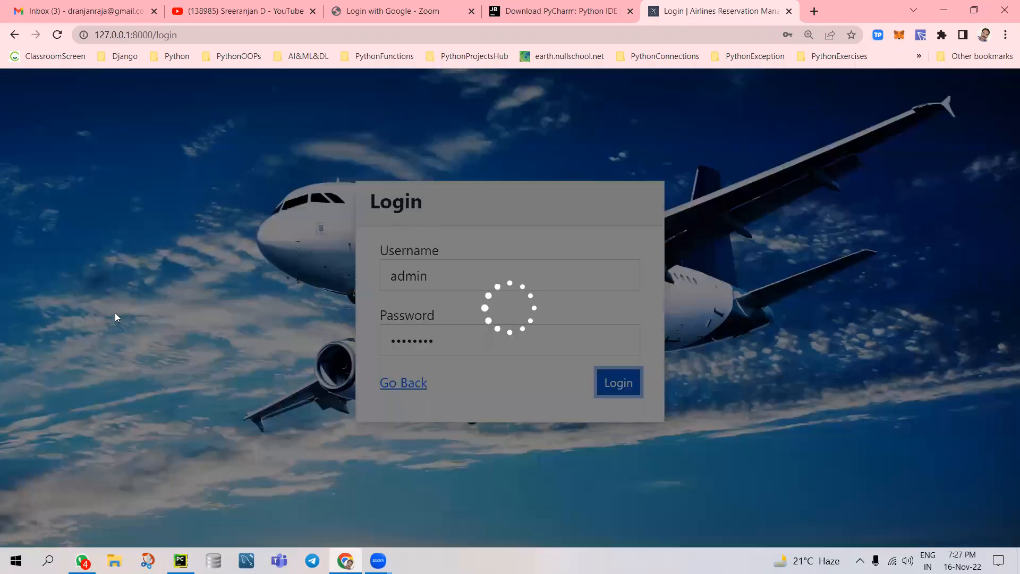
pyautogui.click(617, 382)
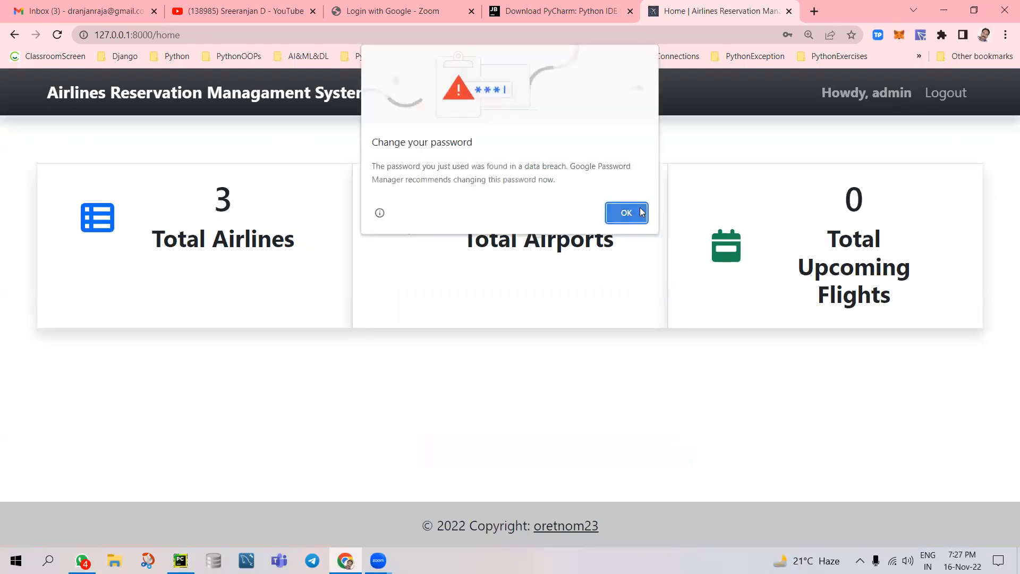
pyautogui.click(625, 212)
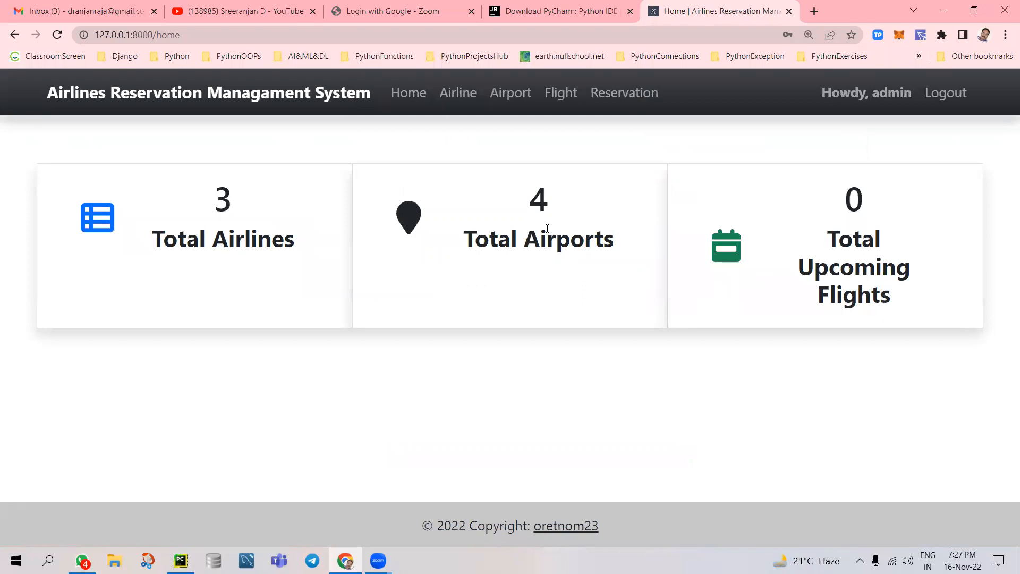
# Browse the airline and airport lists from the dashboard navigation bar
pyautogui.click(408, 93)
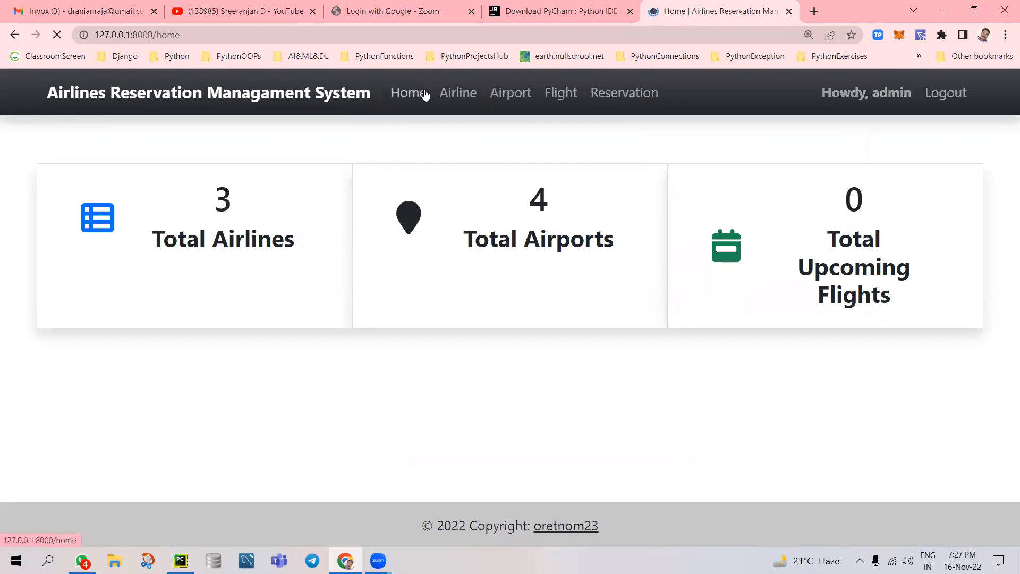
pyautogui.click(458, 93)
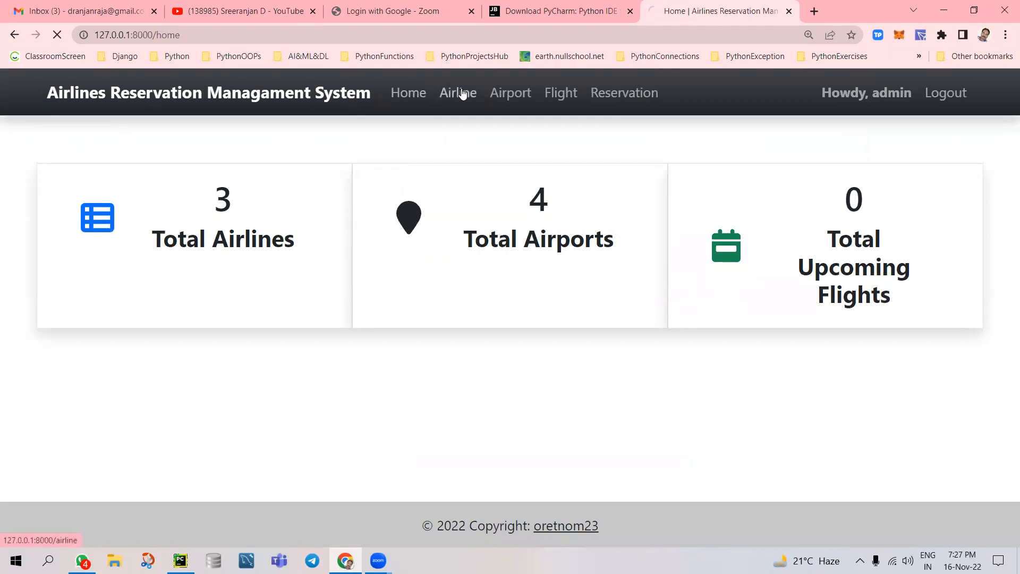
pyautogui.click(458, 92)
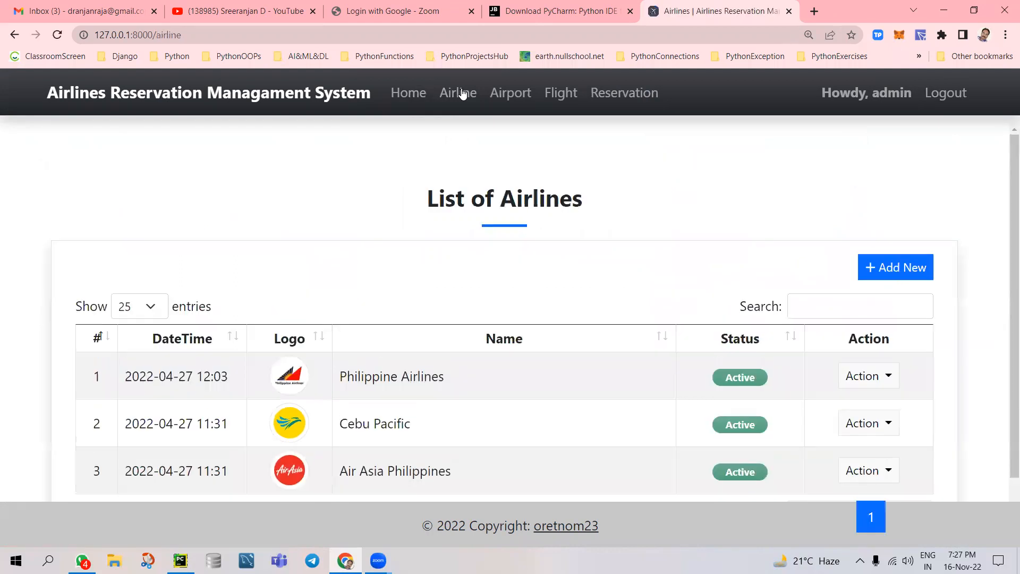
pyautogui.scroll(-3)
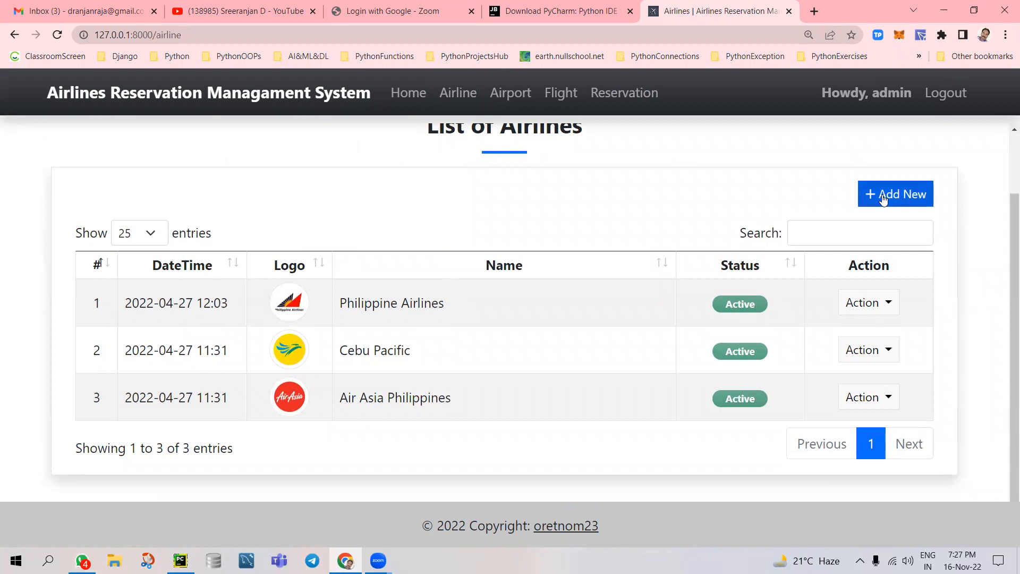
pyautogui.moveTo(640, 316)
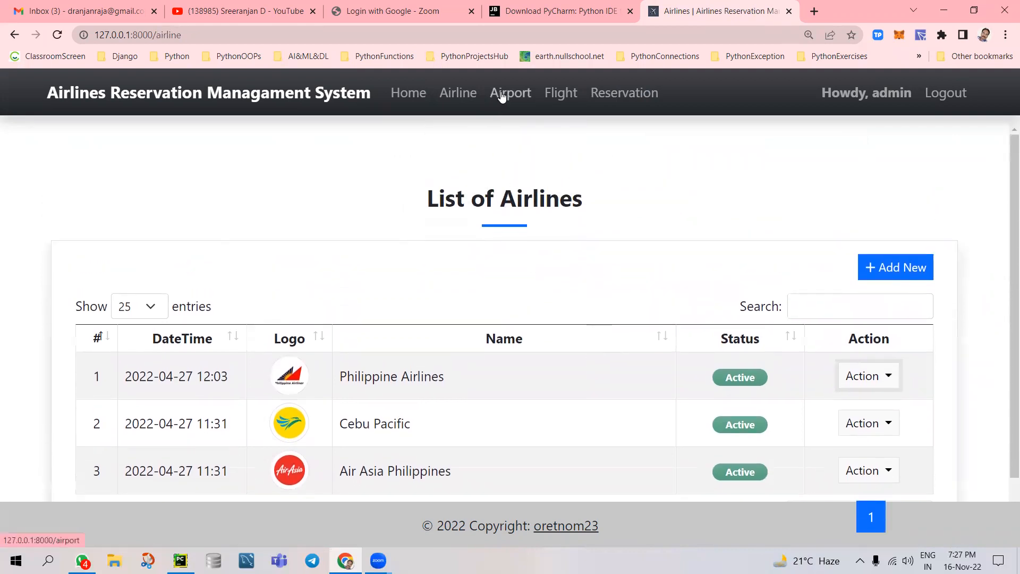
pyautogui.click(510, 93)
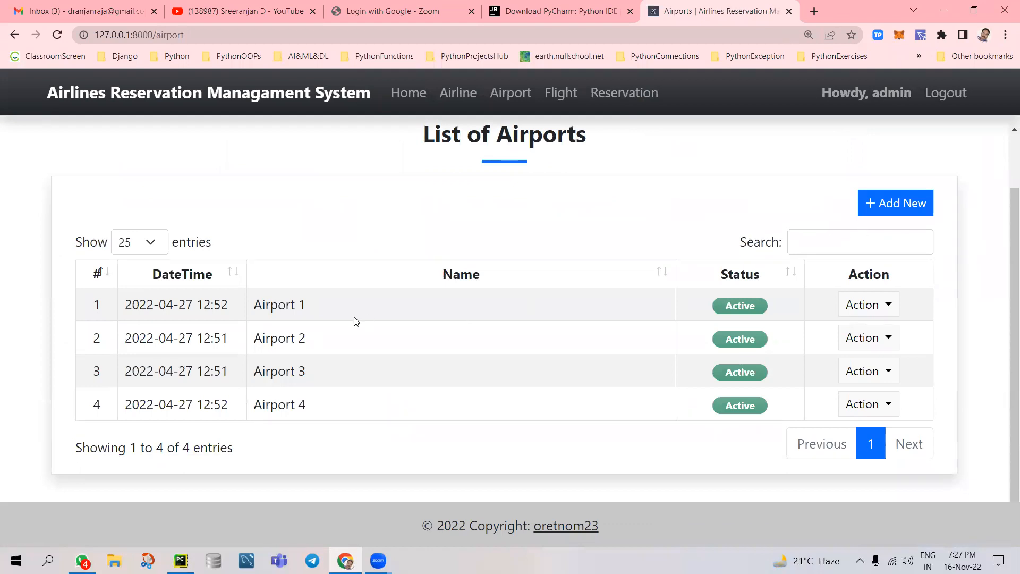
pyautogui.moveTo(316, 325)
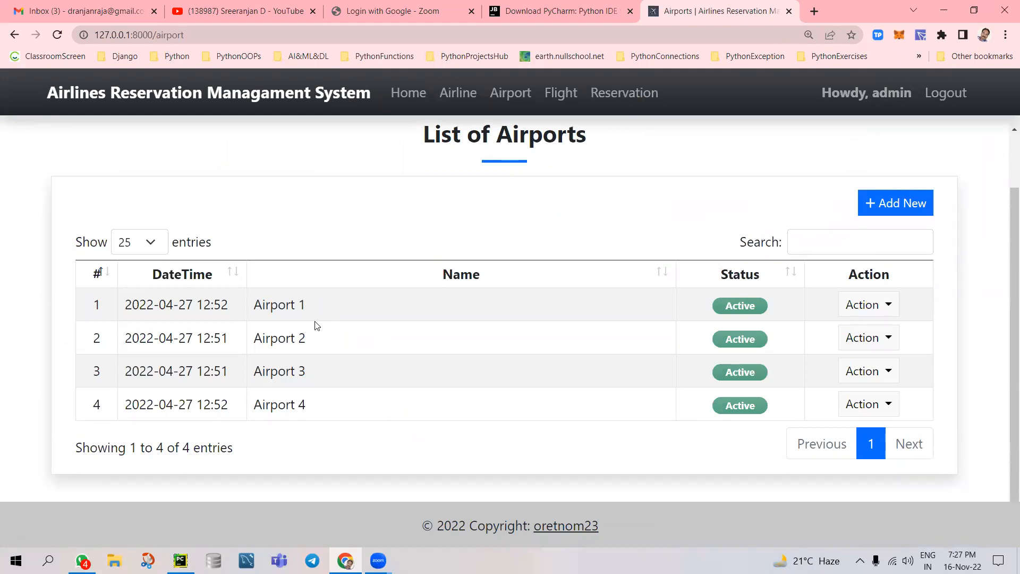
pyautogui.moveTo(388, 351)
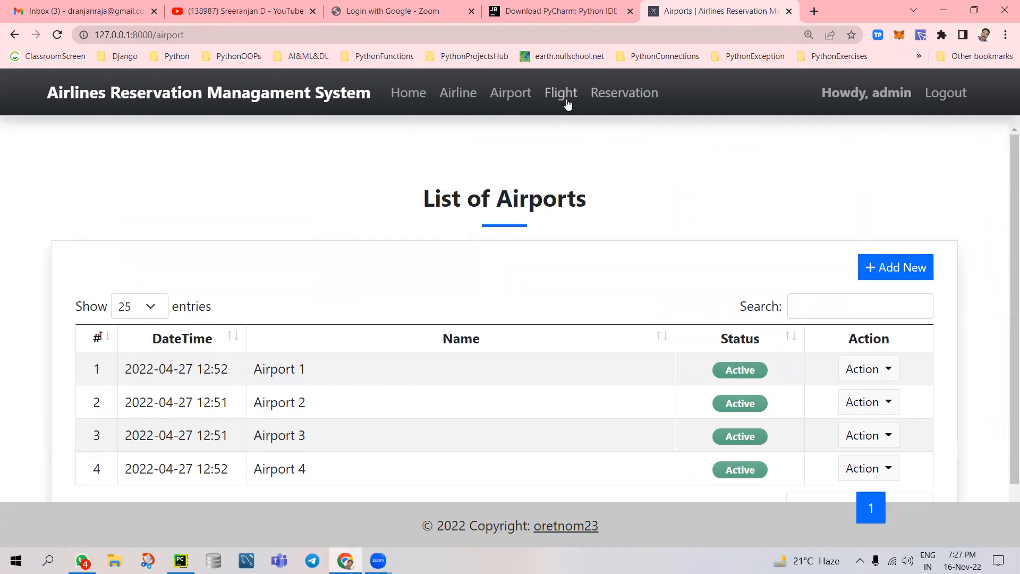
# View the flights list, expand flight GBN-0623's actions, and reach its reservations
pyautogui.click(559, 92)
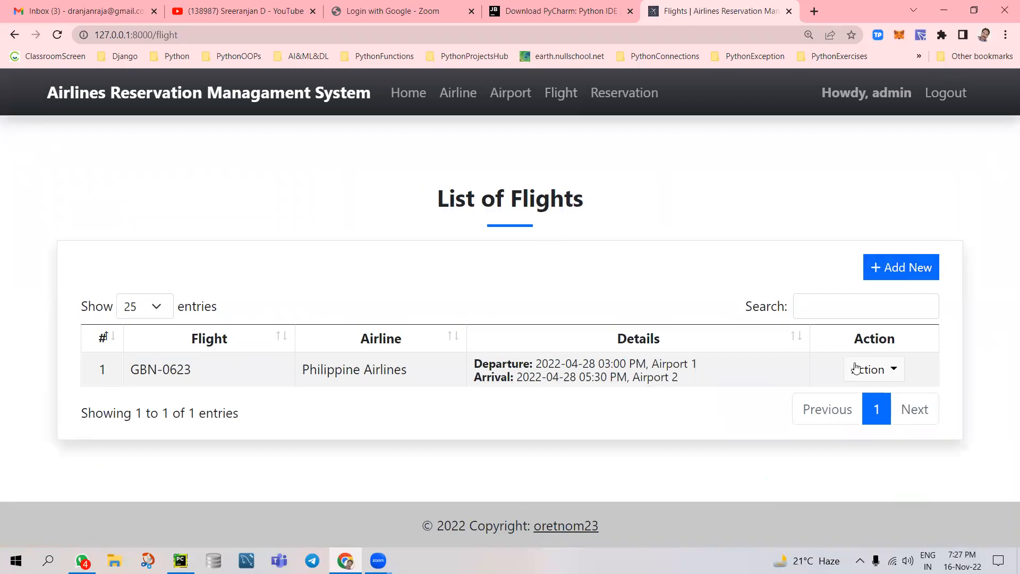
pyautogui.click(872, 369)
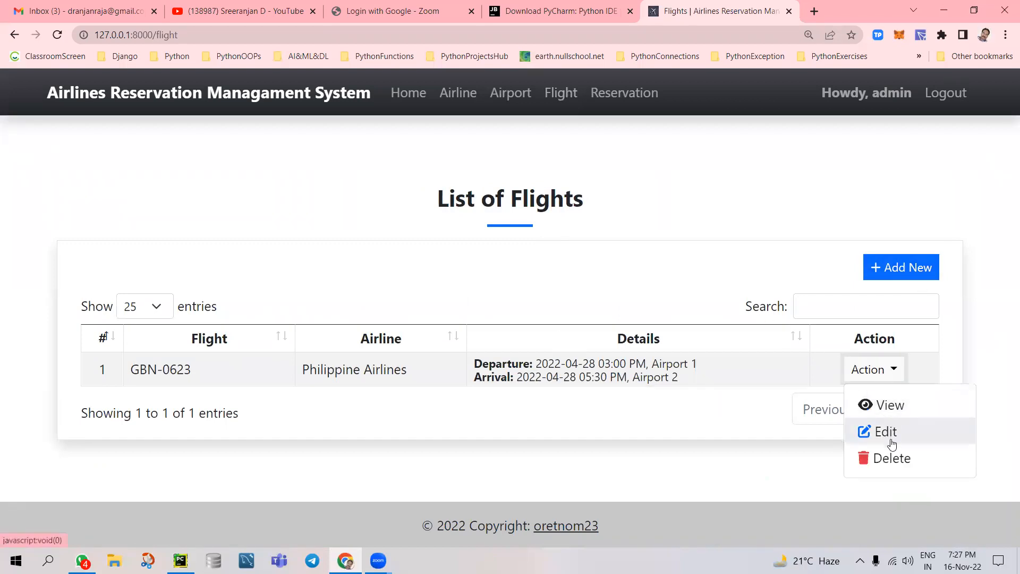
pyautogui.moveTo(701, 218)
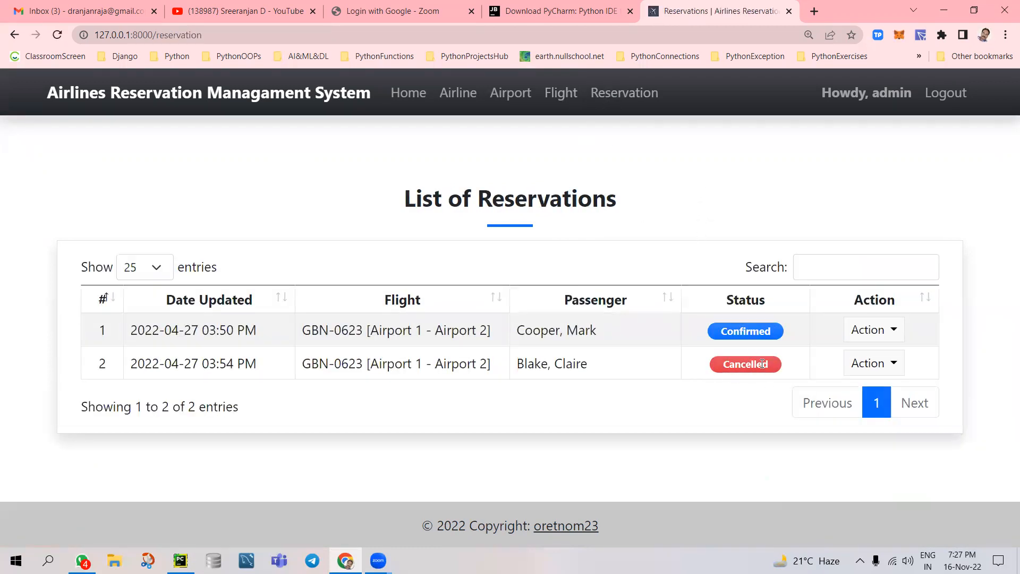
pyautogui.click(872, 330)
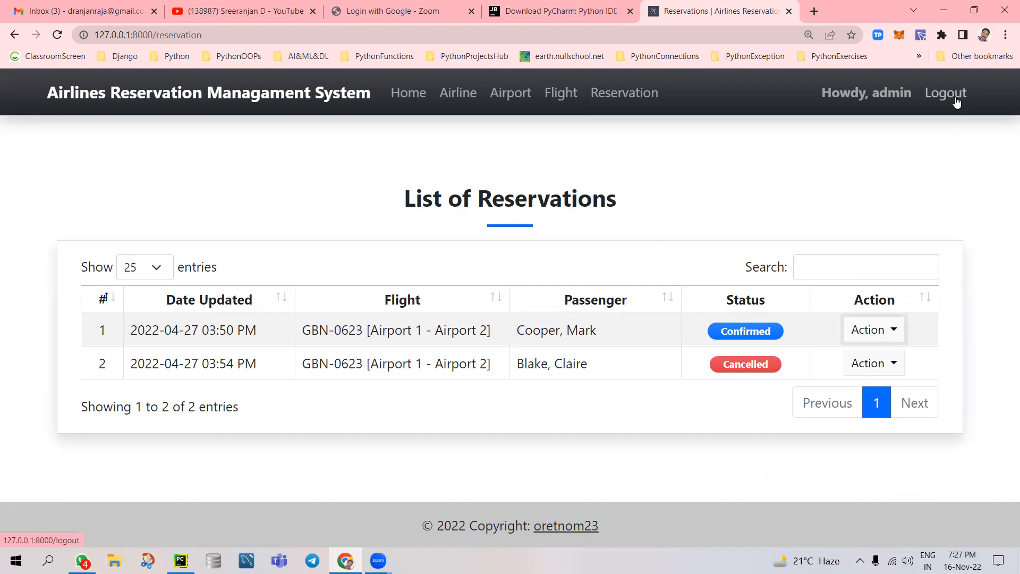
pyautogui.moveTo(945, 98)
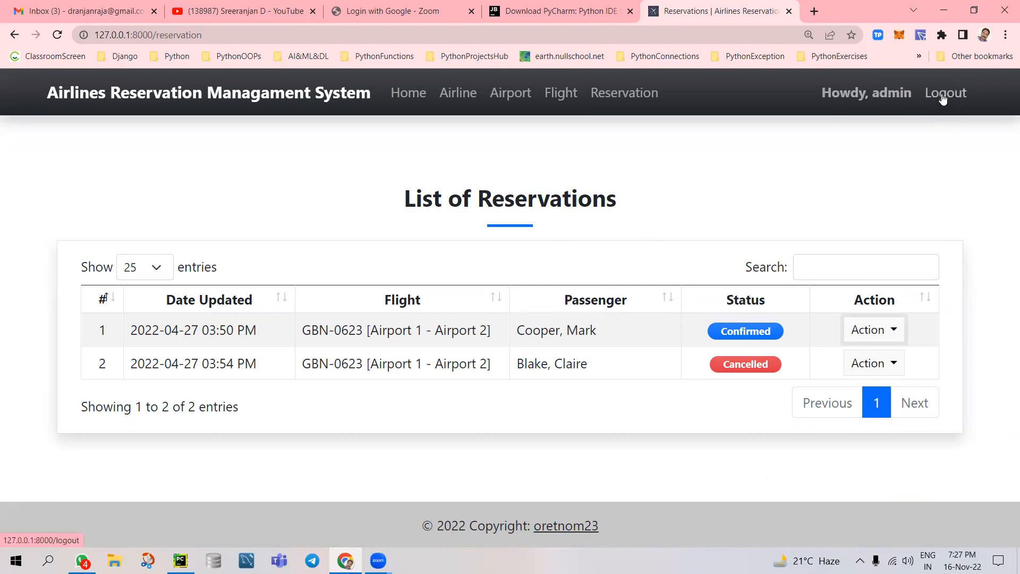
pyautogui.moveTo(440, 174)
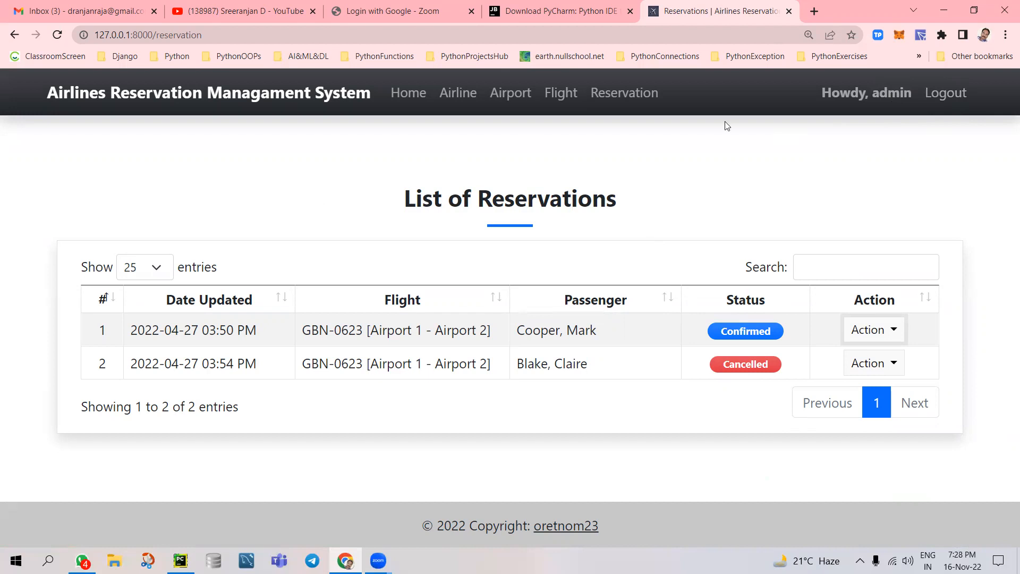
# Log out of the admin account and switch back to PyCharm
pyautogui.click(945, 92)
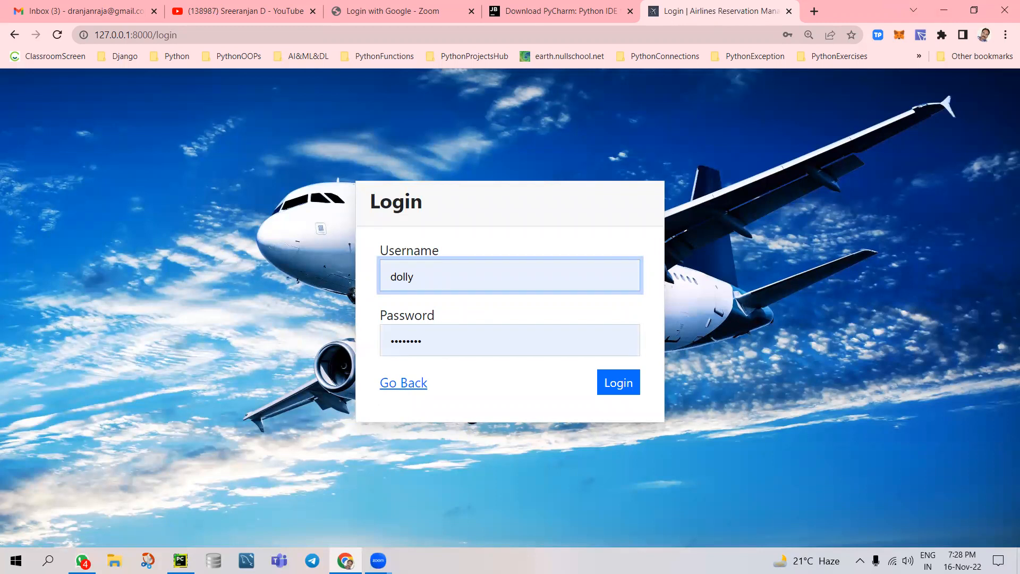
pyautogui.click(180, 559)
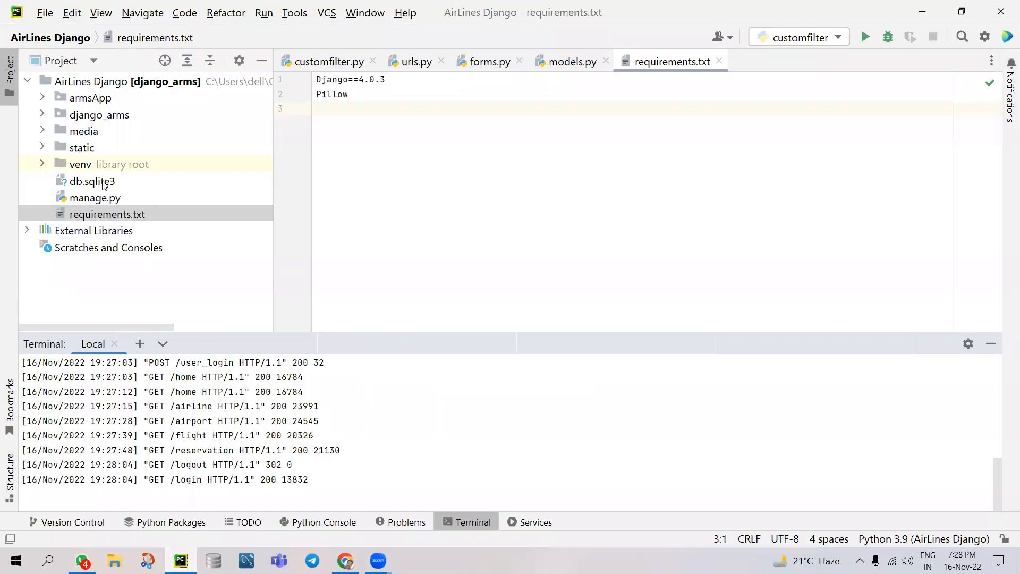
# Copy the db.sqlite3 file path from the Project pane and minimize Chrome
pyautogui.rightClick(91, 181)
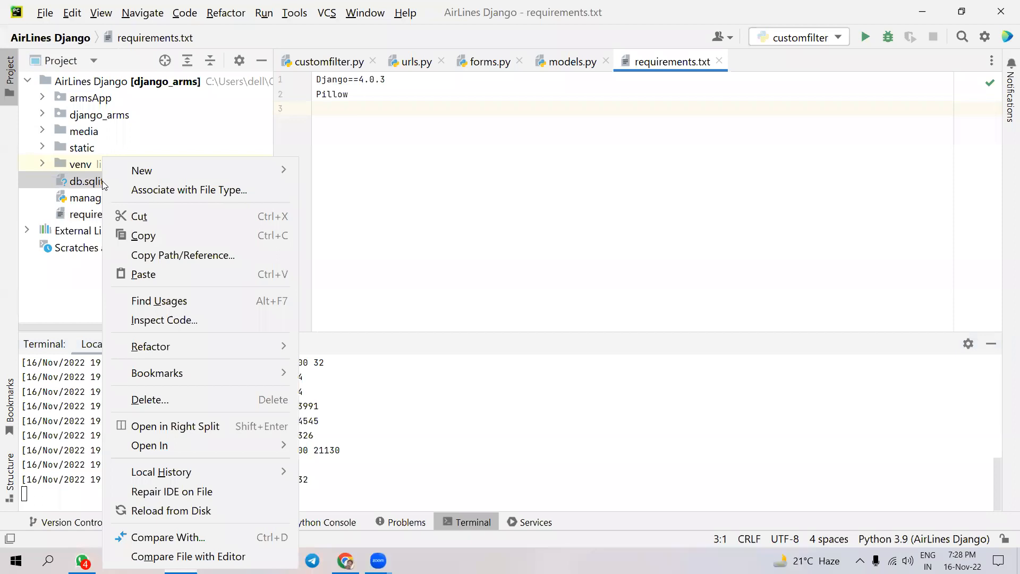
pyautogui.moveTo(183, 254)
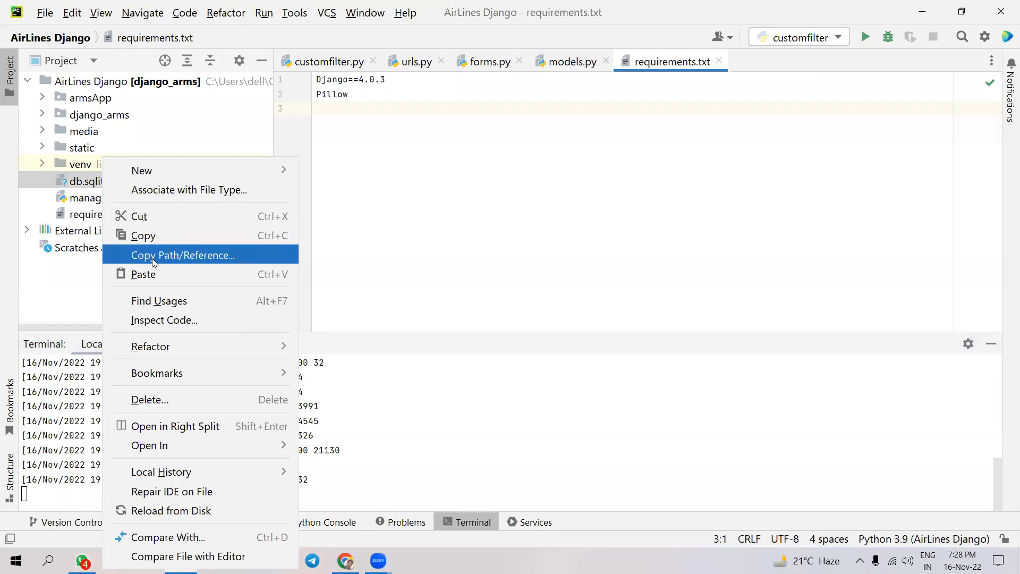
pyautogui.click(183, 255)
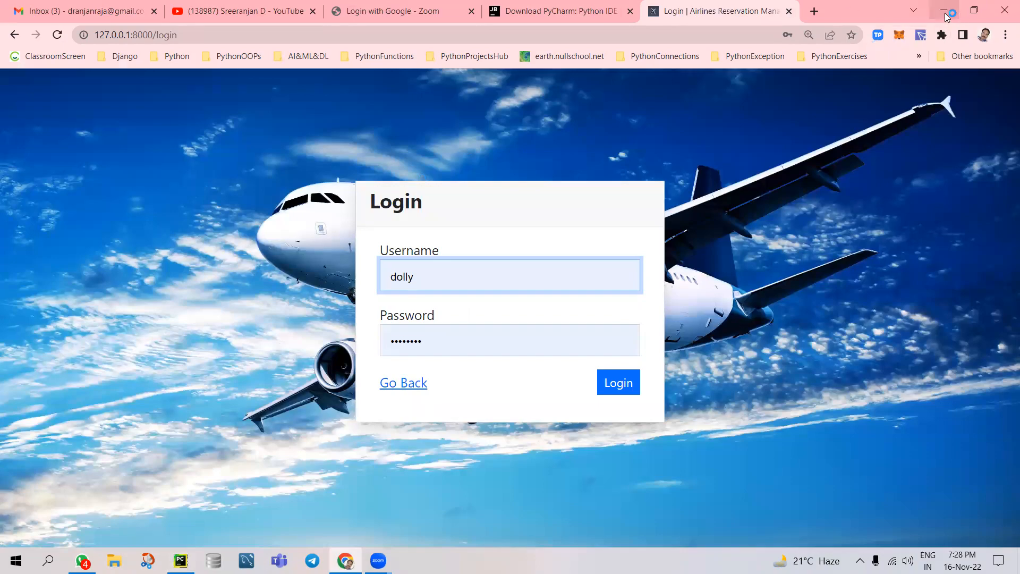
pyautogui.click(946, 11)
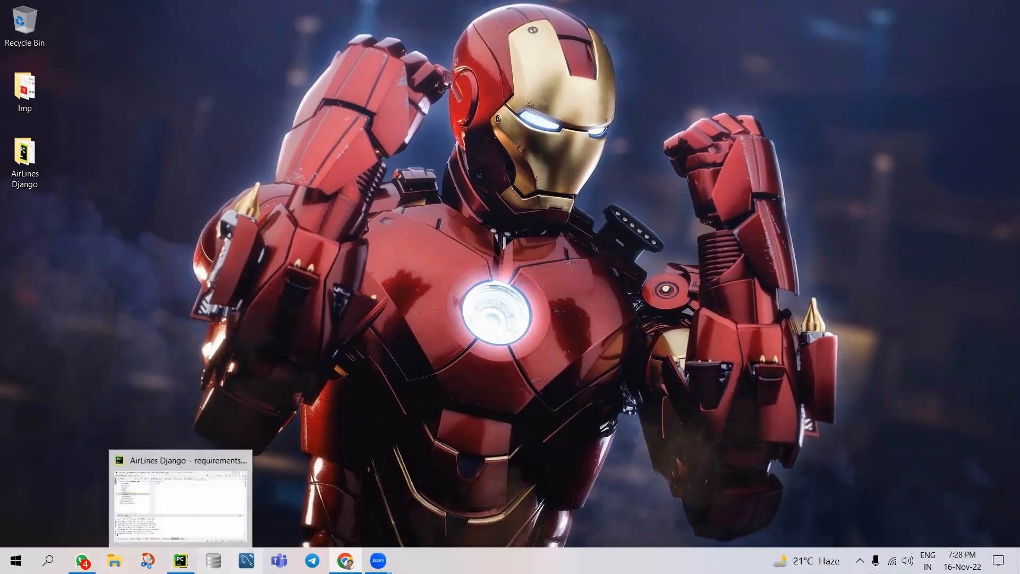
# Launch DB Browser for SQLite and open '\Desktop\AirLines Django\db.sqlite3'
pyautogui.click(212, 559)
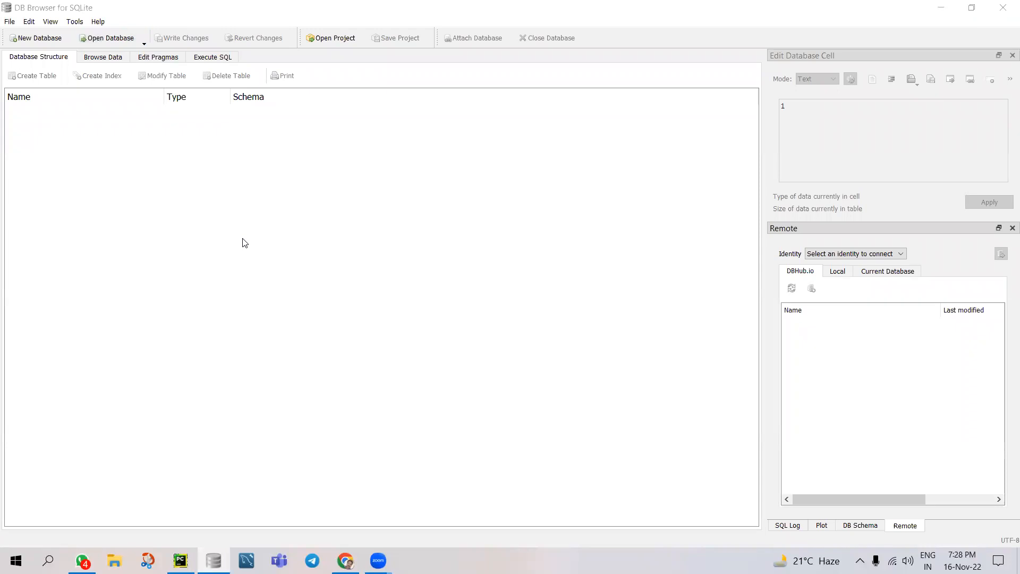
pyautogui.click(107, 38)
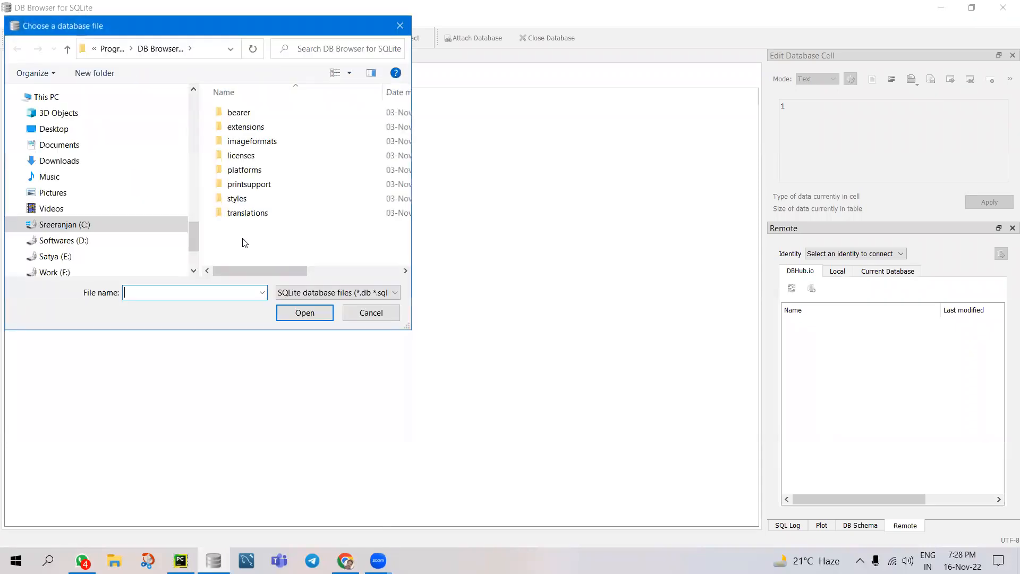
pyautogui.write('\\Desktop\\AirLines Django\\db.sqlite3')
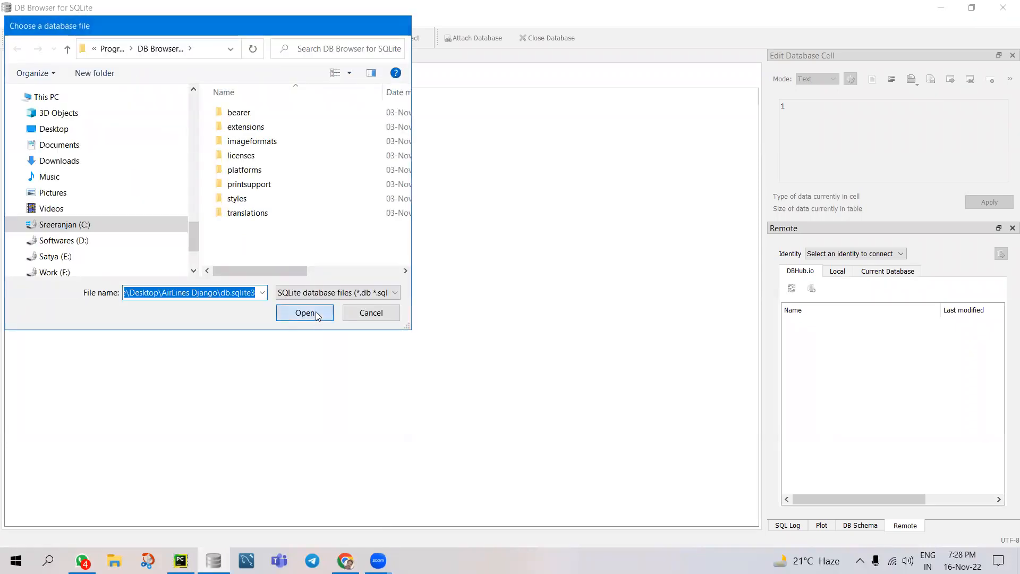
pyautogui.click(304, 313)
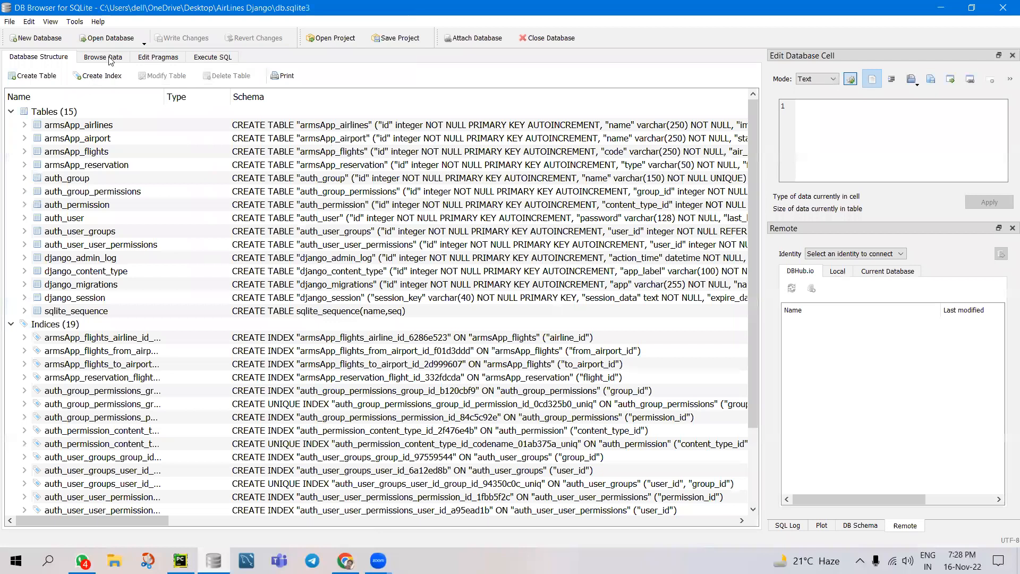
# Browse the armsApp_reservation and armsApp_flights table records in Browse Data
pyautogui.click(103, 56)
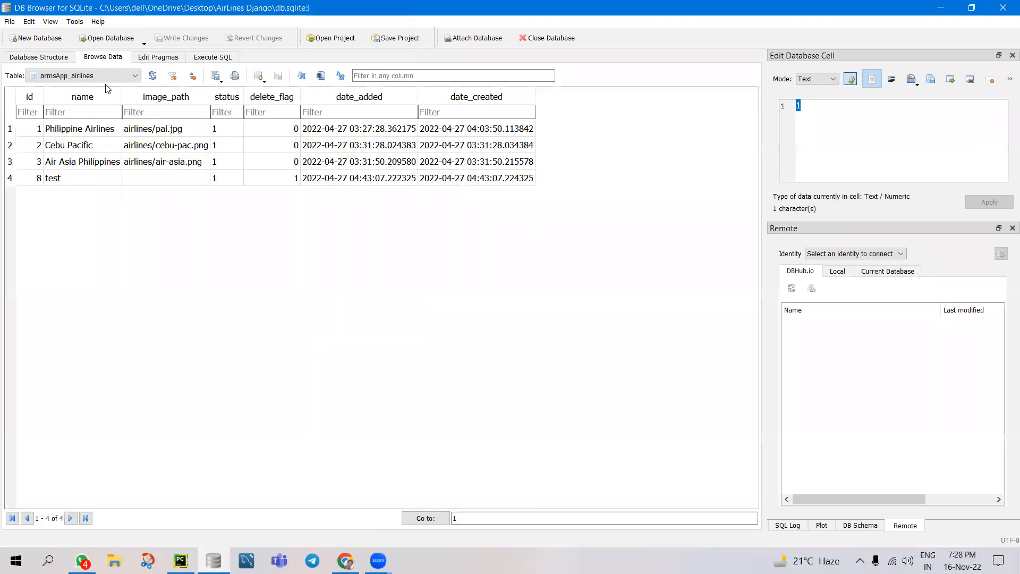
pyautogui.click(83, 76)
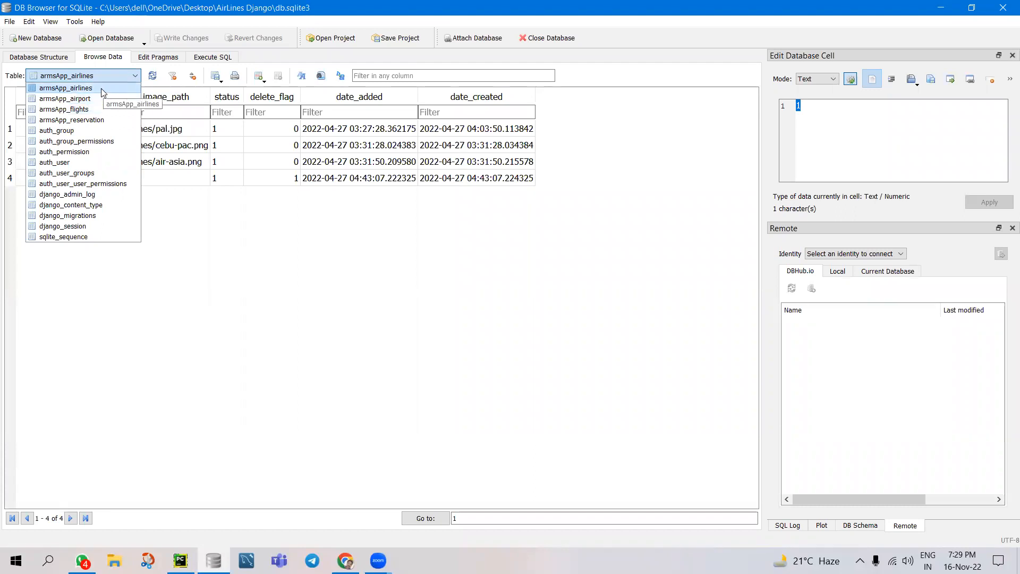
pyautogui.moveTo(67, 119)
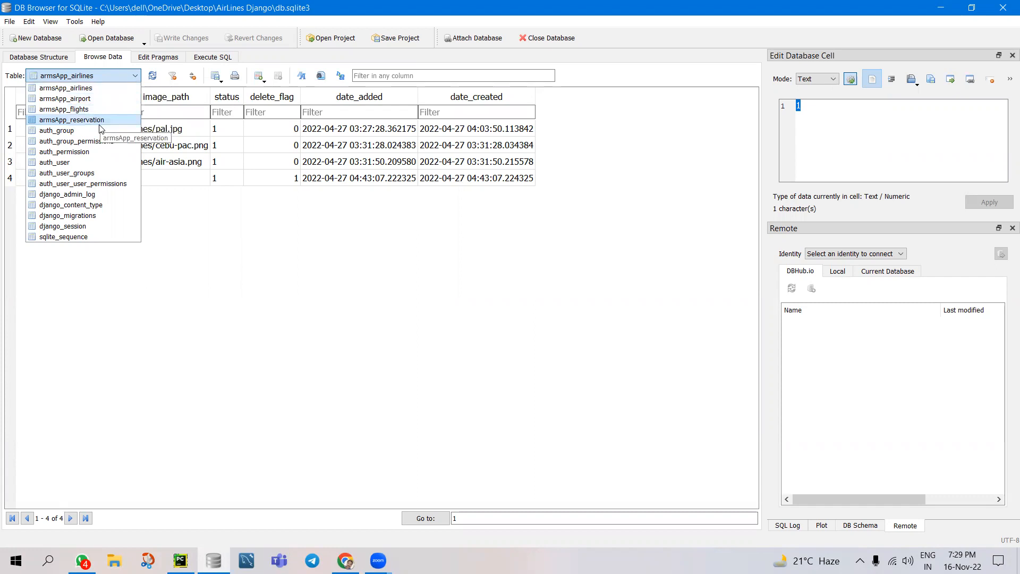
pyautogui.click(72, 120)
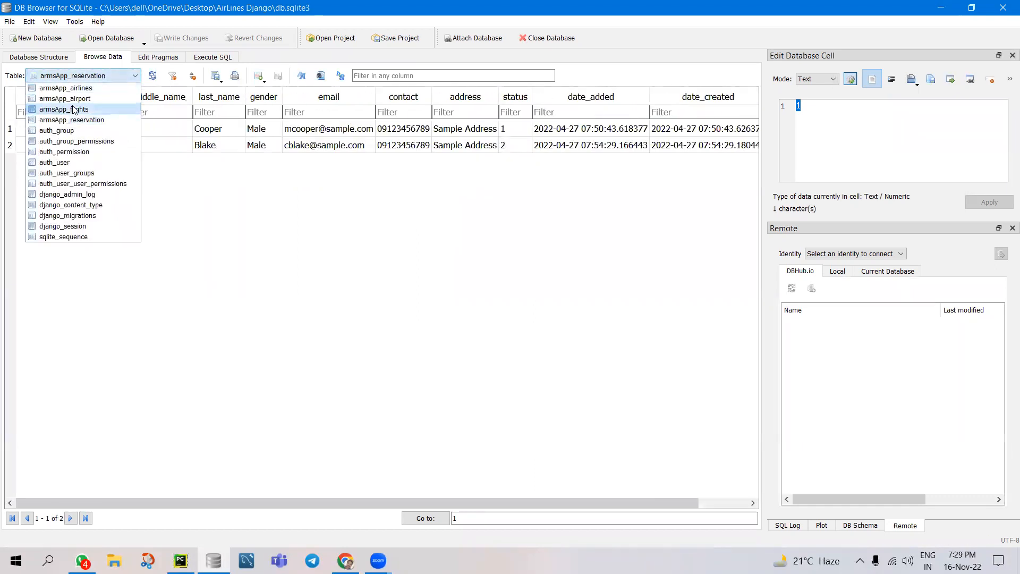
pyautogui.click(64, 108)
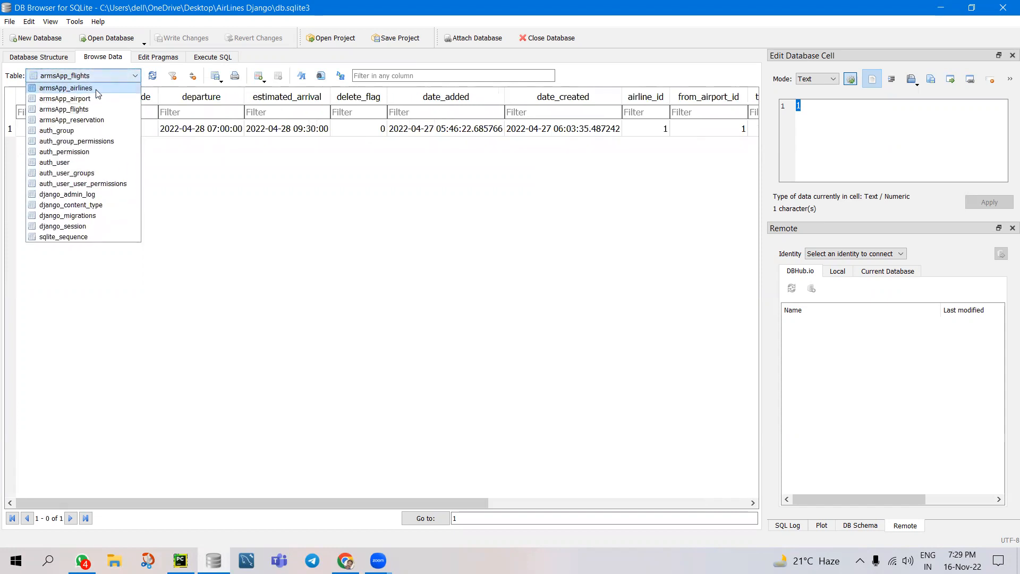
pyautogui.moveTo(77, 236)
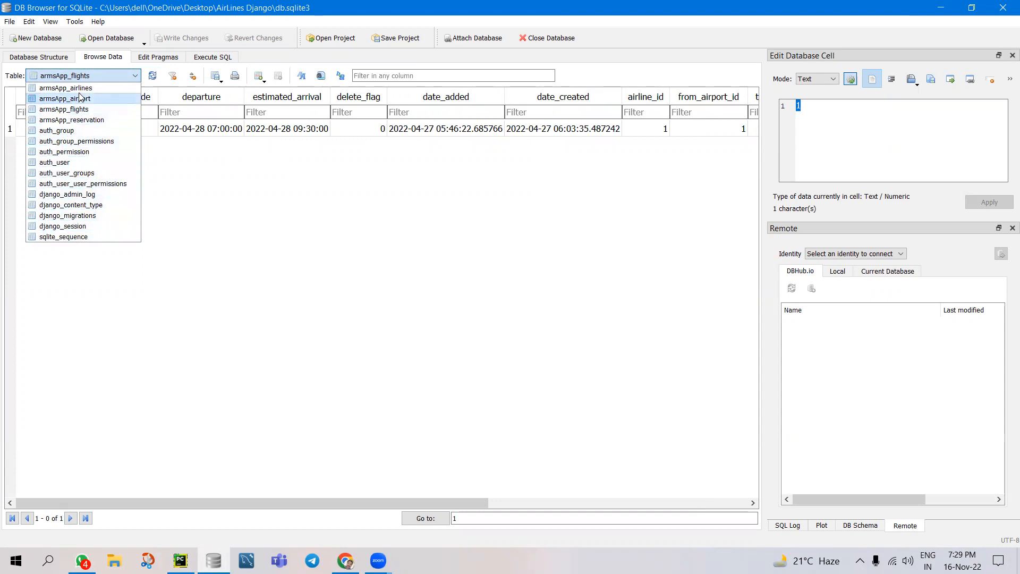
pyautogui.click(63, 108)
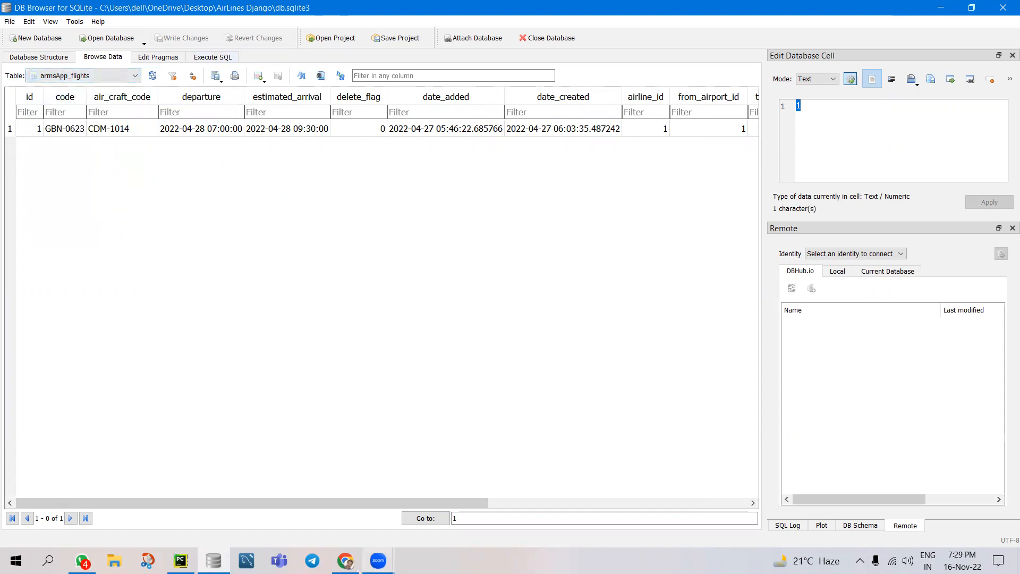
# Switch the table view to auth_permission and reopen the table list
pyautogui.click(346, 560)
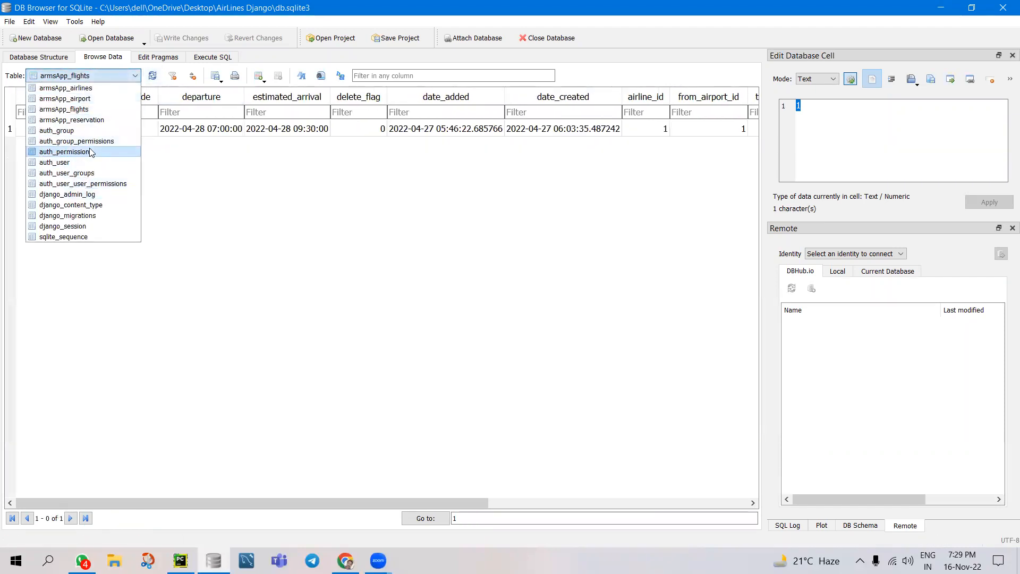
pyautogui.click(63, 151)
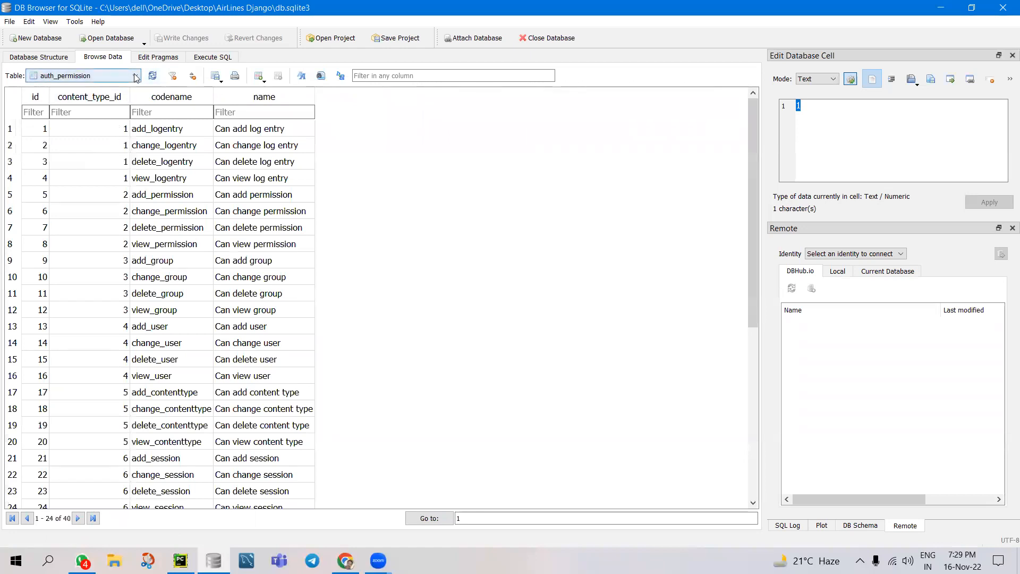
pyautogui.click(134, 75)
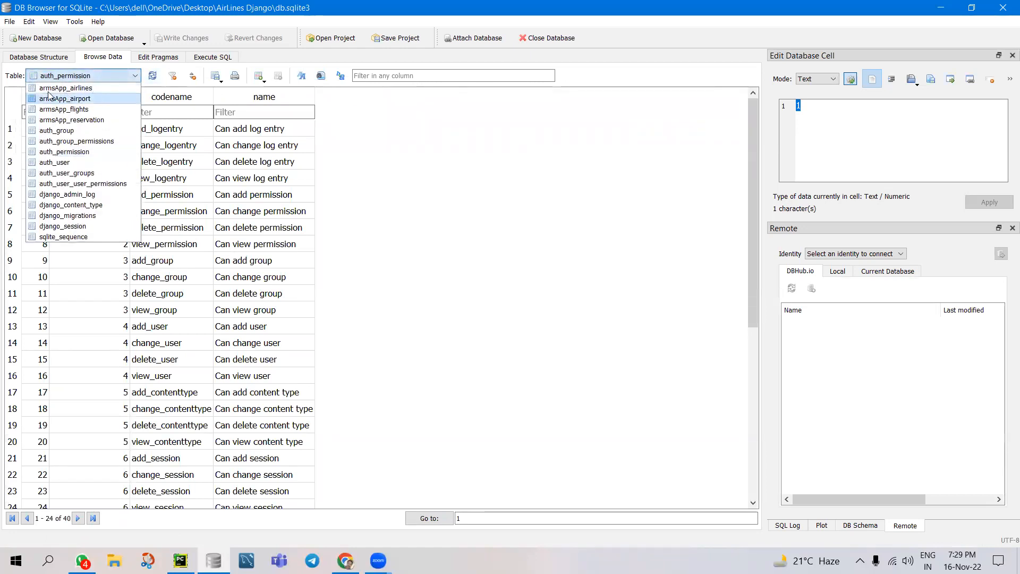
pyautogui.moveTo(65, 87)
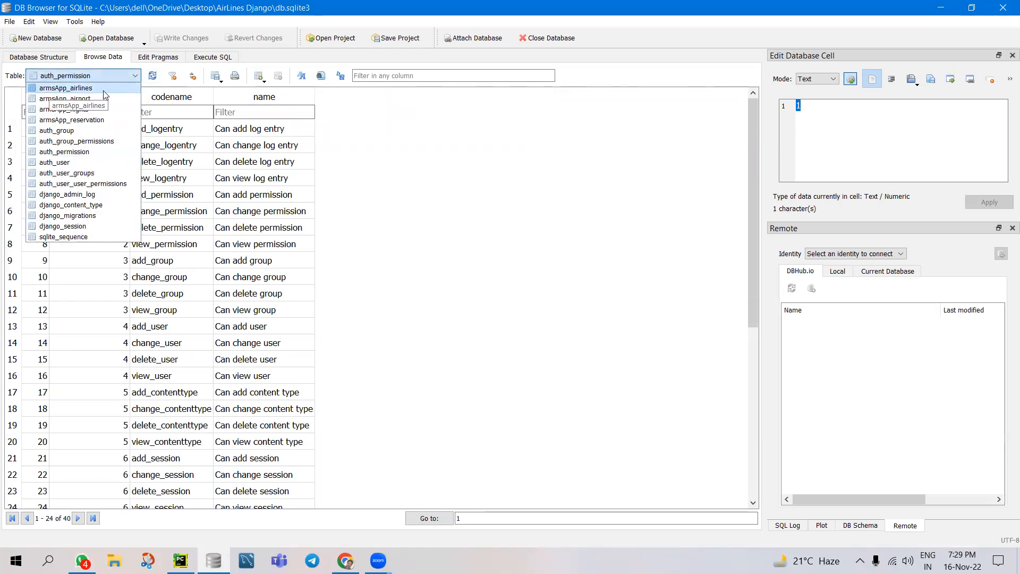
pyautogui.moveTo(65, 99)
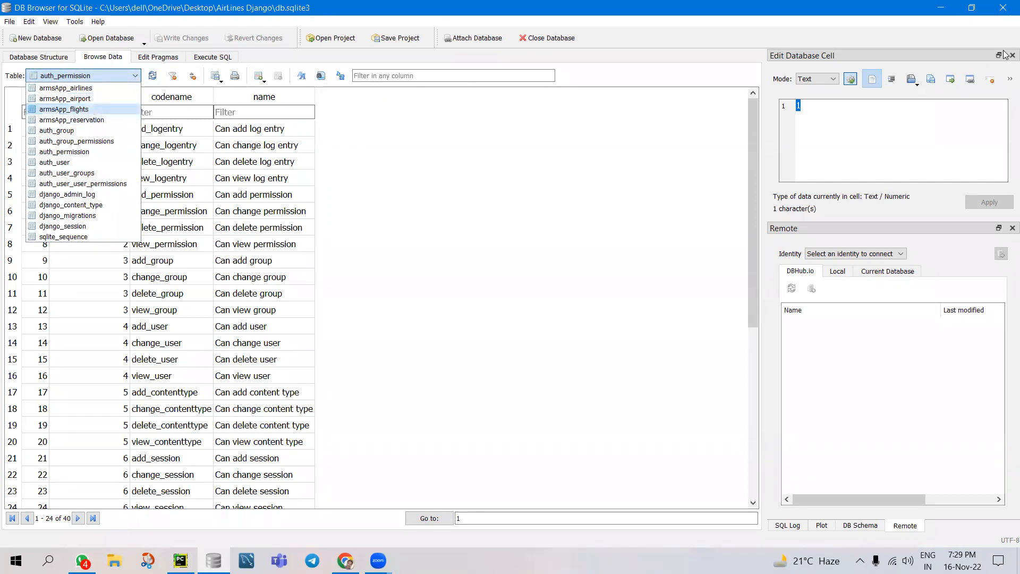
pyautogui.click(63, 152)
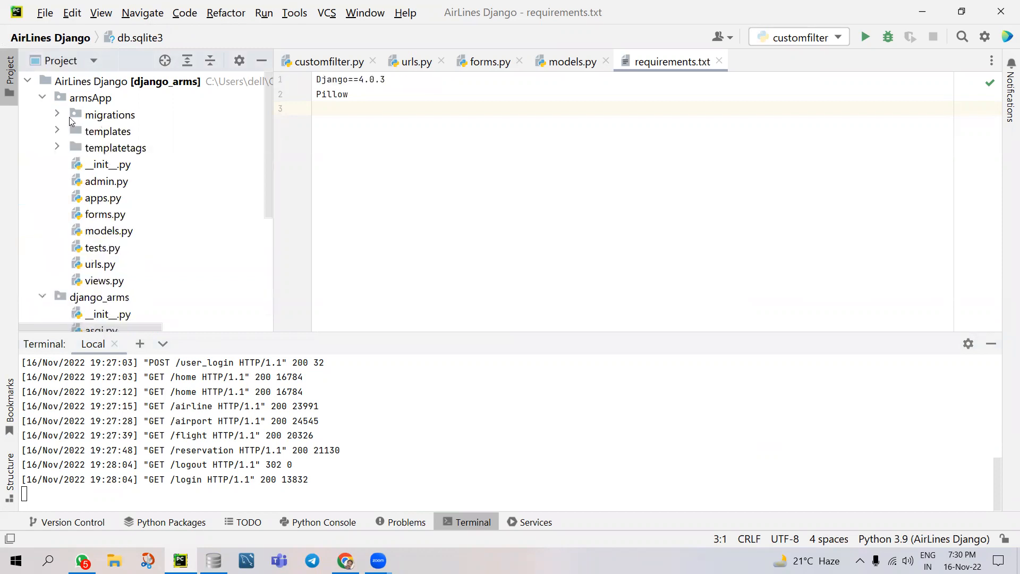
pyautogui.moveTo(58, 134)
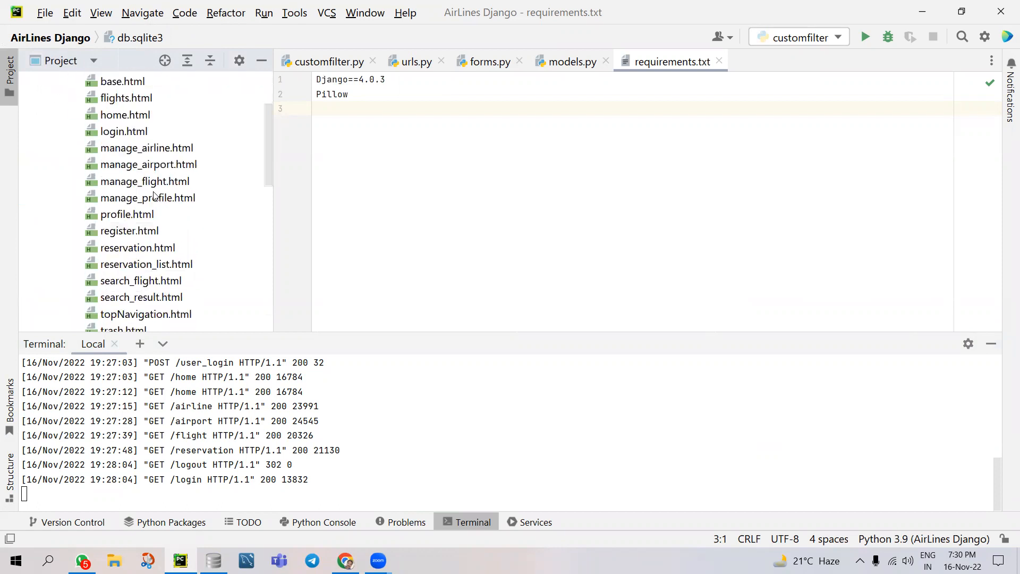
# Open models.py and scroll through the Airlines, Airport and Flights classes
pyautogui.scroll(-3)
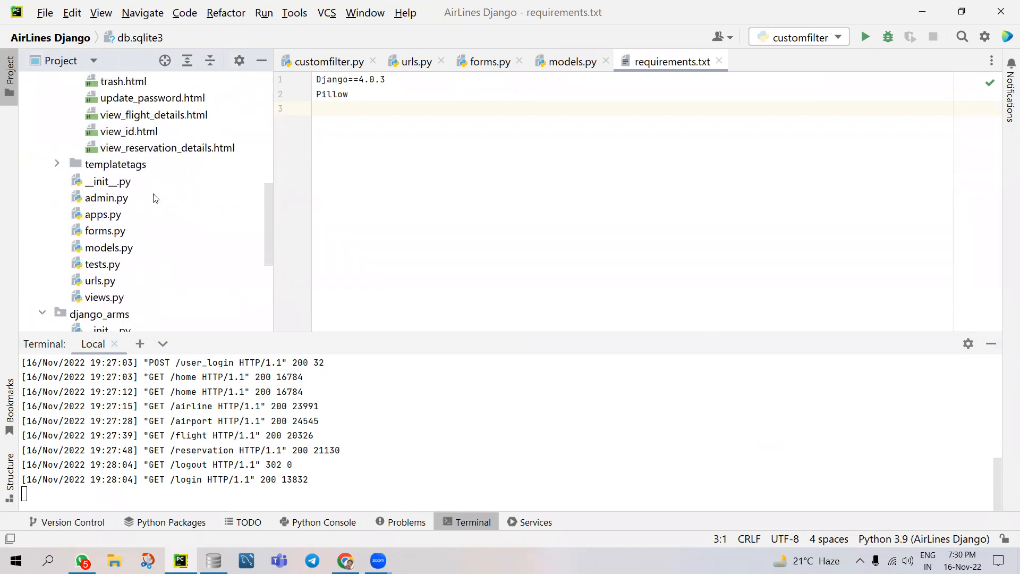
pyautogui.click(569, 61)
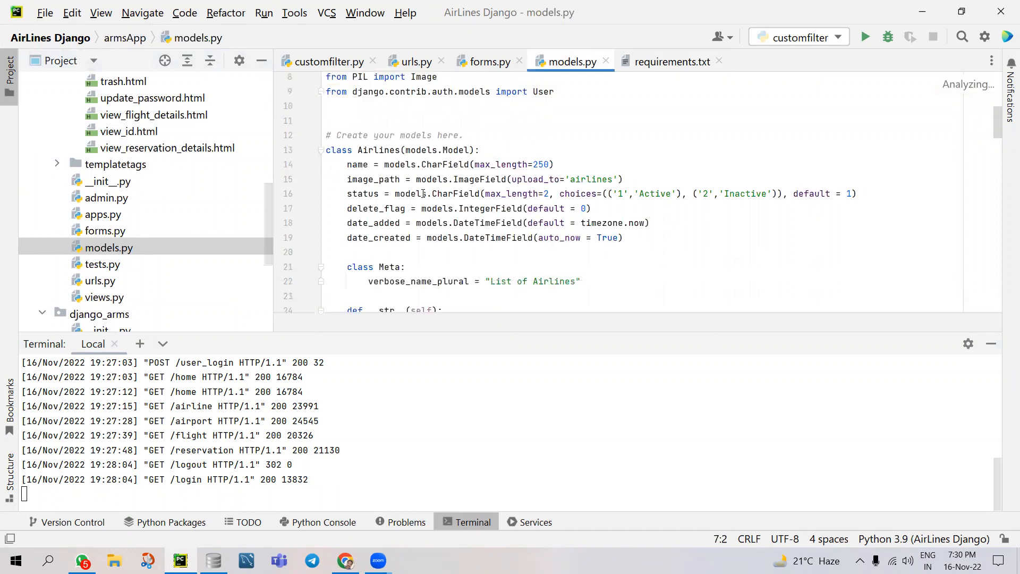
pyautogui.scroll(-3)
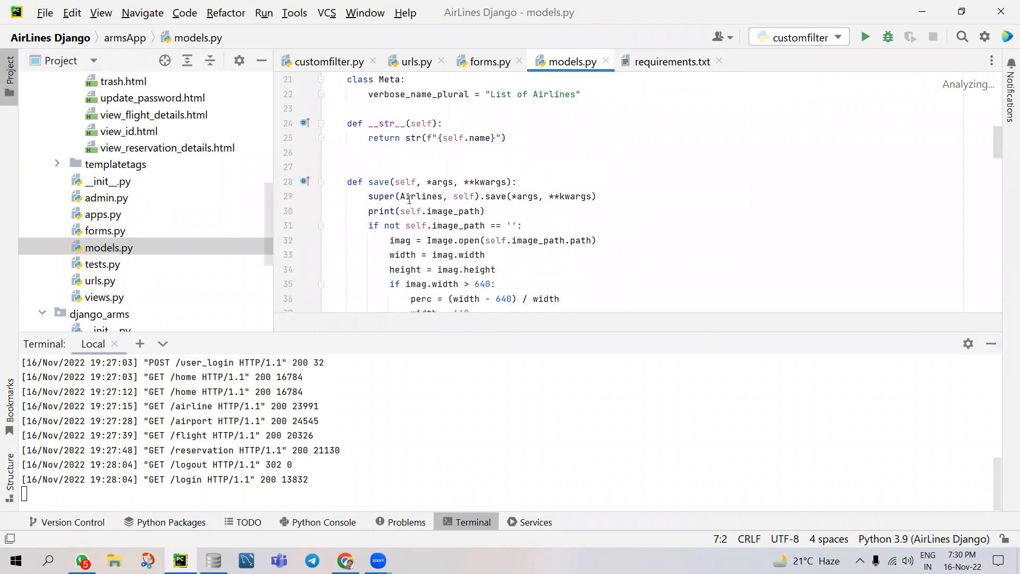
pyautogui.scroll(-3)
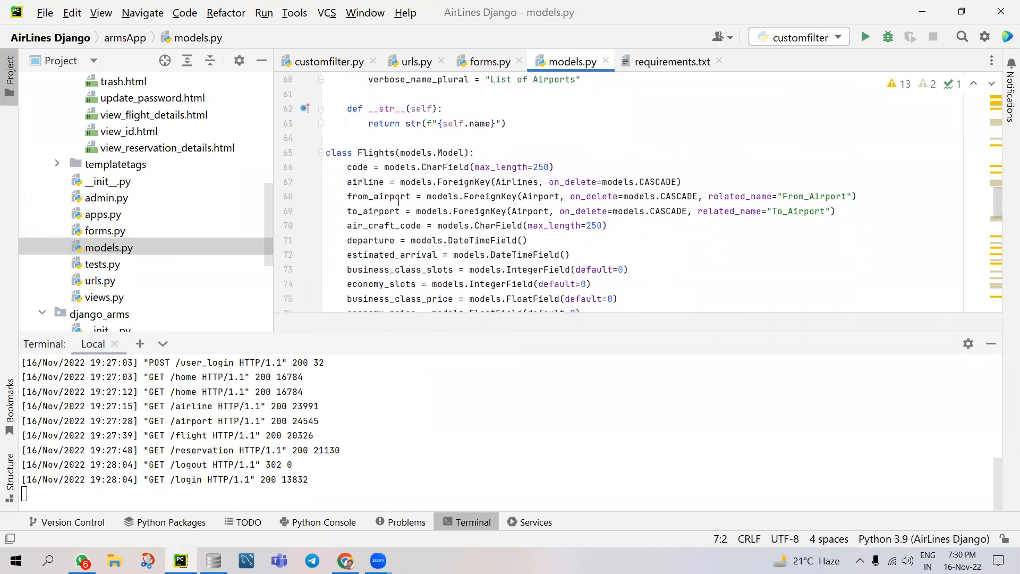
pyautogui.scroll(-3)
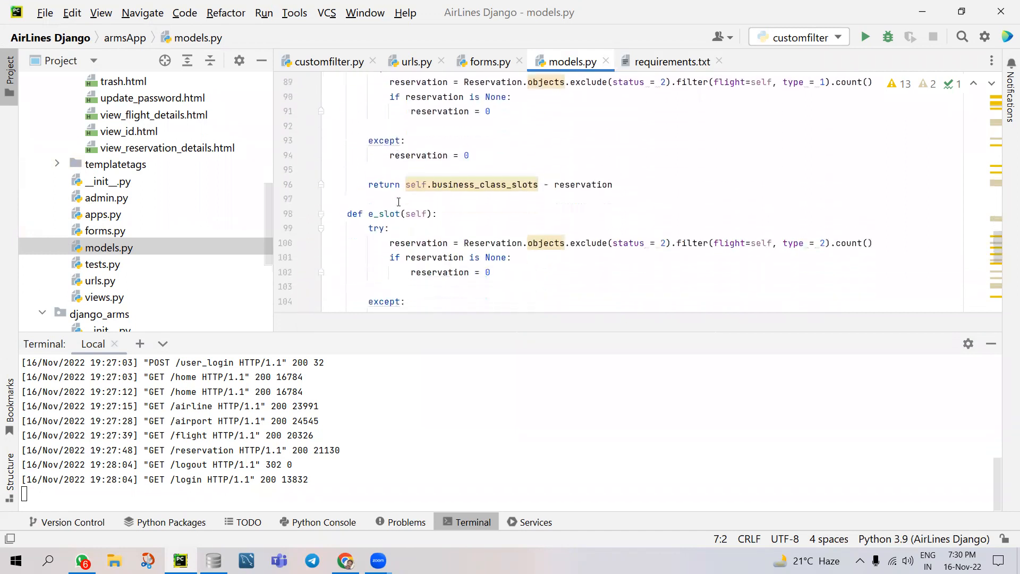
pyautogui.scroll(-3)
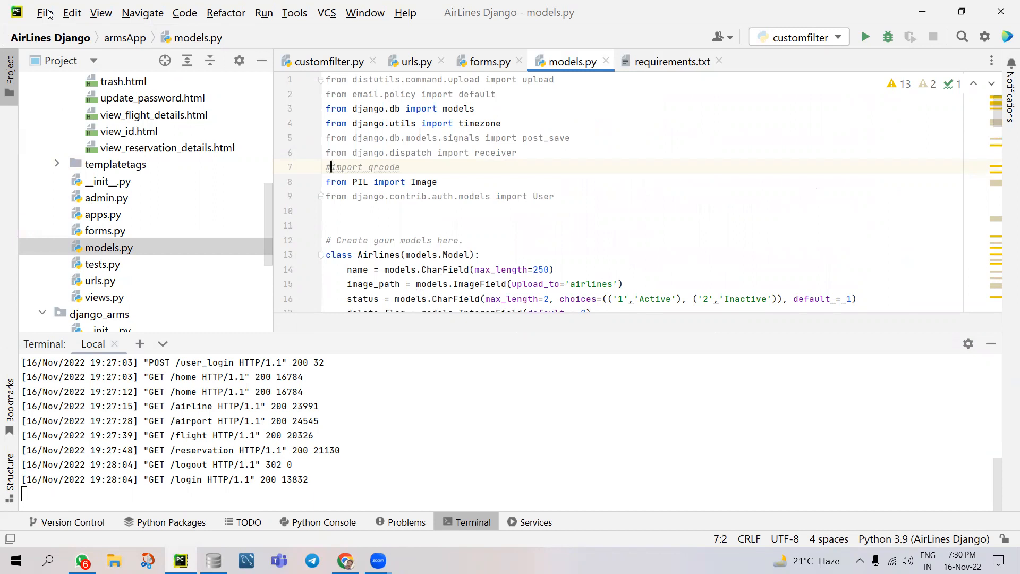
pyautogui.moveTo(334, 545)
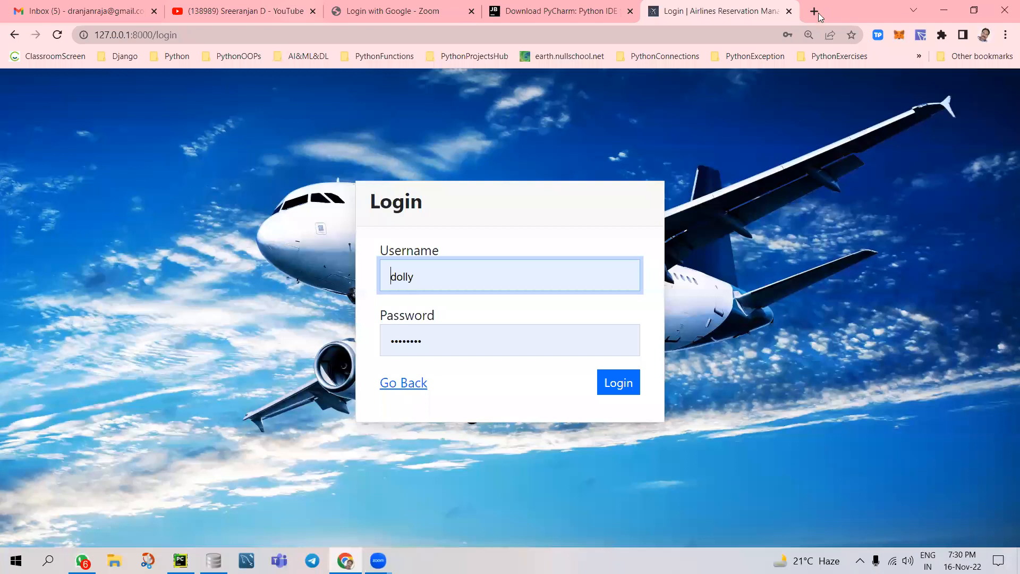
# In a new Chrome tab, run a Google search for 'dbsqlite3'
pyautogui.click(814, 11)
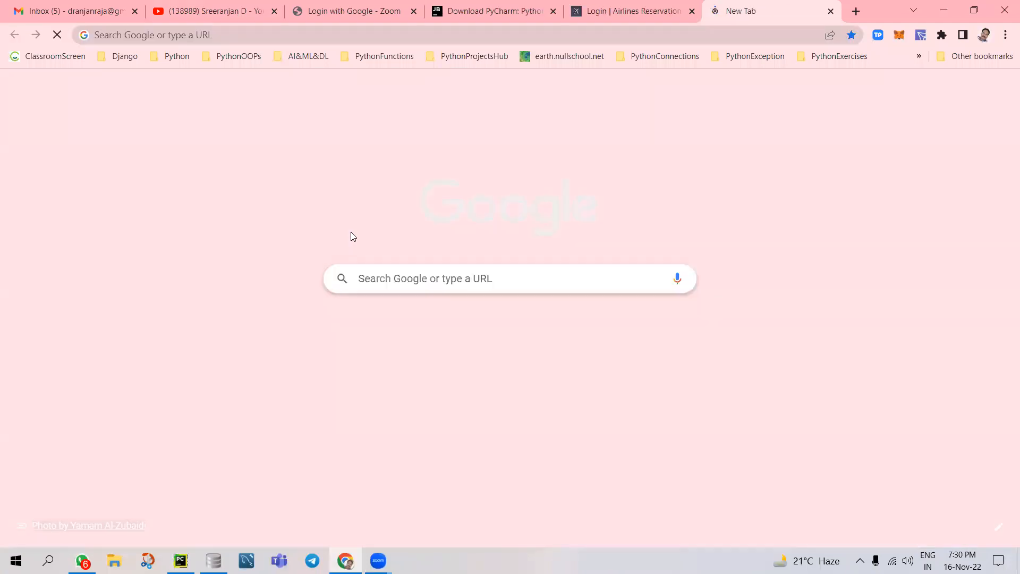
pyautogui.click(261, 34)
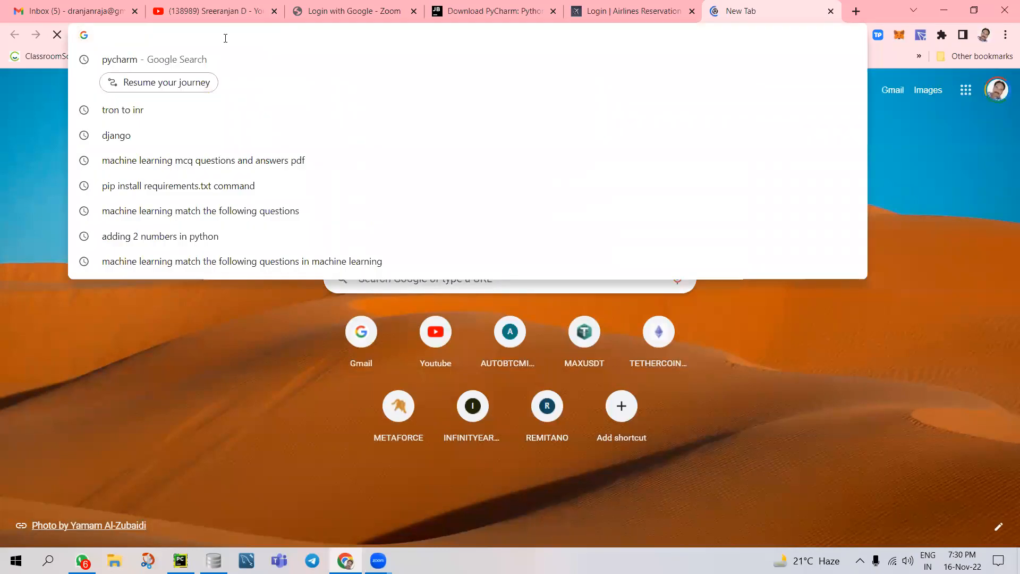
pyautogui.write('dbsqlite3')
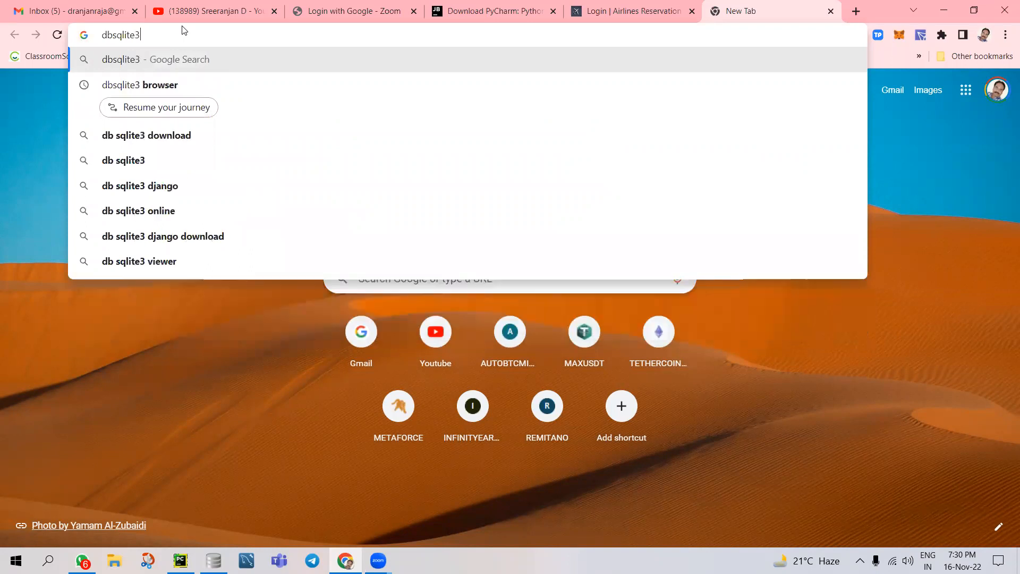
pyautogui.press('Enter')
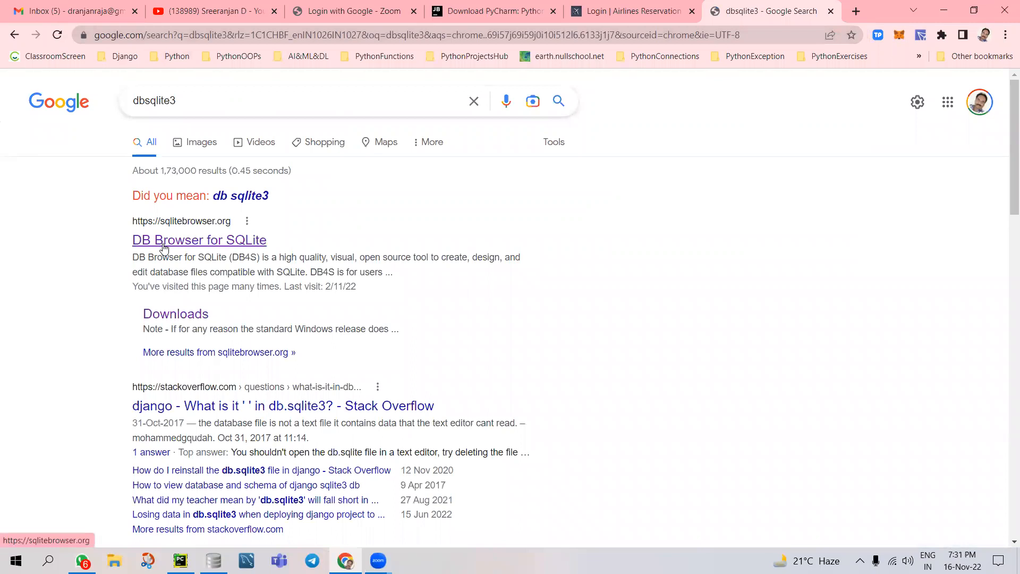
# Open the DB Browser for SQLite result and go to its Download page
pyautogui.click(198, 240)
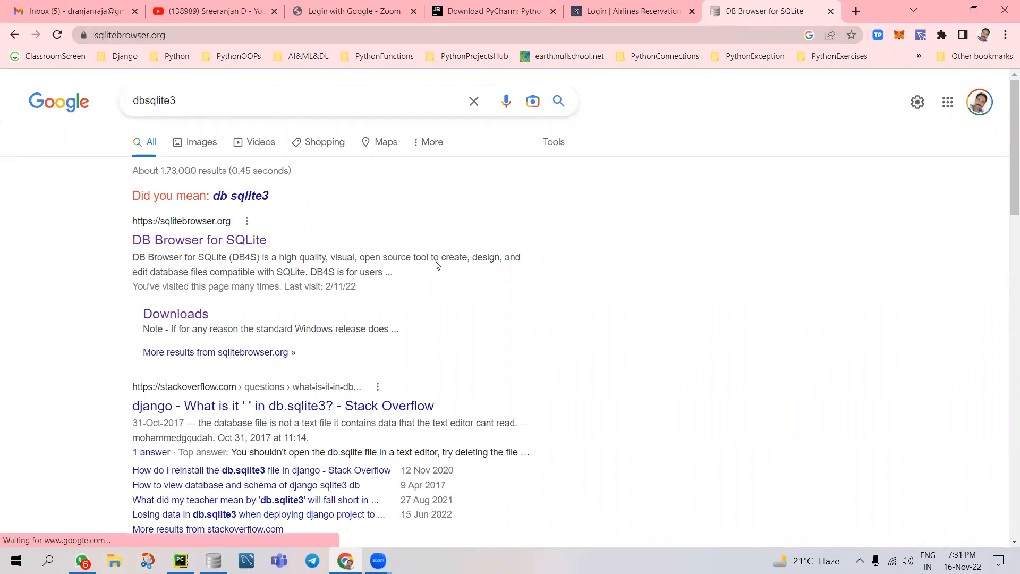
pyautogui.moveTo(436, 262)
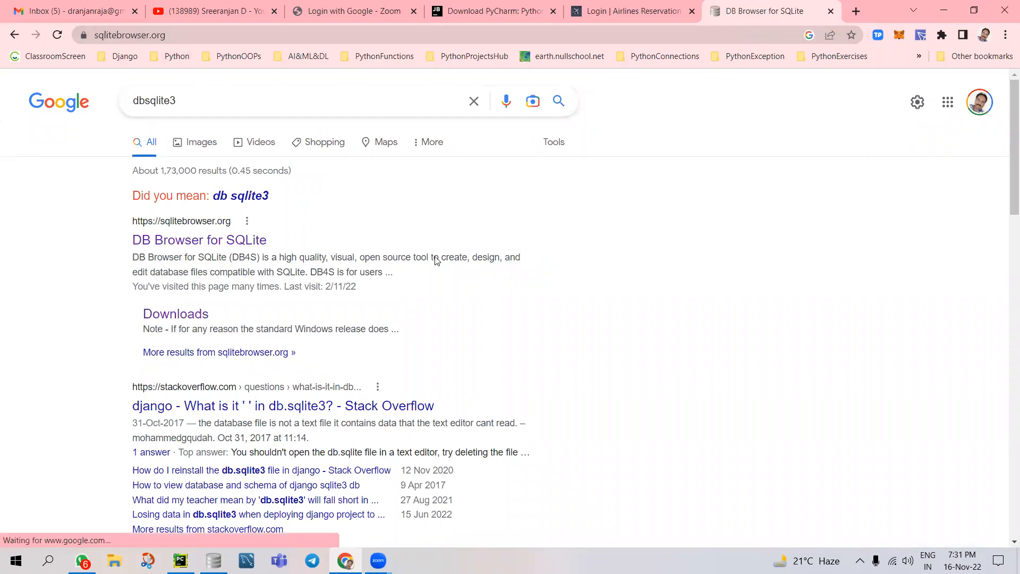
pyautogui.click(198, 240)
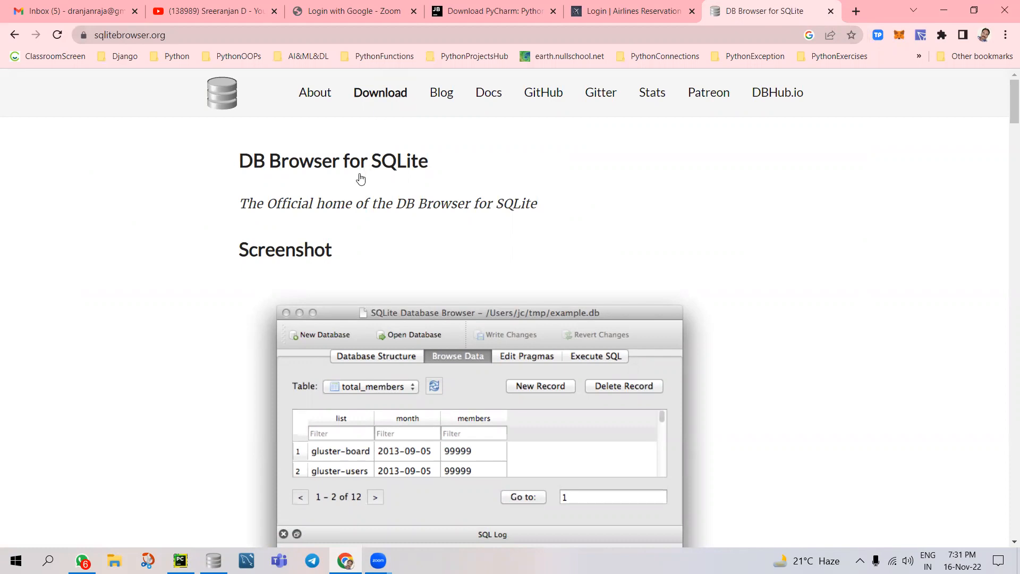
pyautogui.click(380, 92)
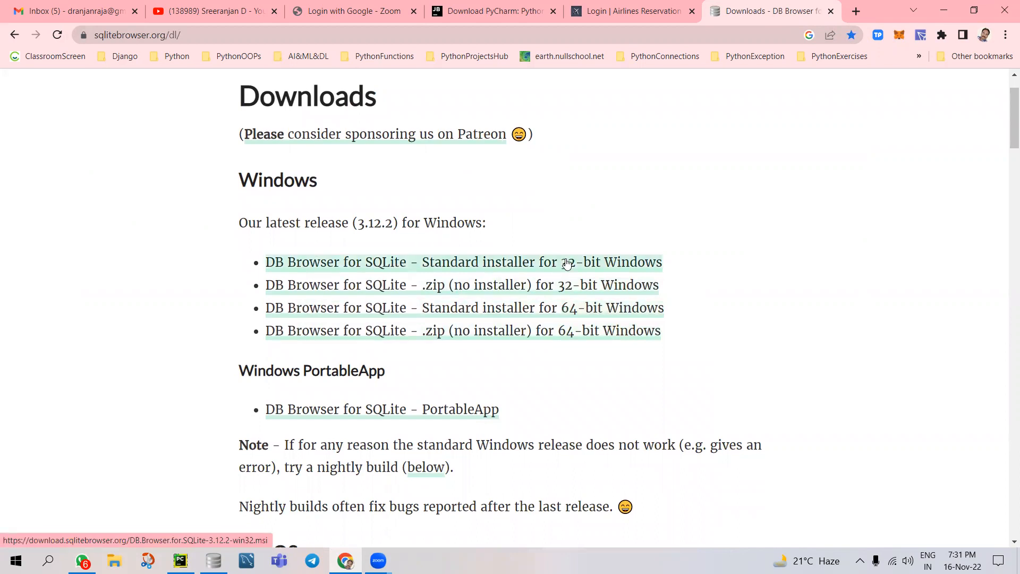
pyautogui.moveTo(555, 308)
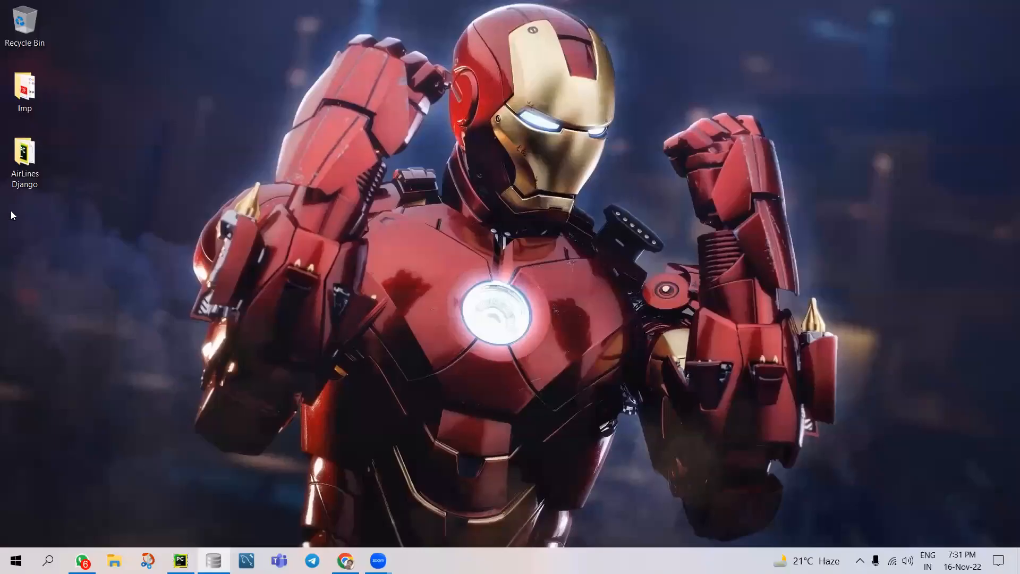
# Open the desktop's Imp folder in File Explorer to show its installers
pyautogui.click(24, 91)
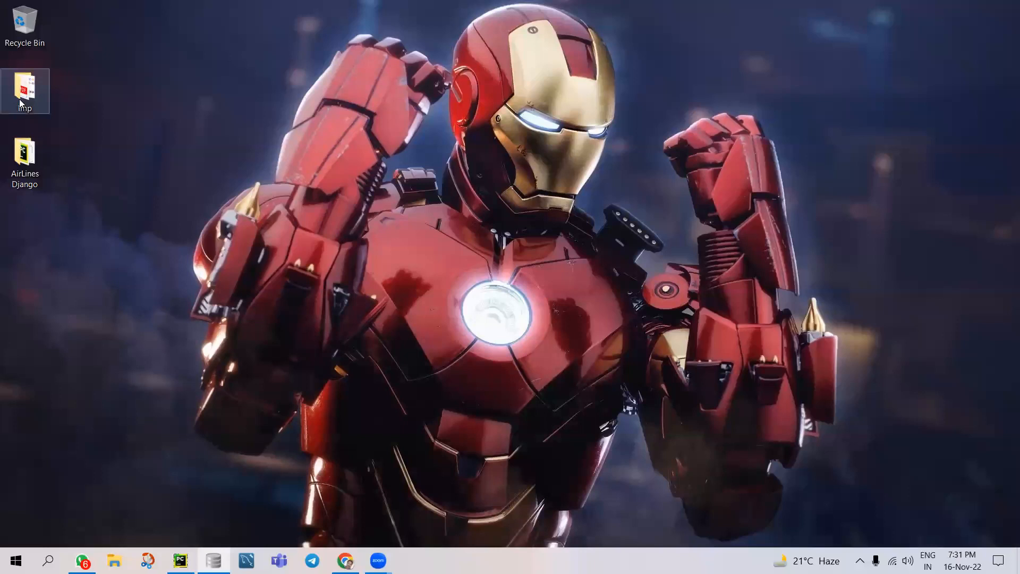
pyautogui.rightClick(24, 91)
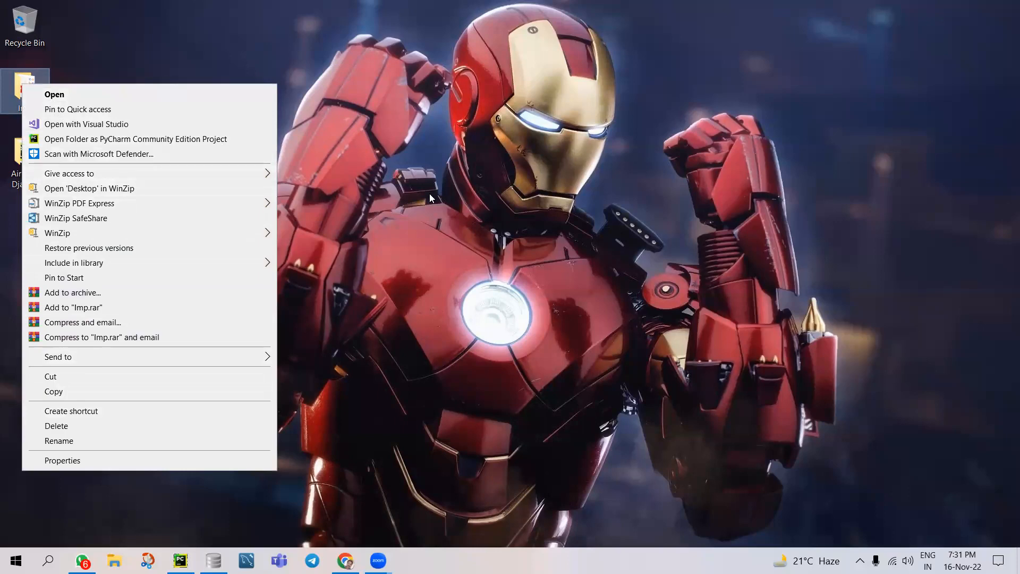
pyautogui.click(54, 94)
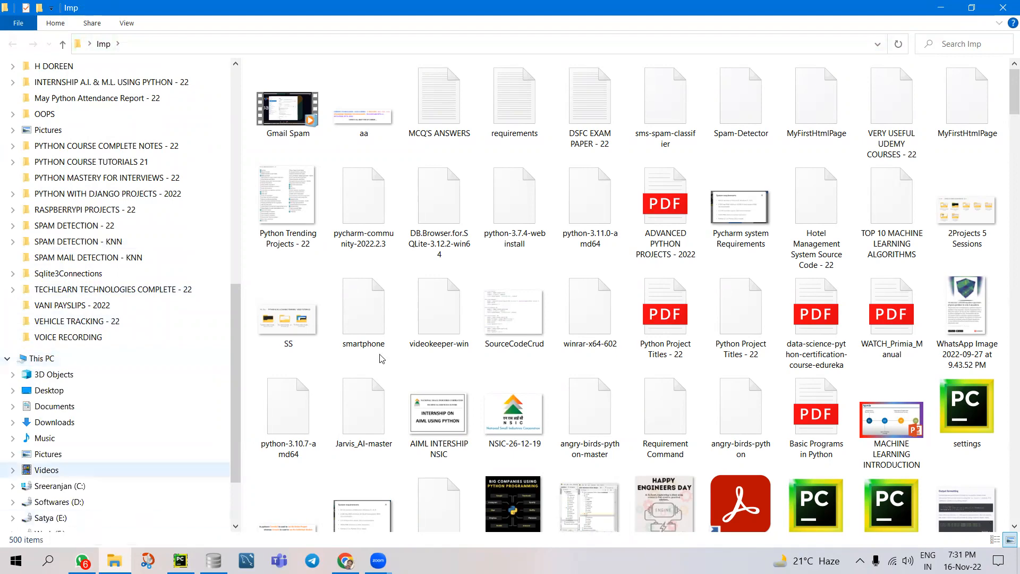
pyautogui.moveTo(439, 306)
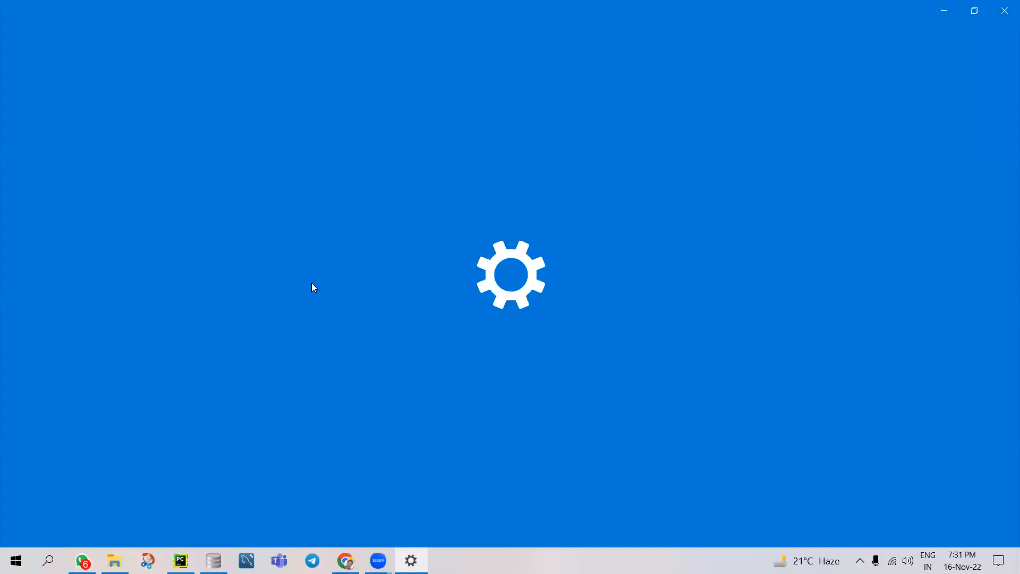
pyautogui.moveTo(325, 278)
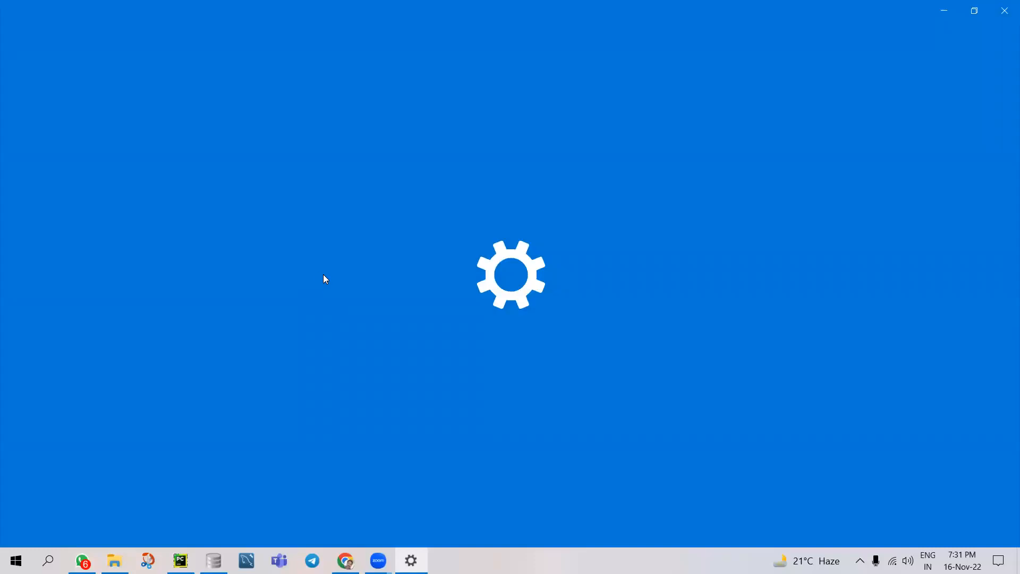
pyautogui.moveTo(1005, 12)
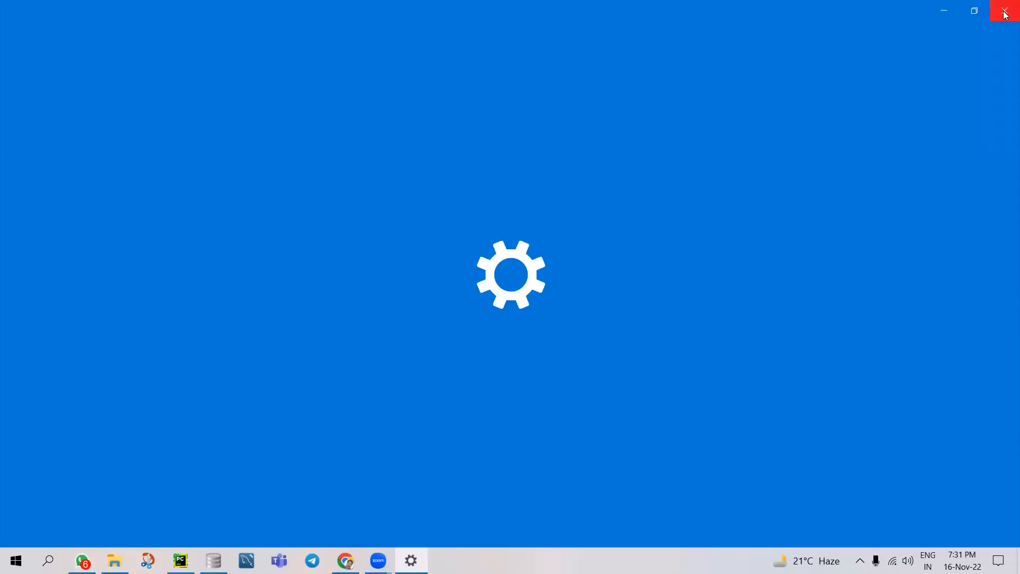
pyautogui.moveTo(1005, 12)
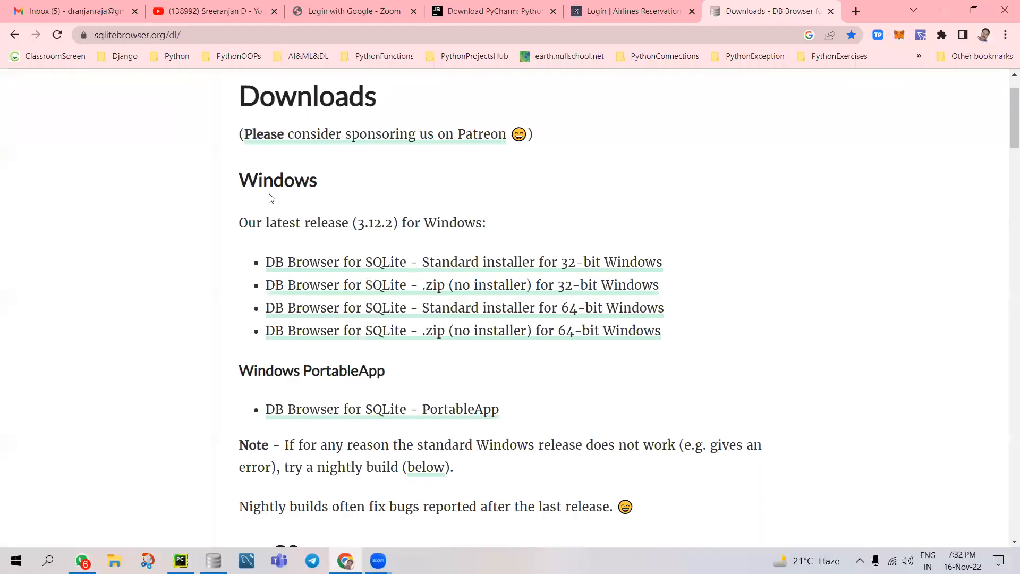
# Switch to the YouTube channel tab and scroll through the channel page
pyautogui.click(212, 11)
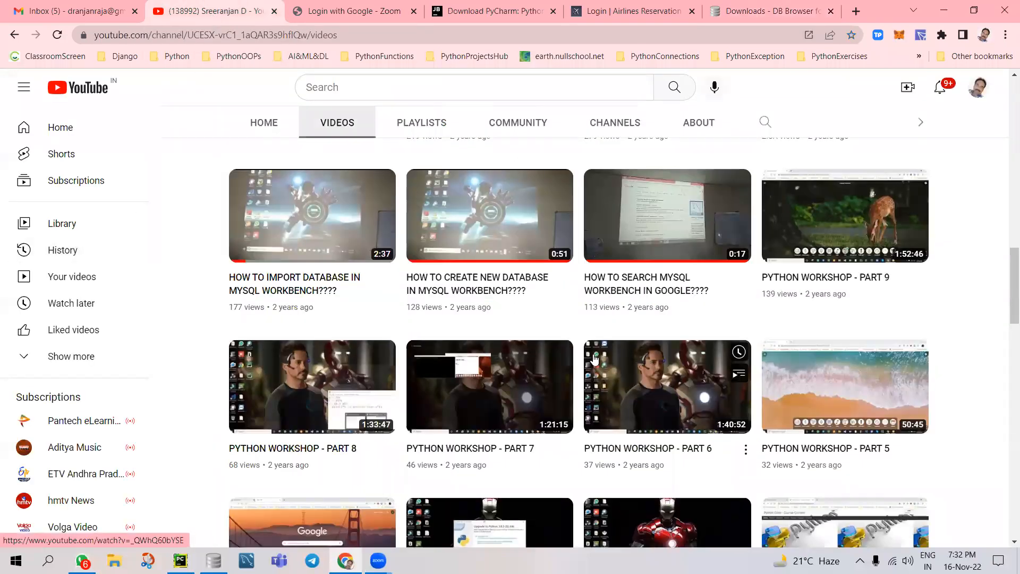
pyautogui.scroll(-3)
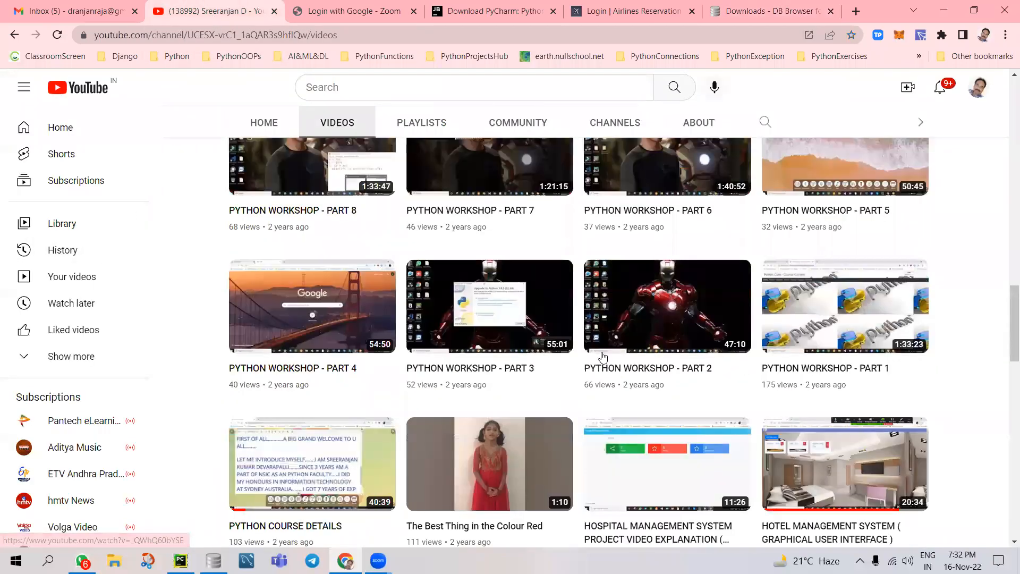
pyautogui.scroll(-3)
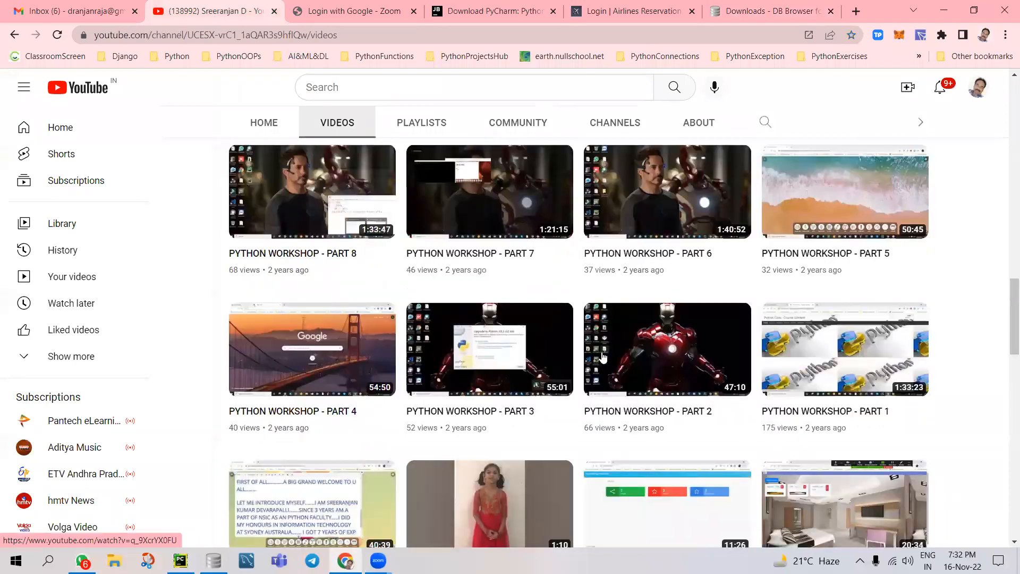
pyautogui.scroll(-3)
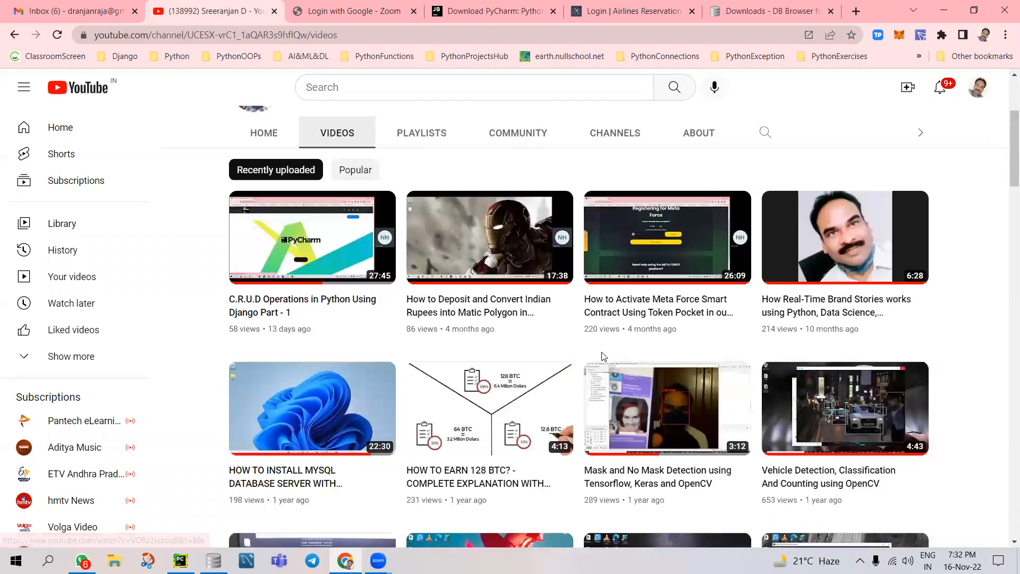
pyautogui.scroll(-3)
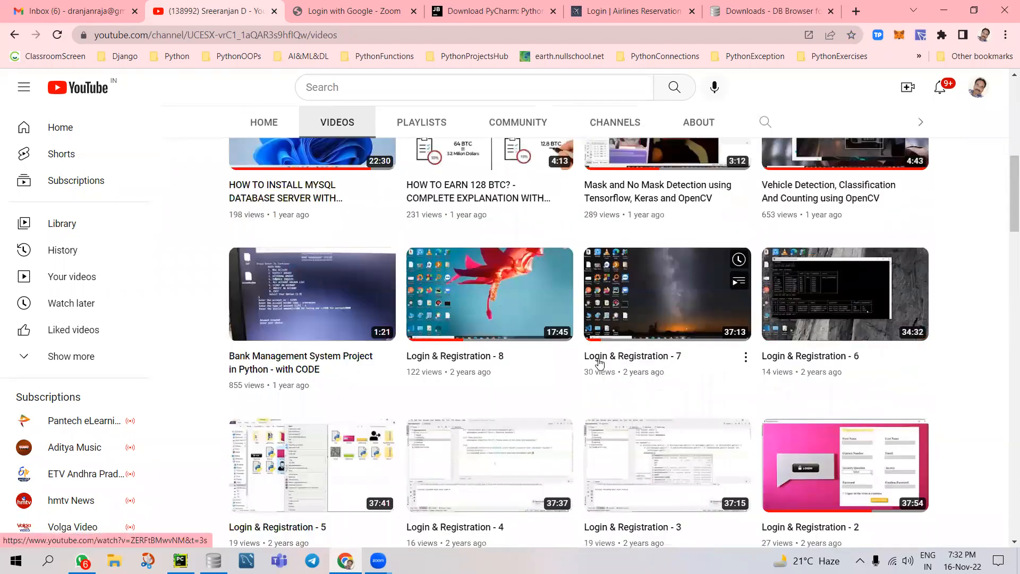
pyautogui.scroll(-3)
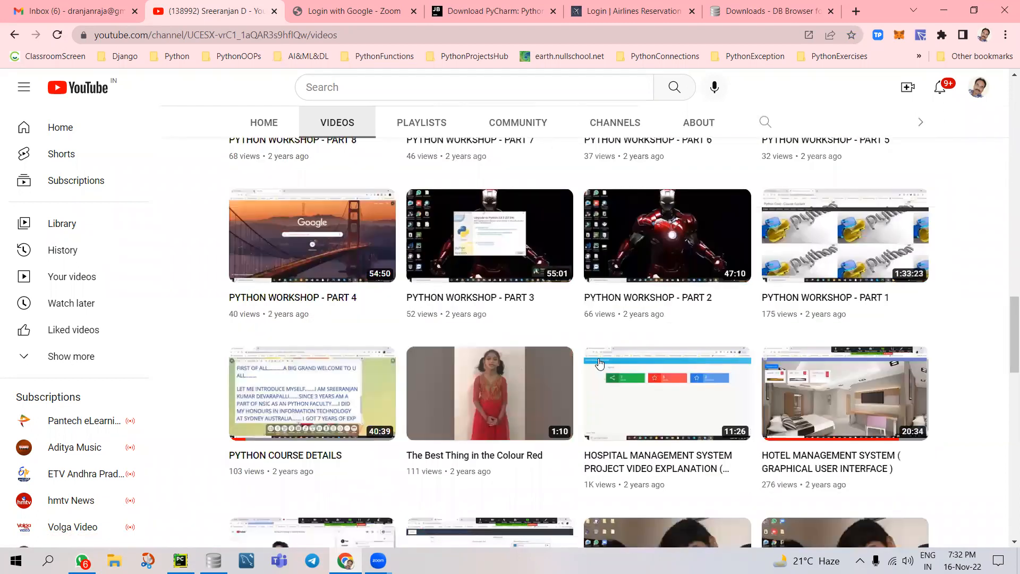
pyautogui.scroll(-3)
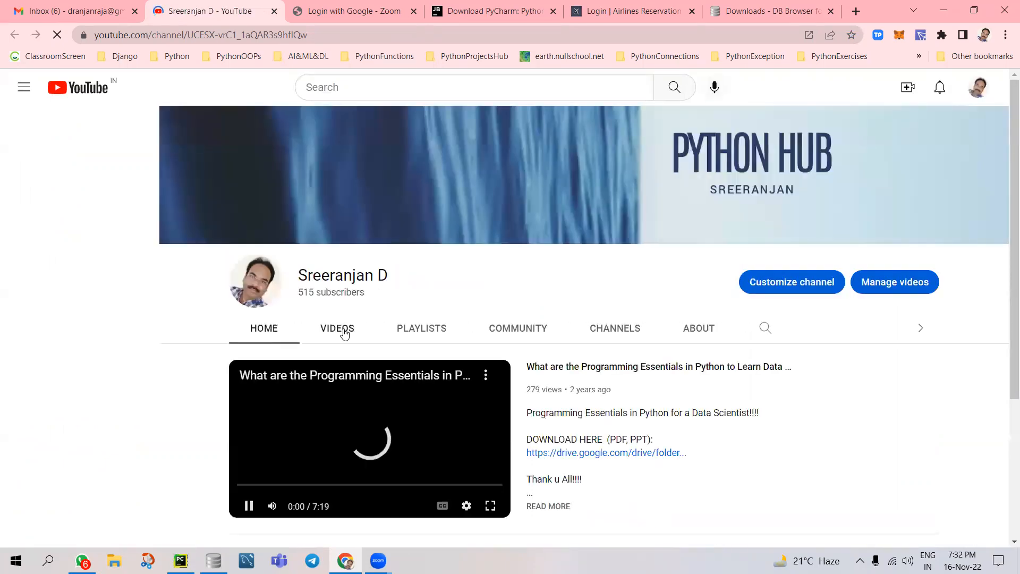
# From the channel's Videos list, play the Python, PyCharm and DB SQLite3 install video
pyautogui.click(337, 327)
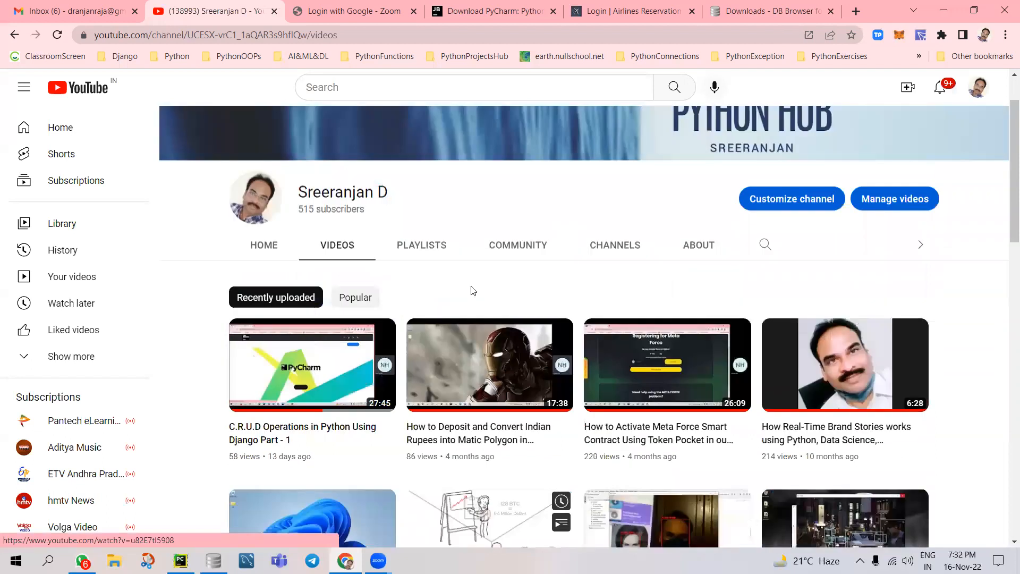
pyautogui.scroll(-3)
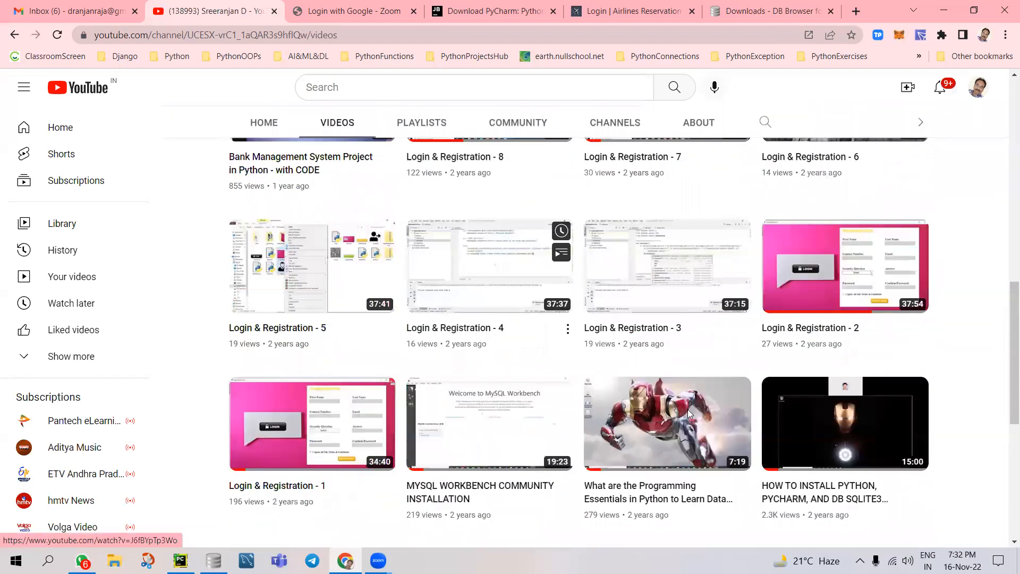
pyautogui.scroll(-3)
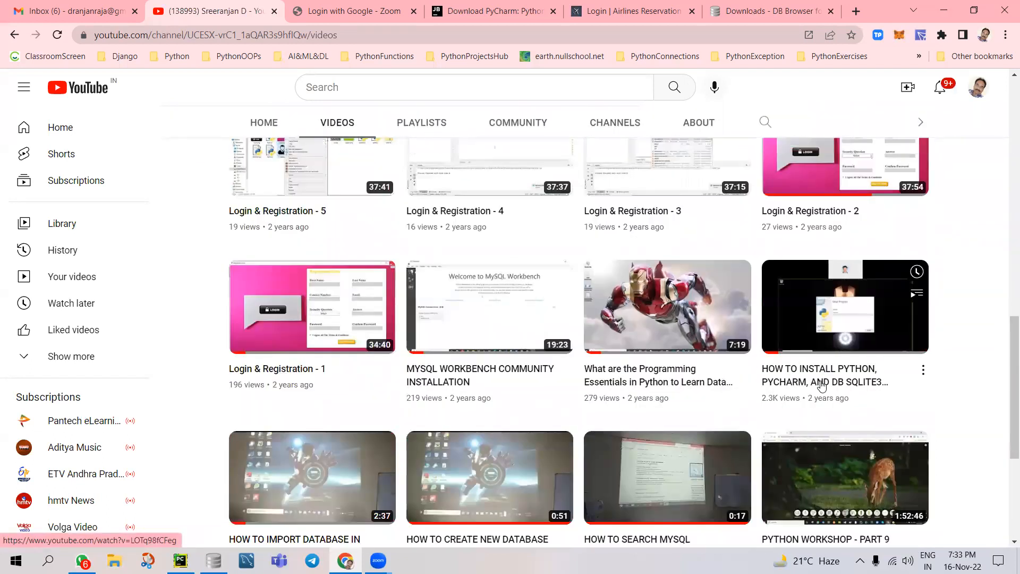
pyautogui.click(845, 306)
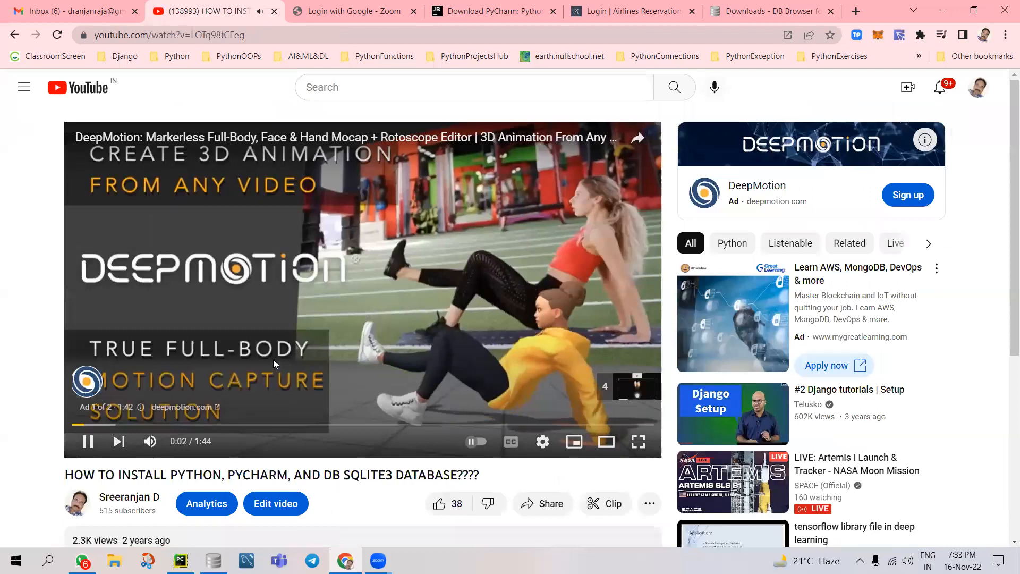
# Expand the install video's full description and scroll while the ad and intro play
pyautogui.scroll(-3)
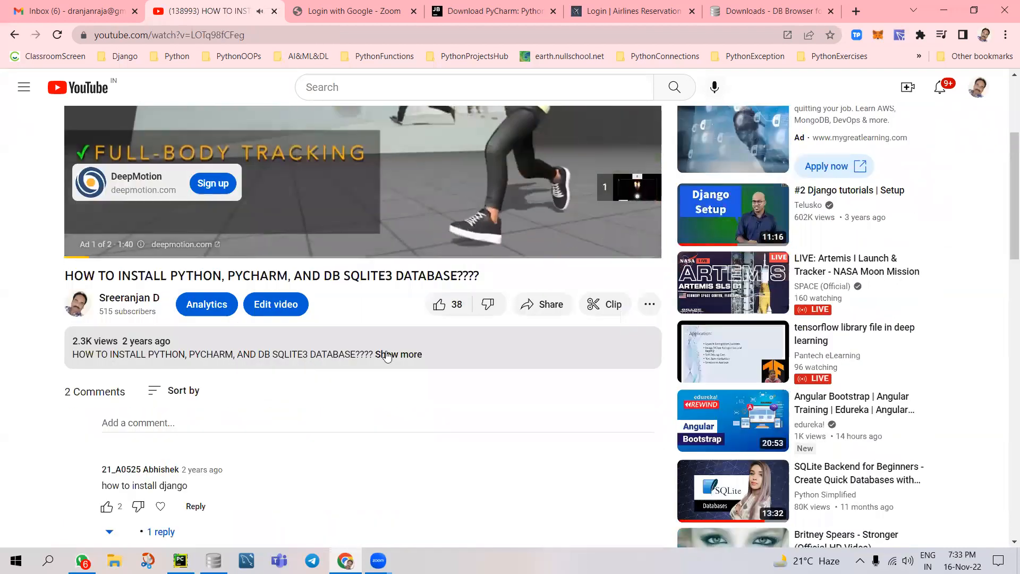
pyautogui.click(398, 354)
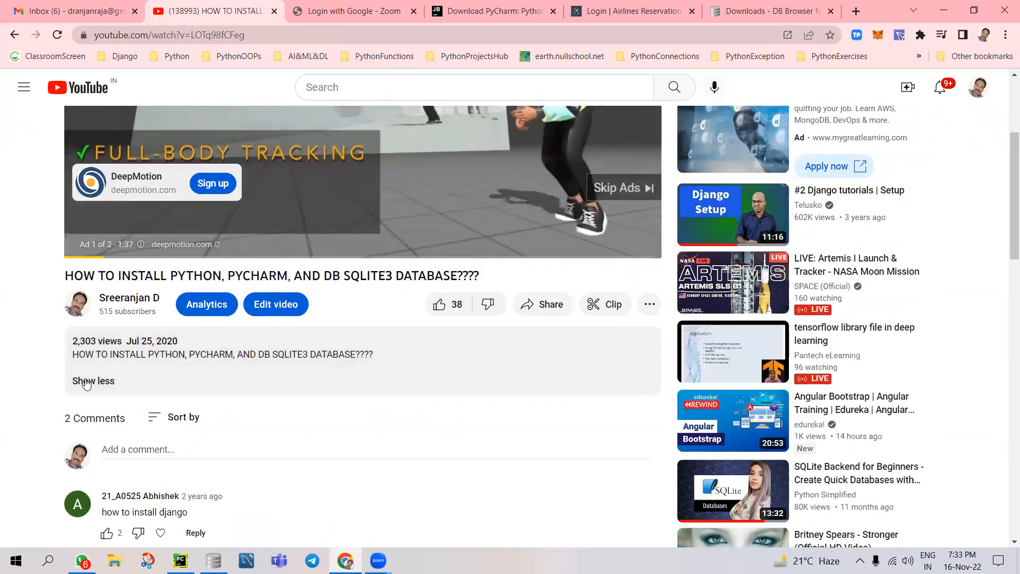
pyautogui.scroll(3)
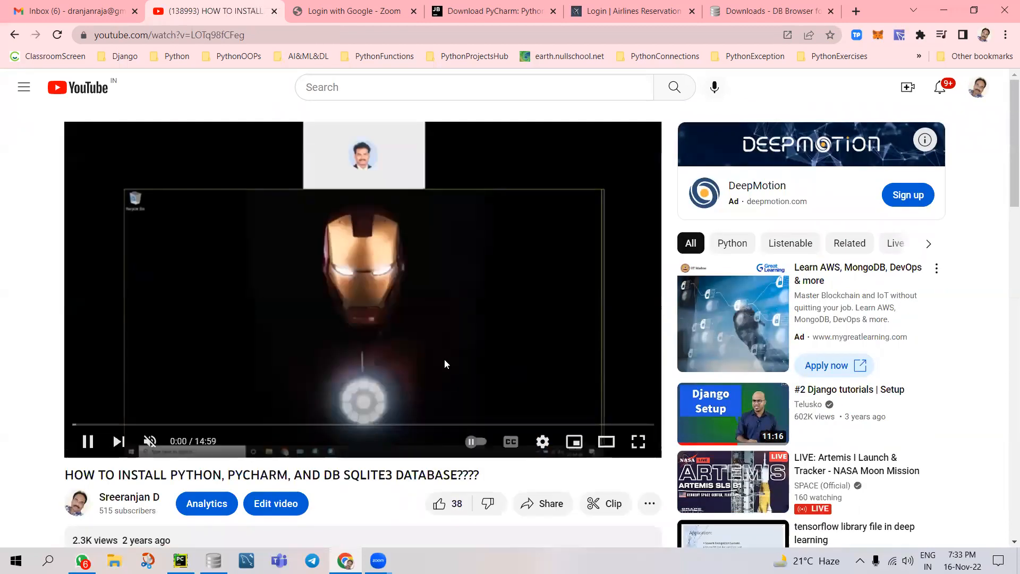
pyautogui.scroll(-3)
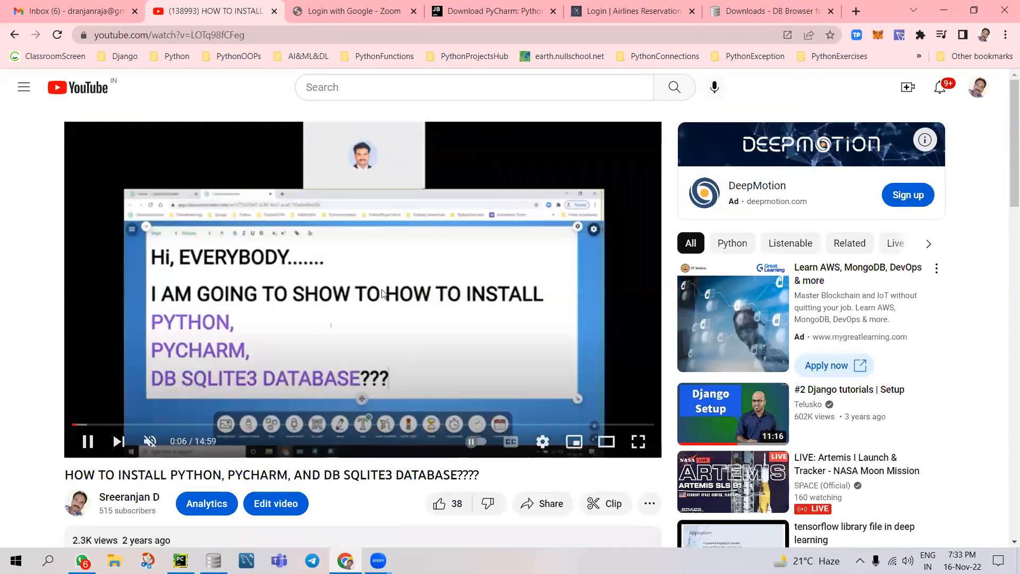
pyautogui.moveTo(288, 326)
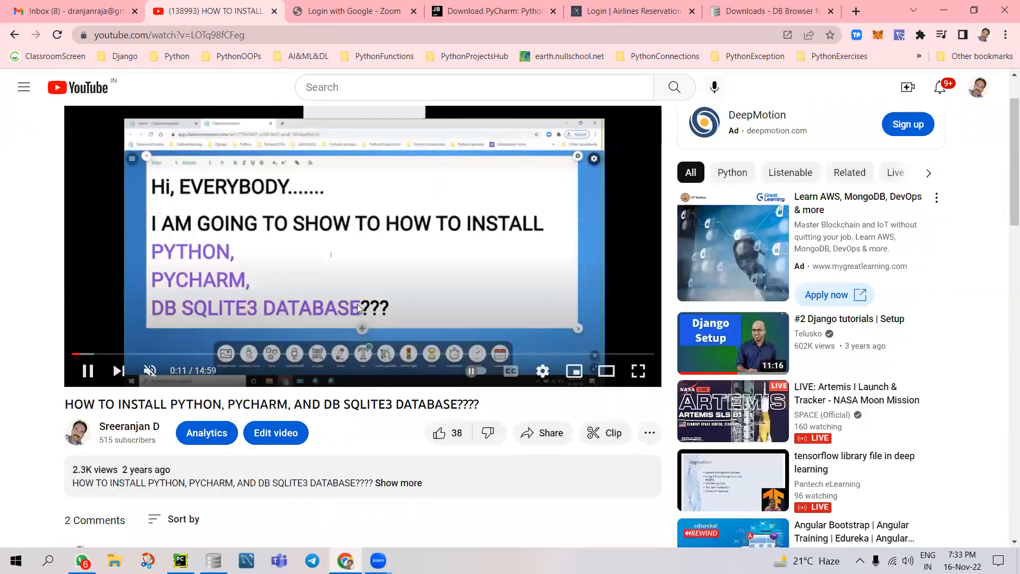
pyautogui.scroll(-3)
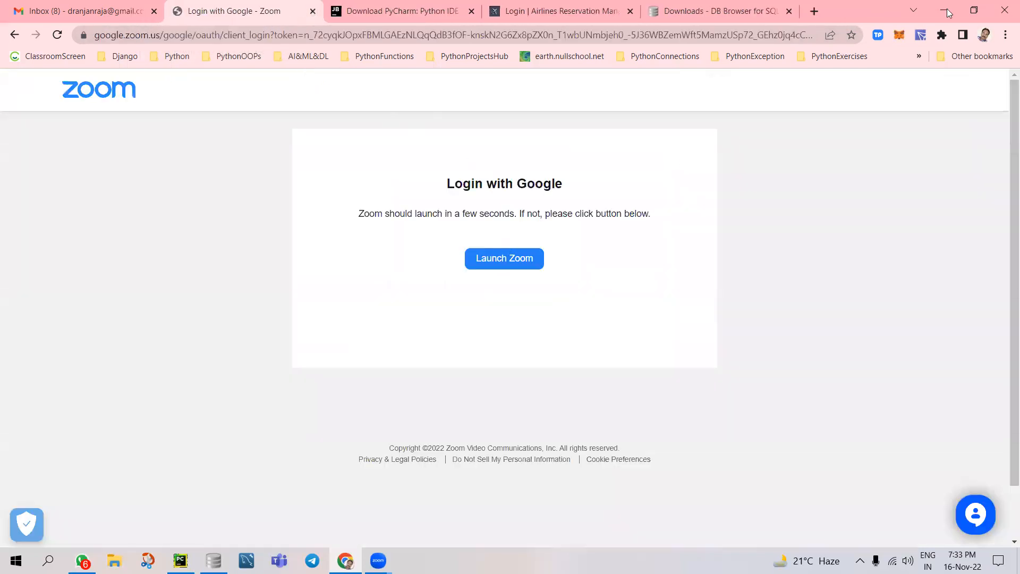
# Bring the AirLines project in PyCharm forward and open the File menu on Exit
pyautogui.click(947, 10)
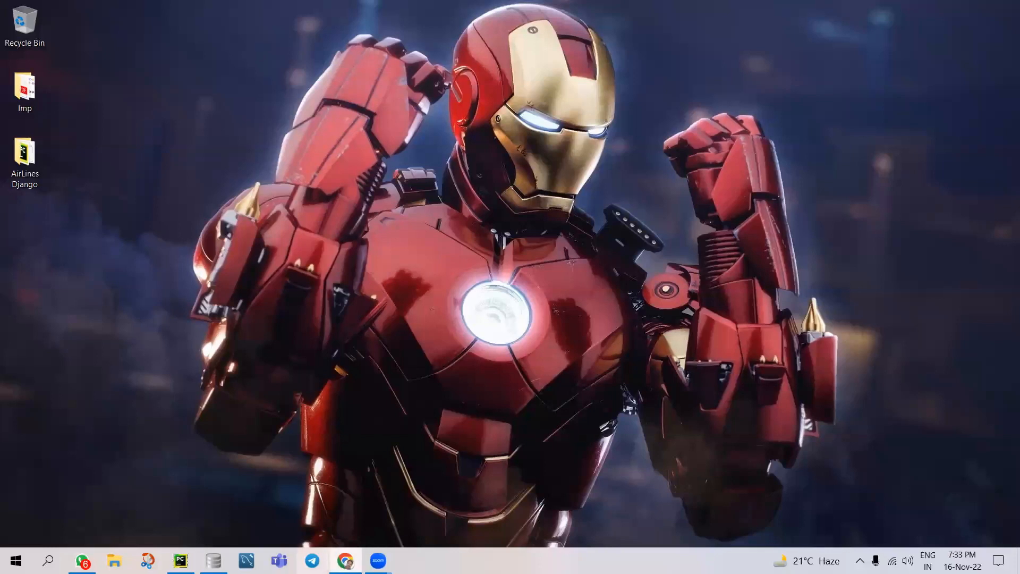
pyautogui.click(180, 560)
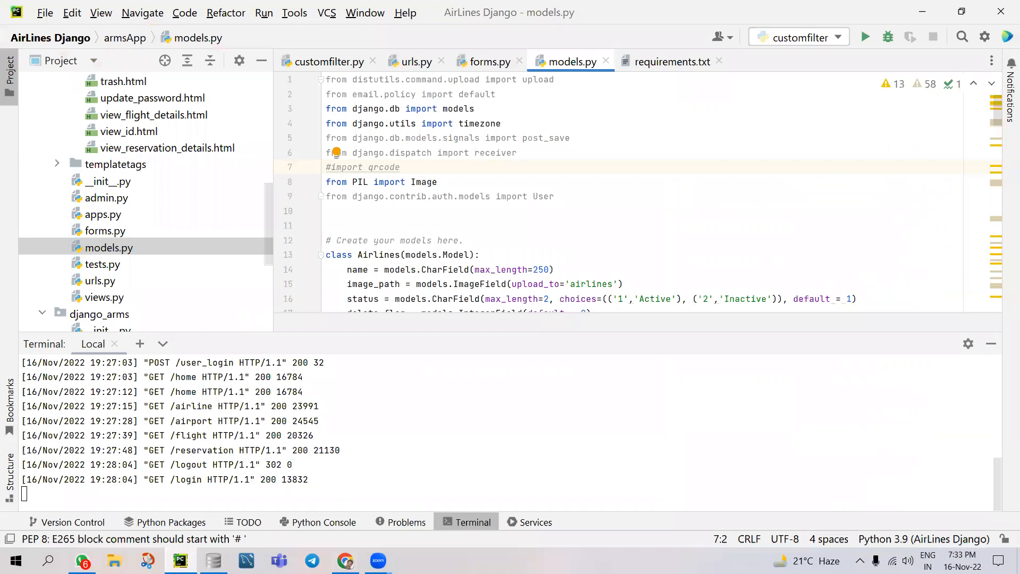
pyautogui.click(345, 563)
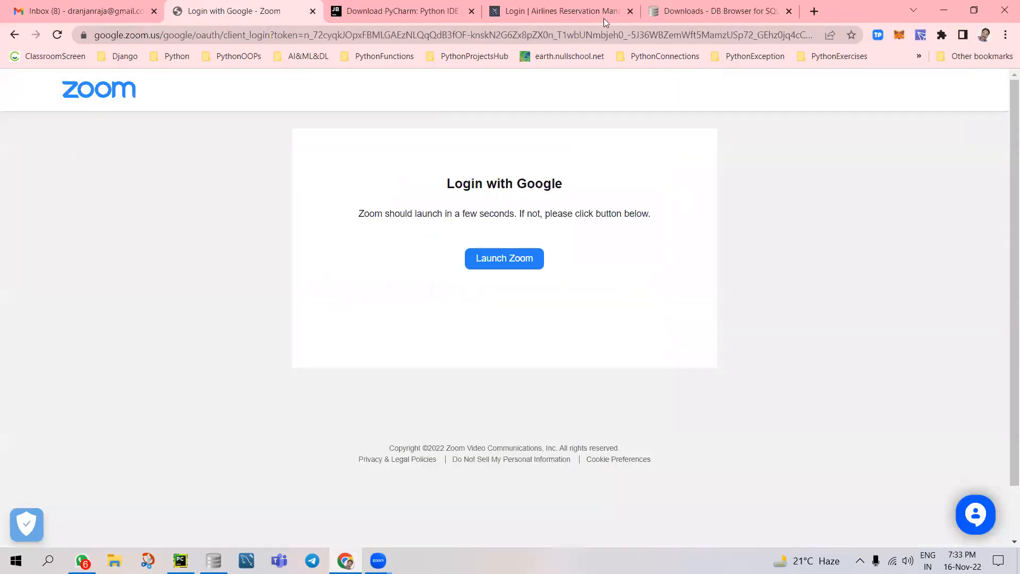
pyautogui.click(788, 12)
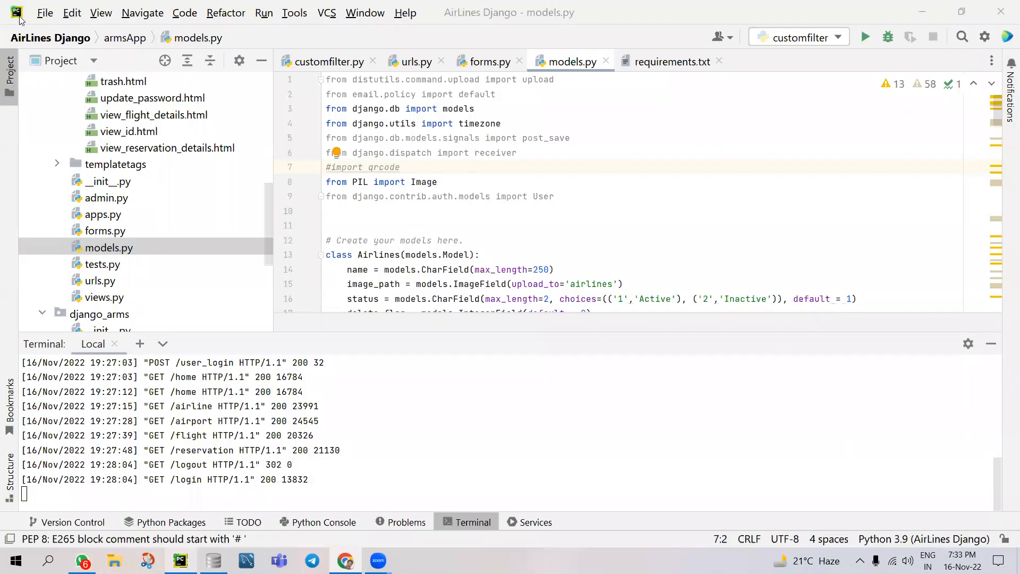
pyautogui.click(44, 12)
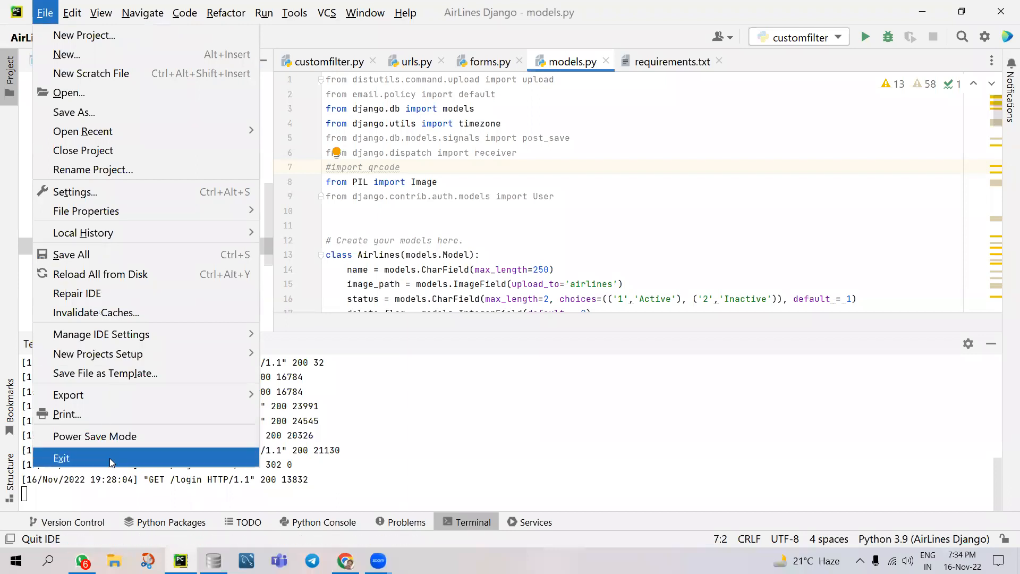